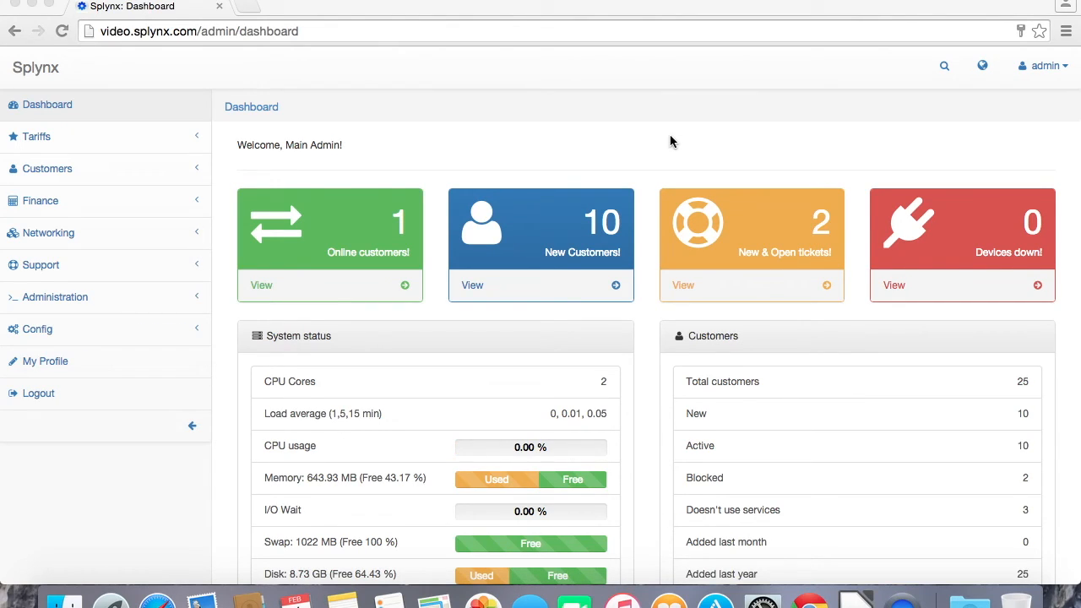
Expand the Networking section and its IPv4 Networks submenu in the sidebar.
click(47, 233)
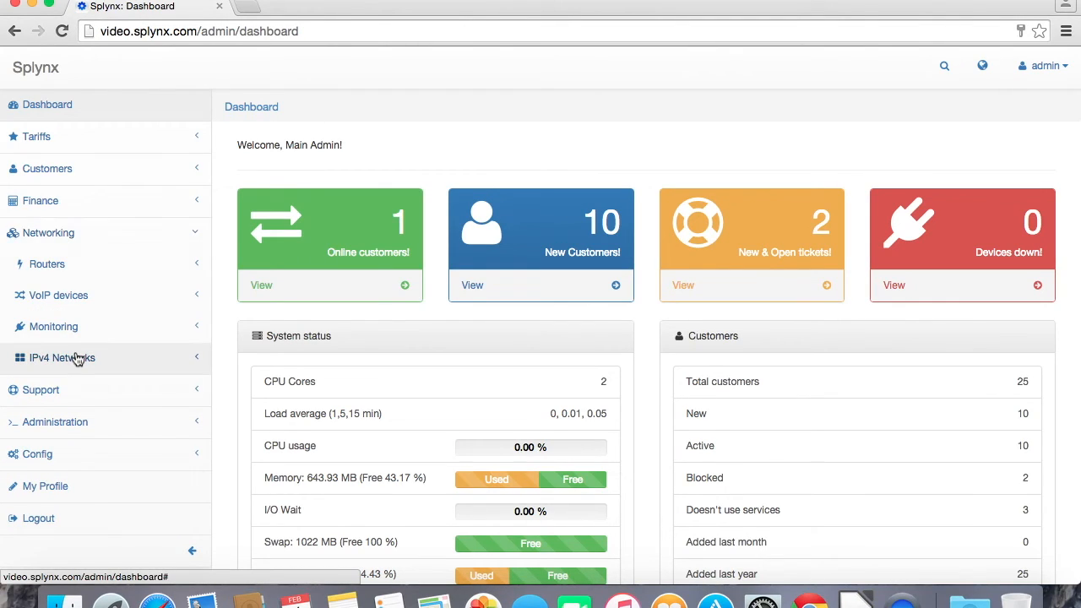
click(61, 358)
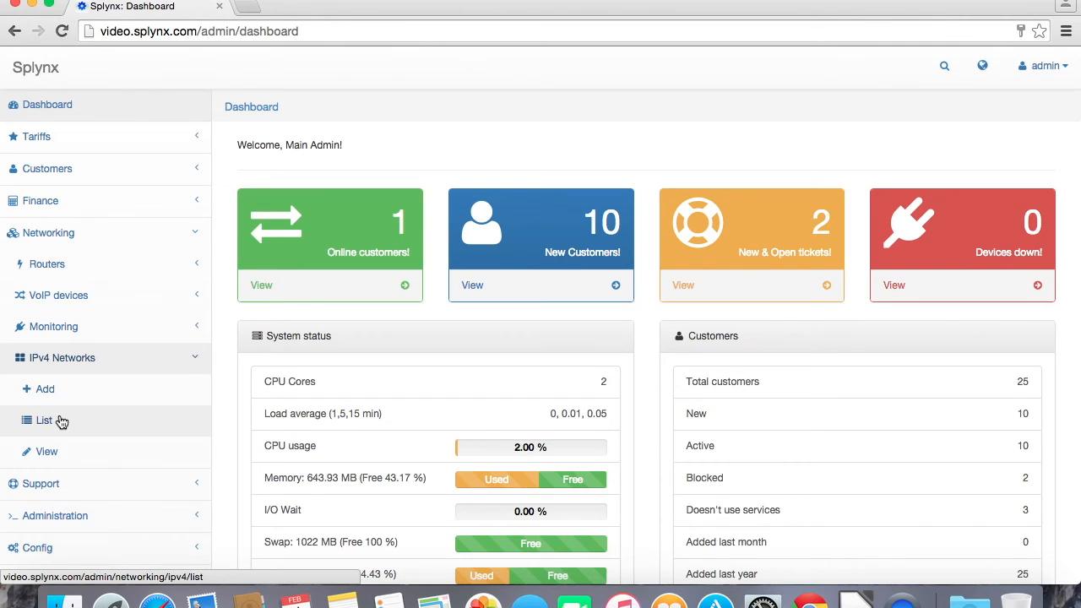
Show the IPv4 networks list with 10.0.0.0/8, 10.0.1.0/24 and 10.0.20.0/24.
click(44, 419)
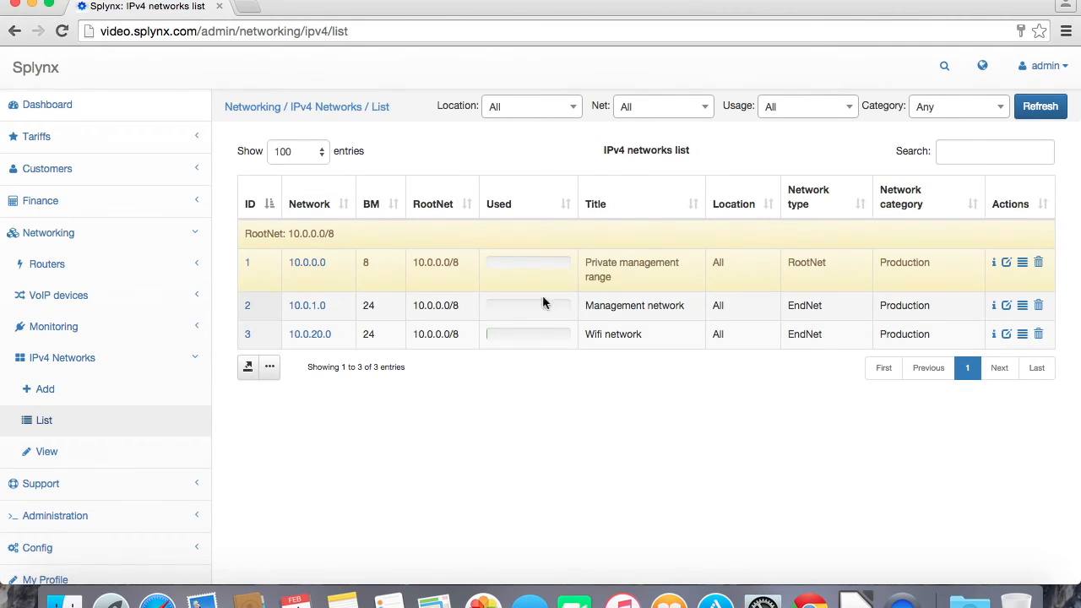
mouse_move(245, 429)
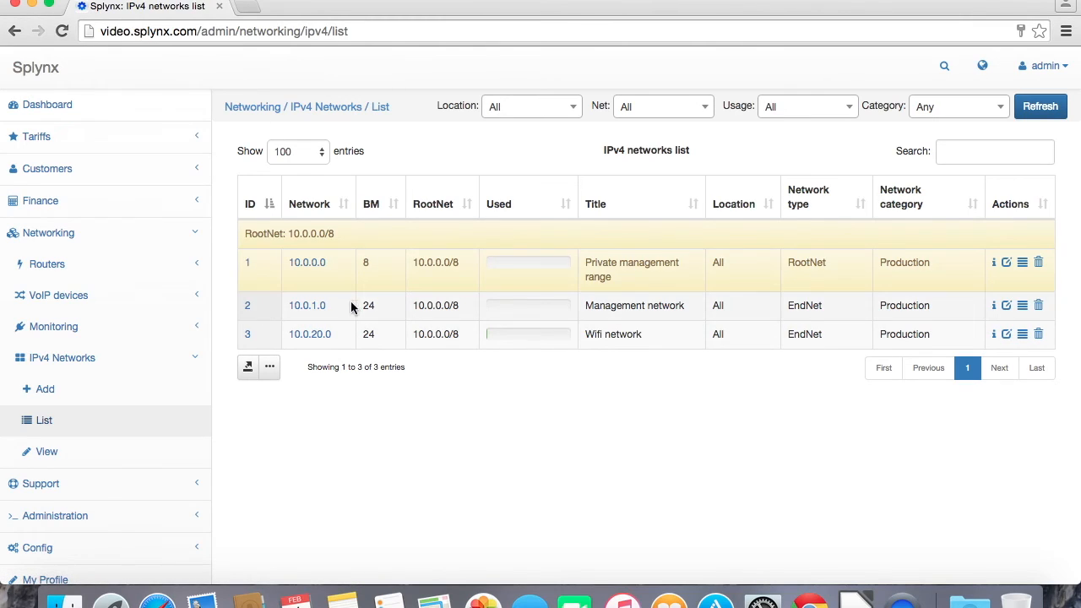
Start a new IPv4 network 172.16.0.0 with title and comment 'Region 1 network'.
click(44, 389)
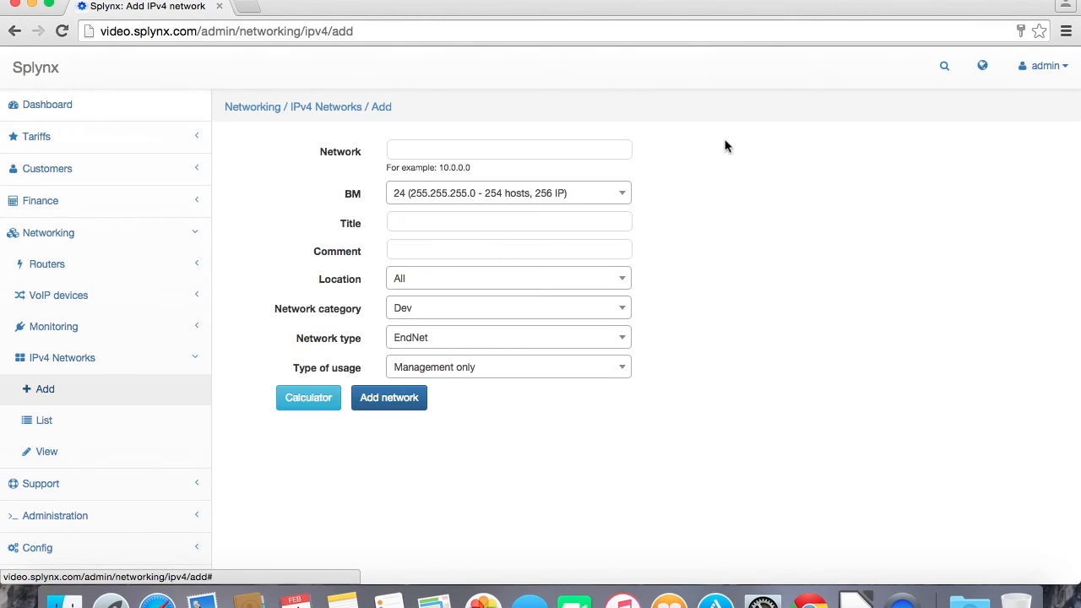
text(172.16.0.0)
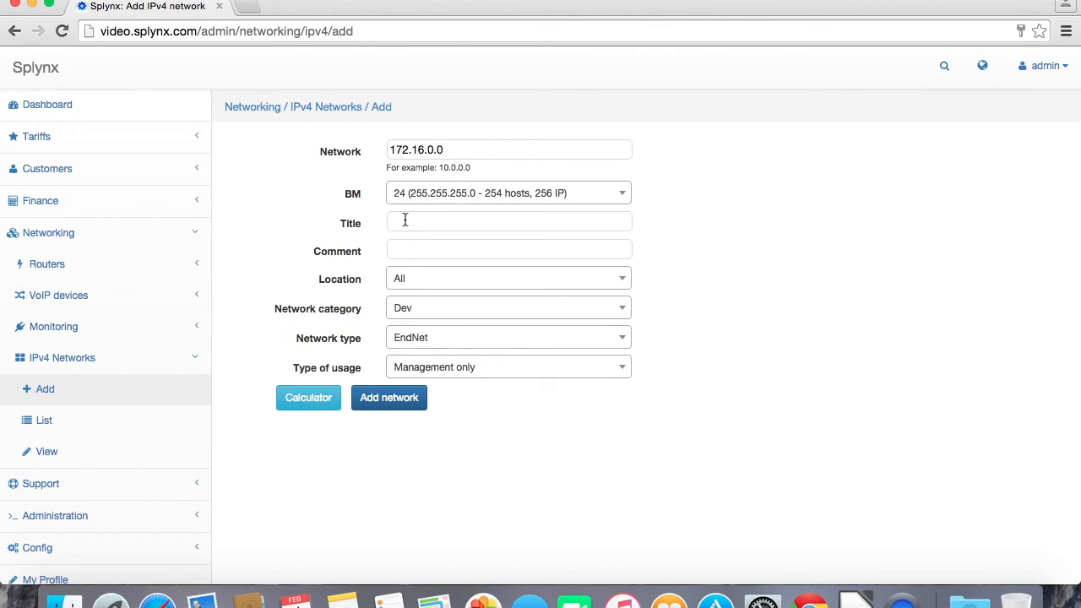
text(Region 1)
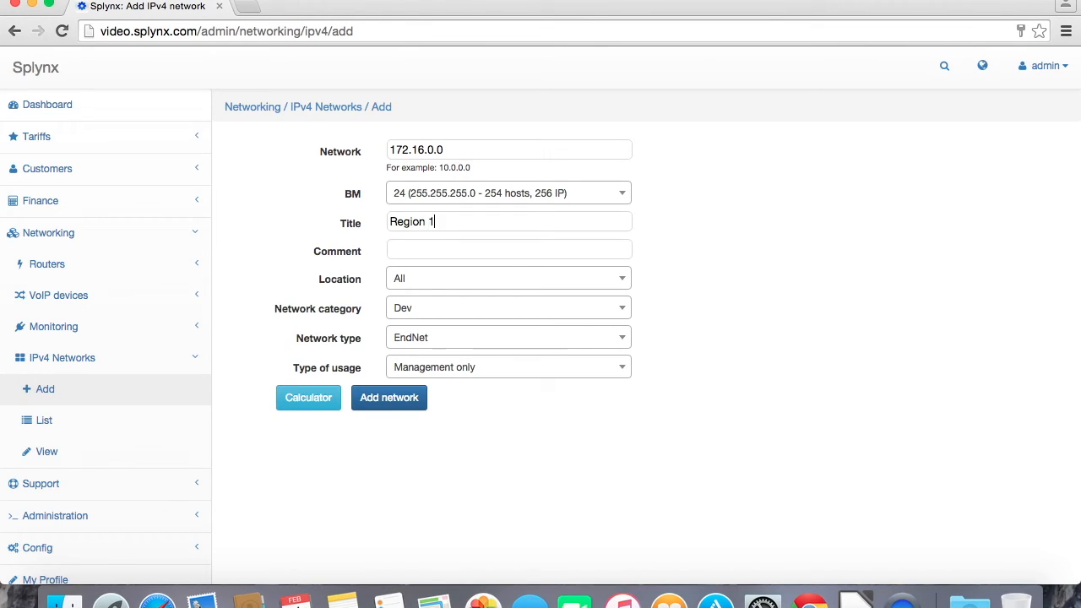
text(network)
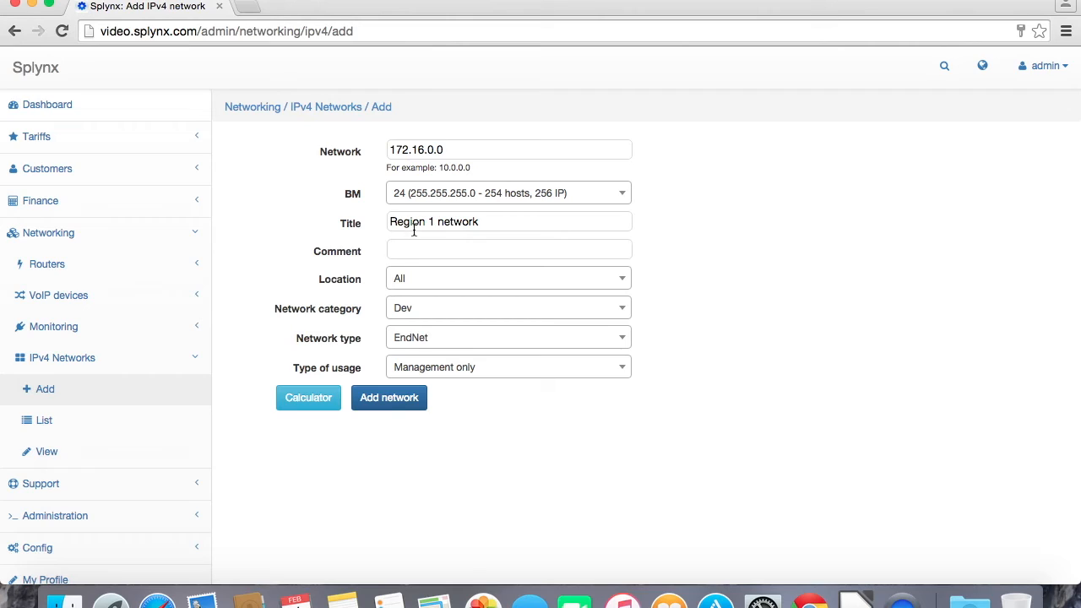
text(Region 1 network)
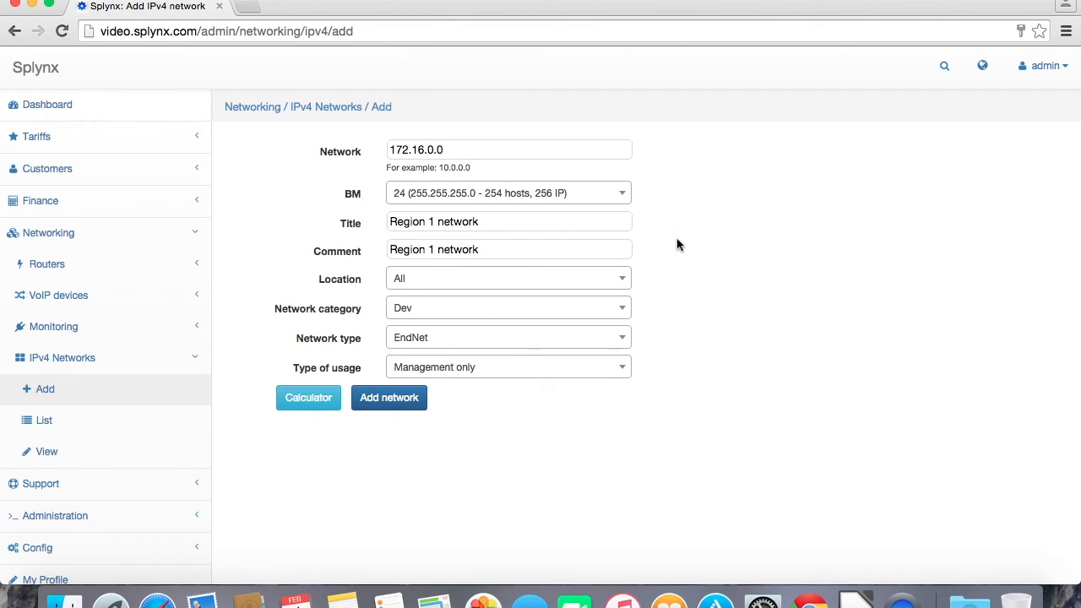
mouse_move(419, 373)
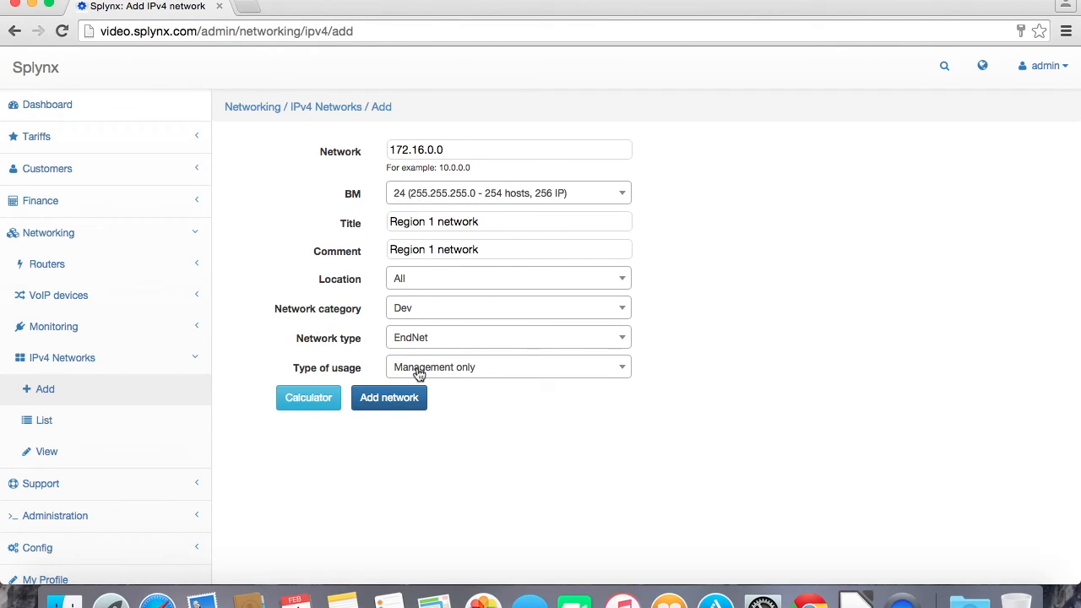
mouse_move(290, 365)
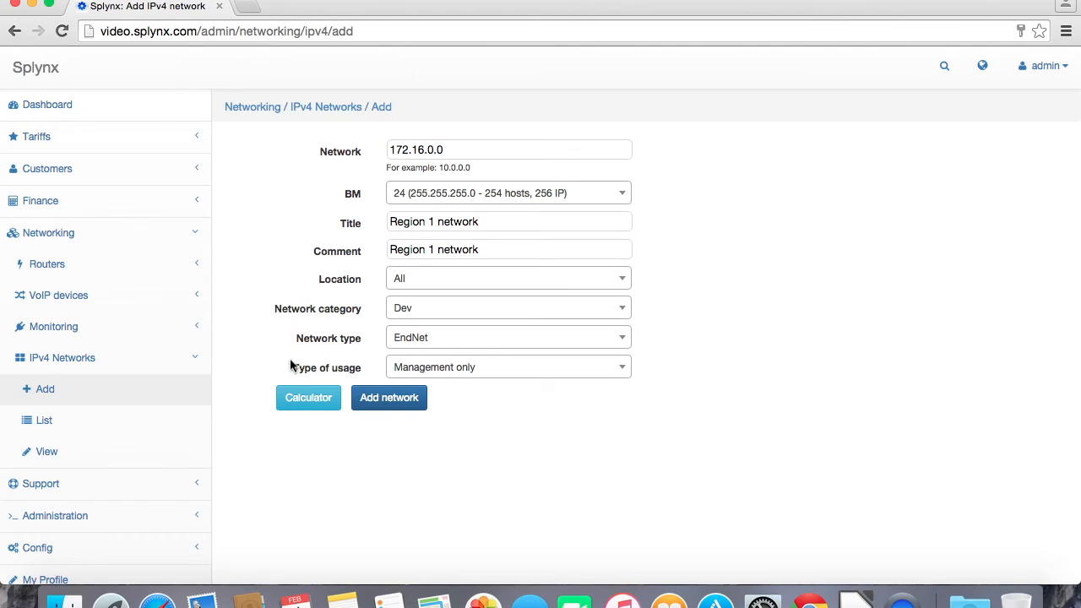
mouse_move(463, 373)
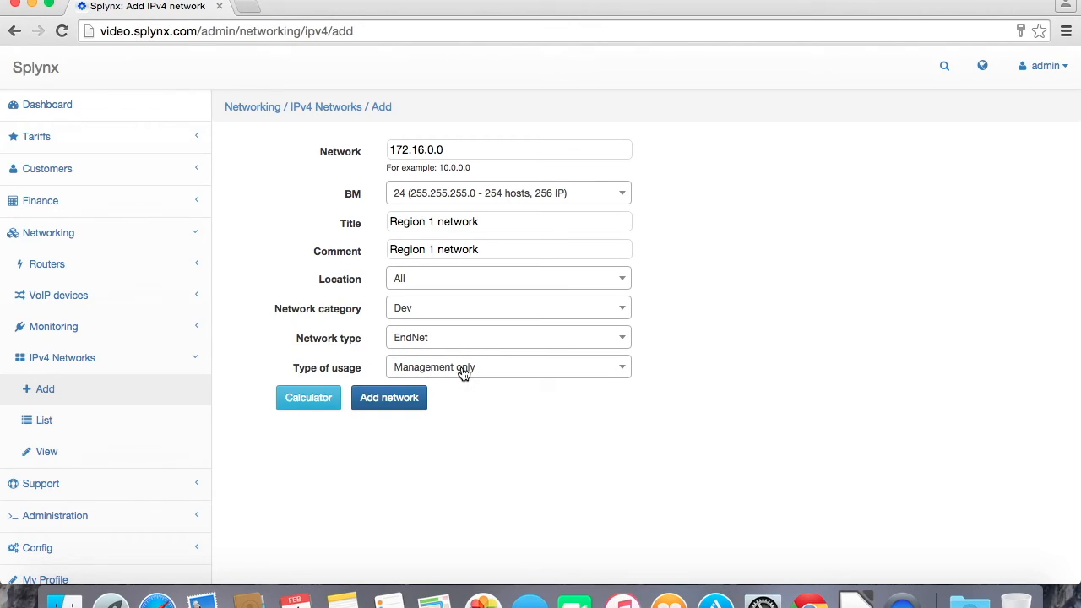
Keep usage as Management only and set the network type to RootNet.
click(507, 366)
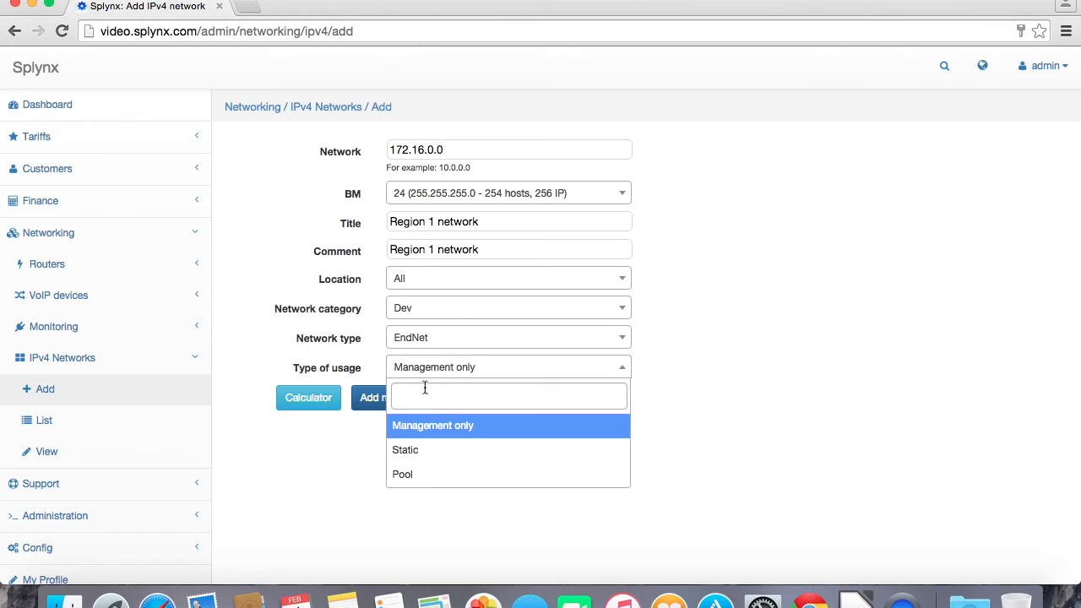
mouse_move(422, 473)
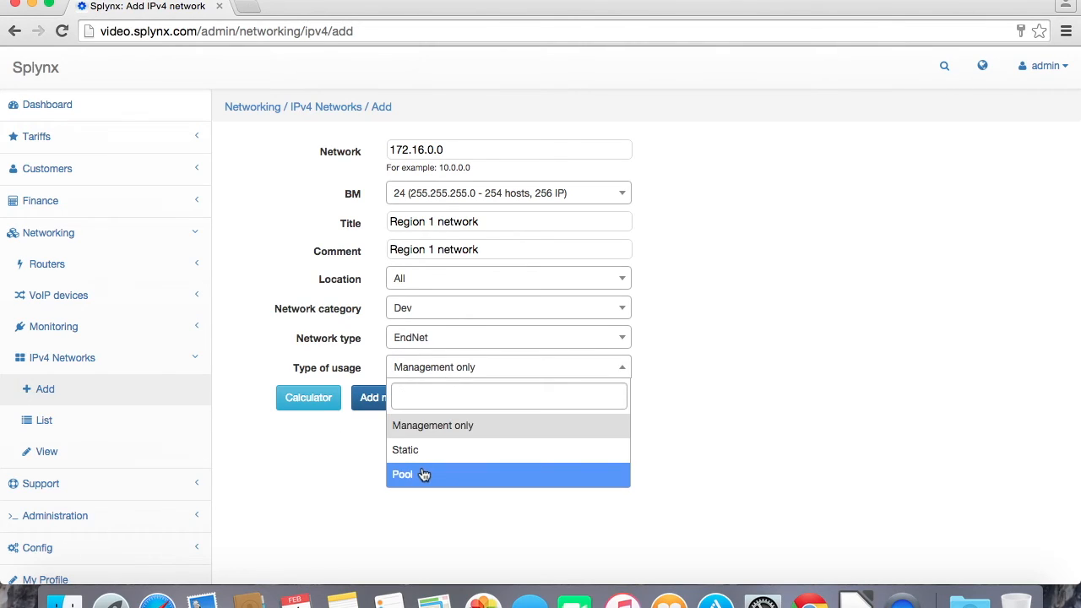
mouse_move(436, 425)
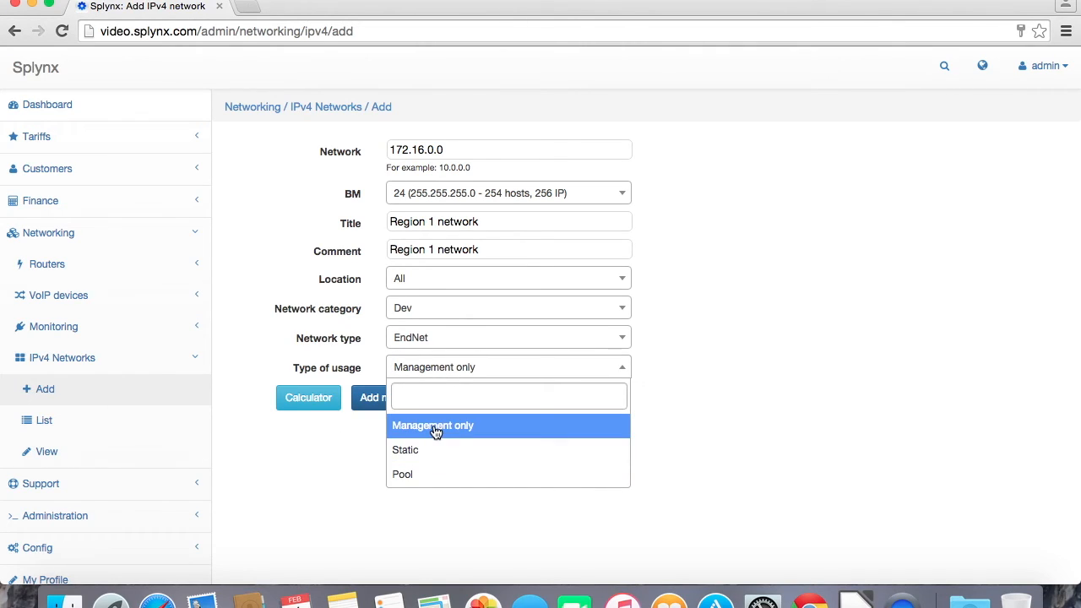
click(432, 426)
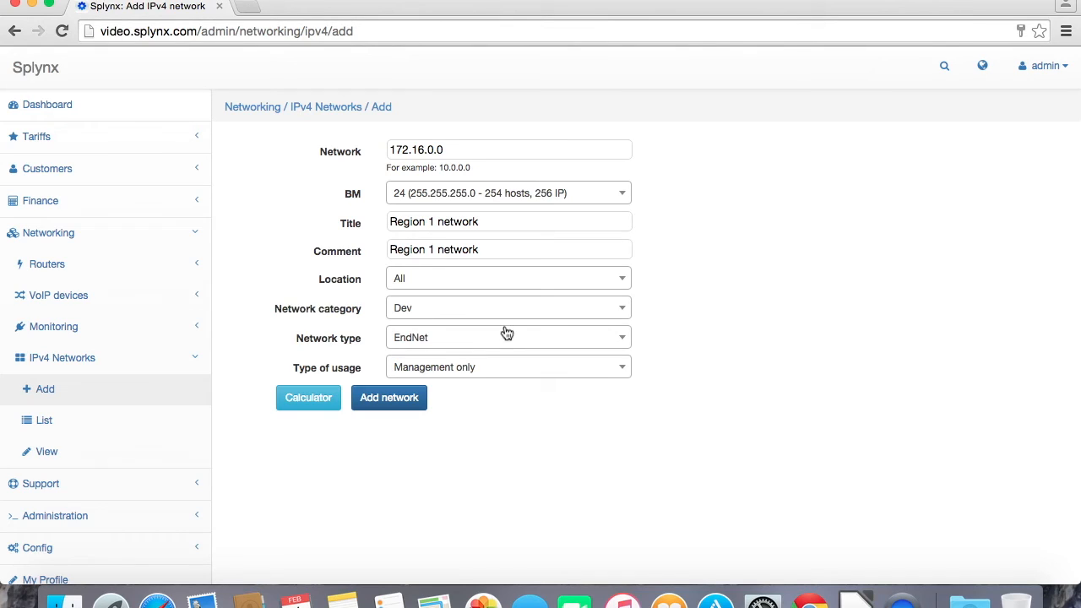
mouse_move(429, 313)
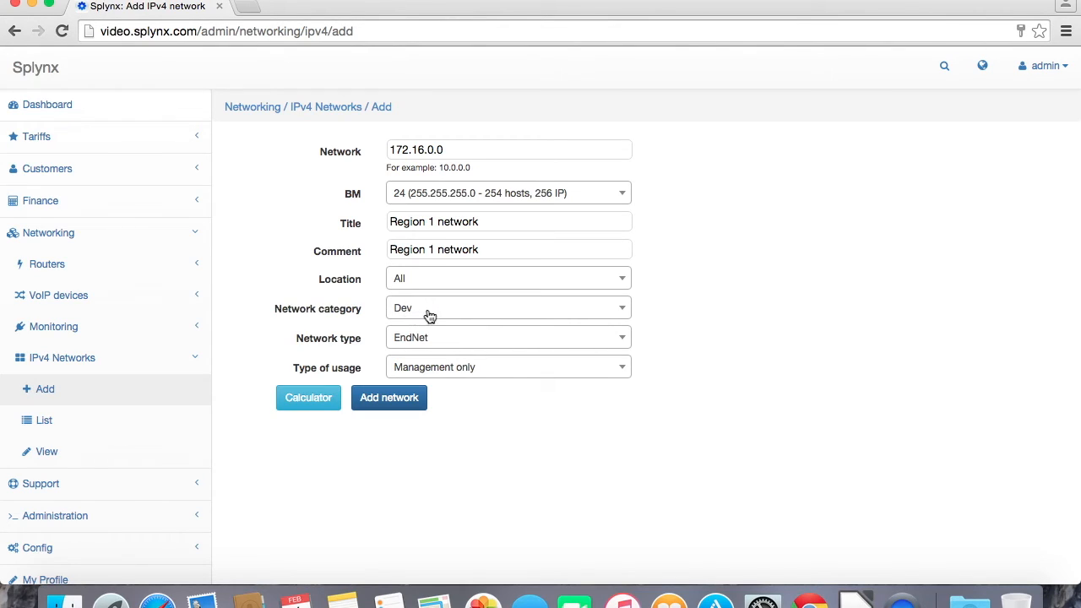
mouse_move(431, 312)
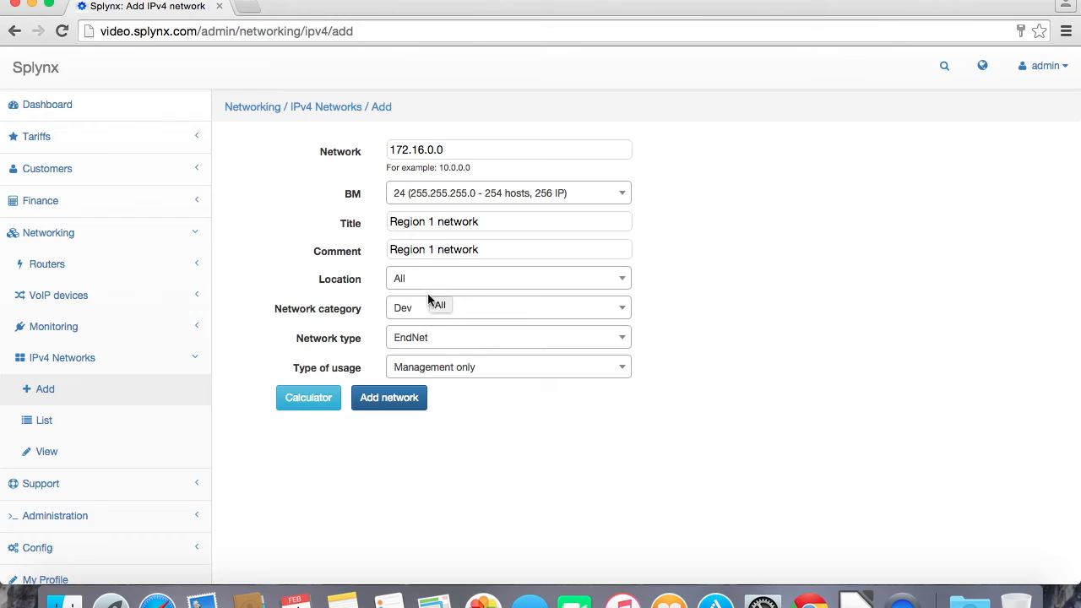
click(506, 337)
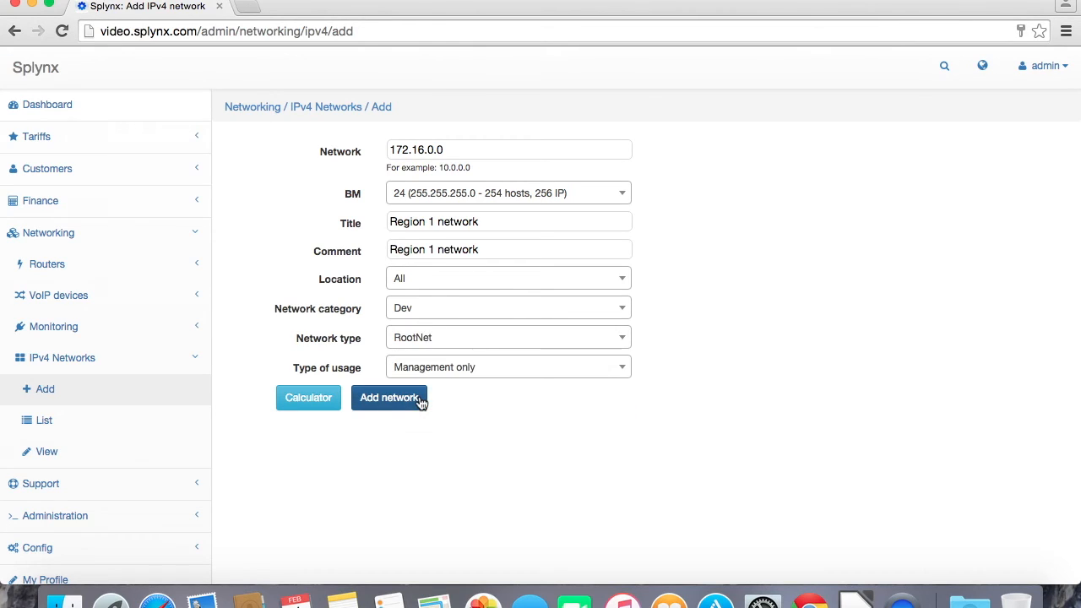
mouse_move(395, 389)
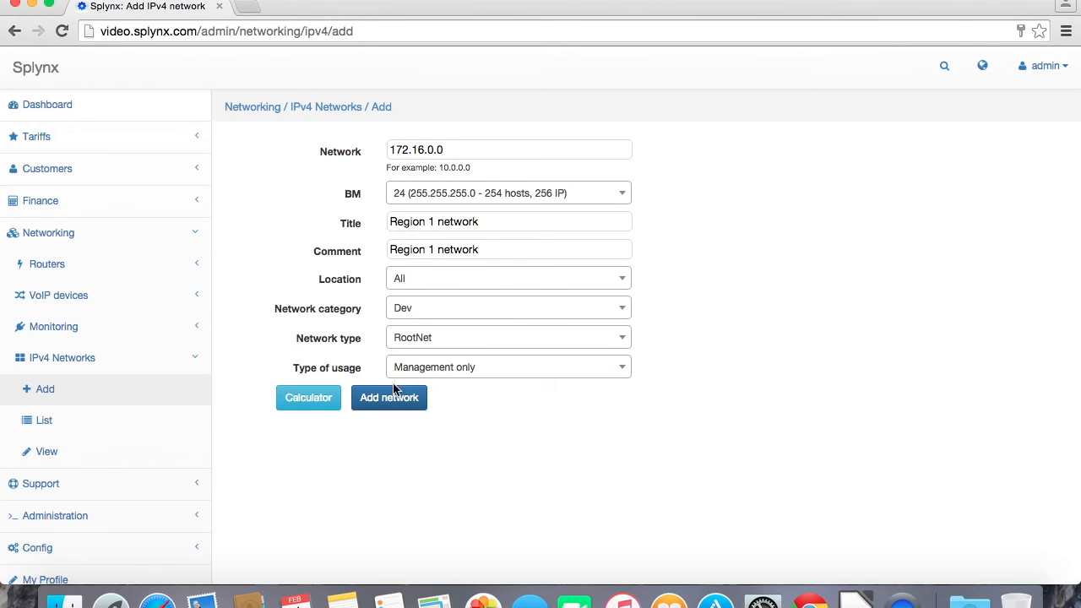
mouse_move(307, 399)
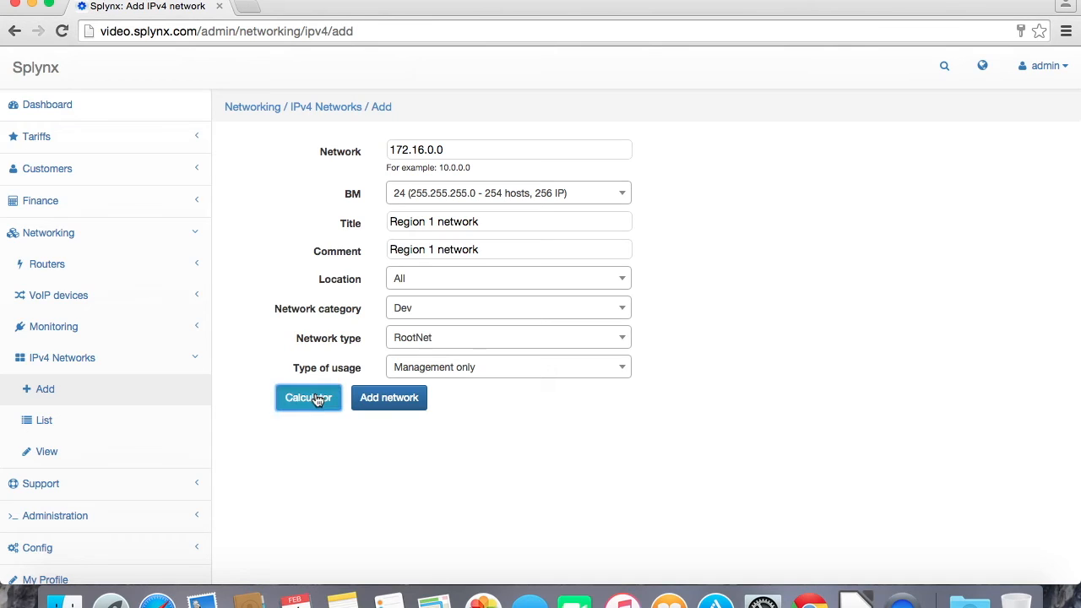
Check 172.16.0.0/24 in the IPv4 Calculator: hosts 172.16.0.1–254, broadcast 172.16.0.255.
click(308, 397)
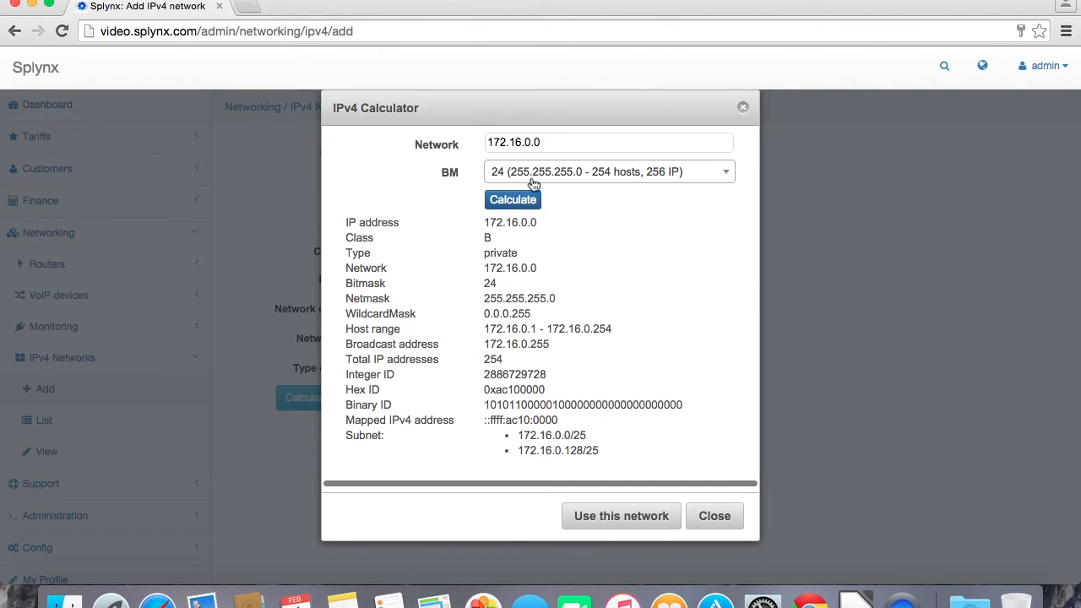
mouse_move(364, 249)
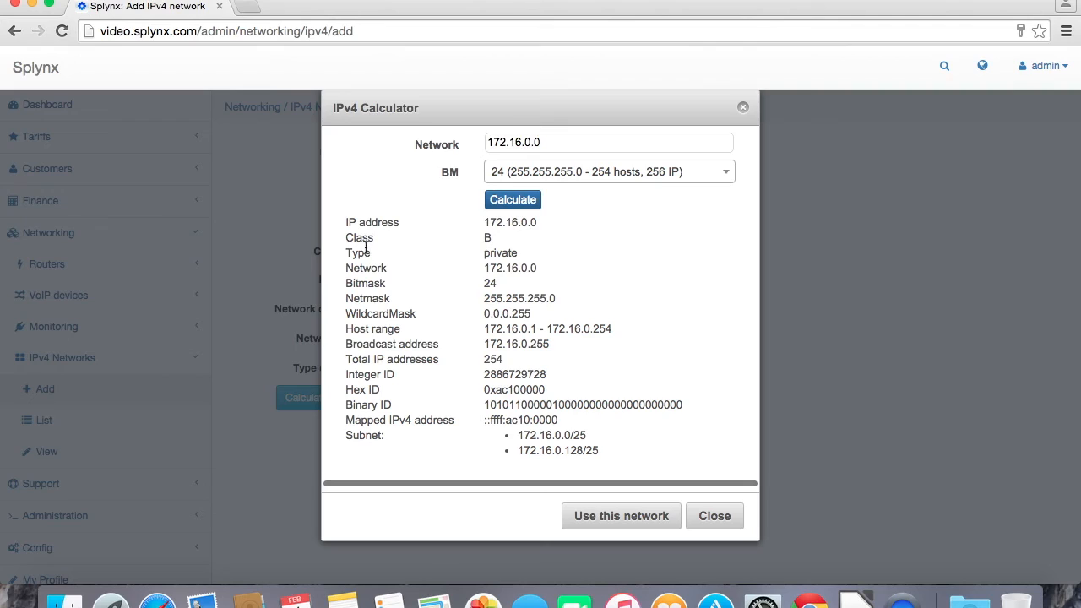
mouse_move(392, 331)
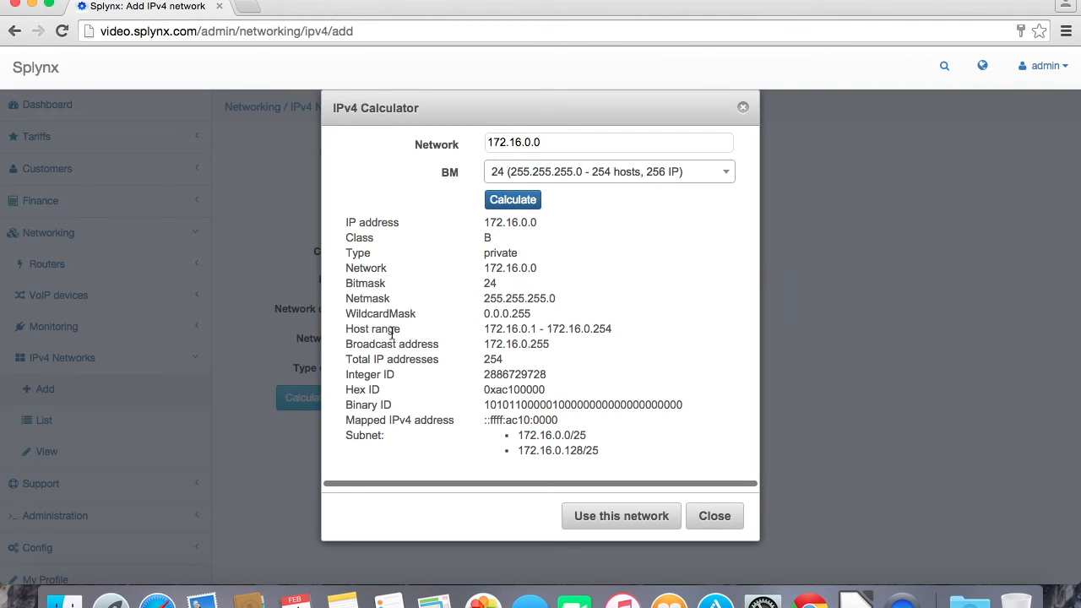
mouse_move(715, 517)
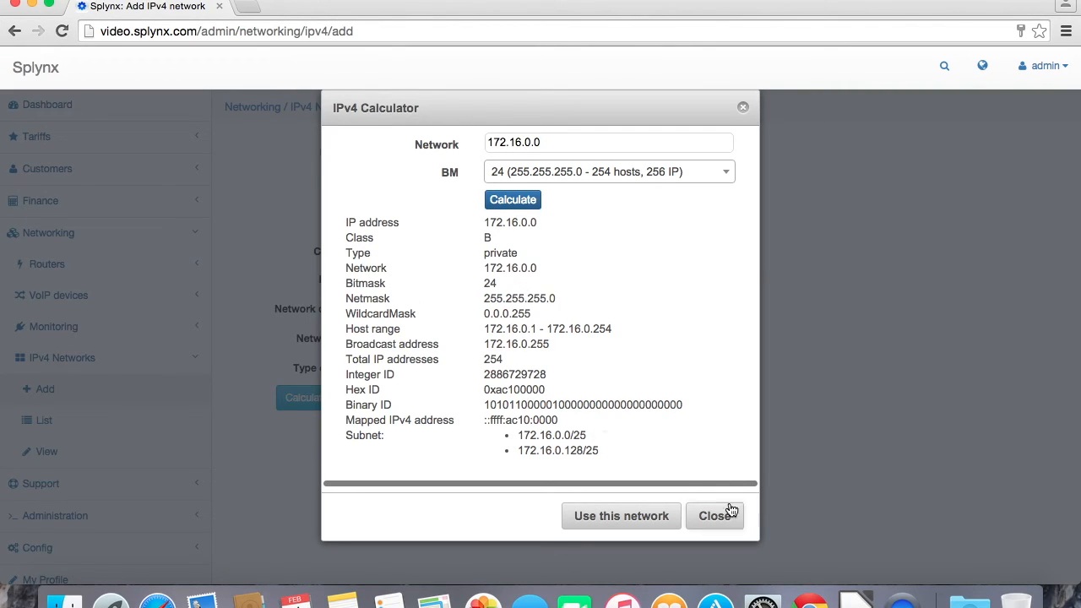
Close the calculator and add the 172.16.0.0/24 Region 1 network as a RootNet.
click(714, 517)
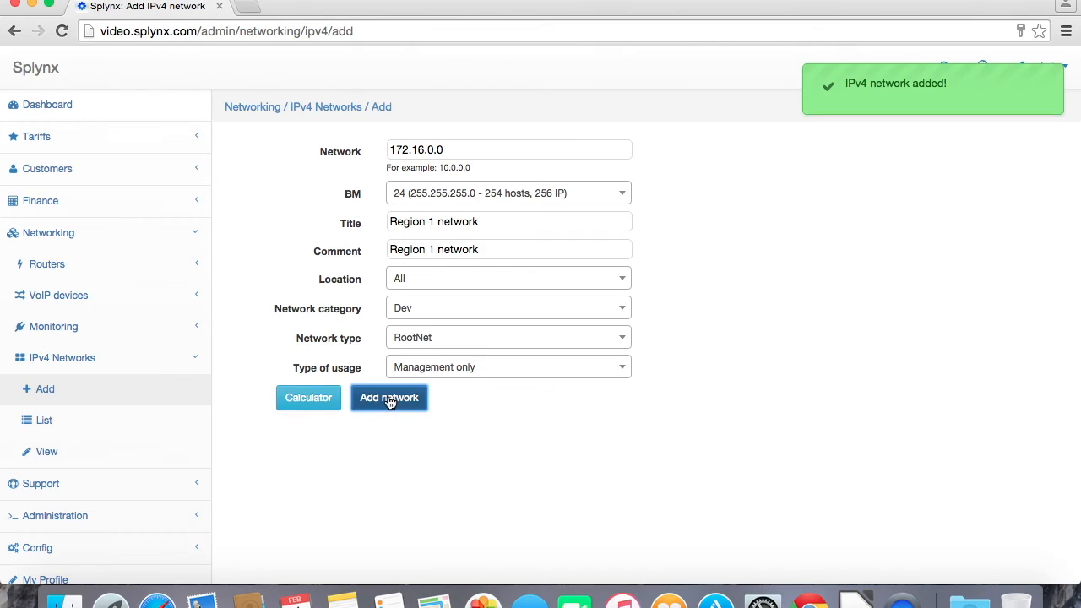
click(388, 399)
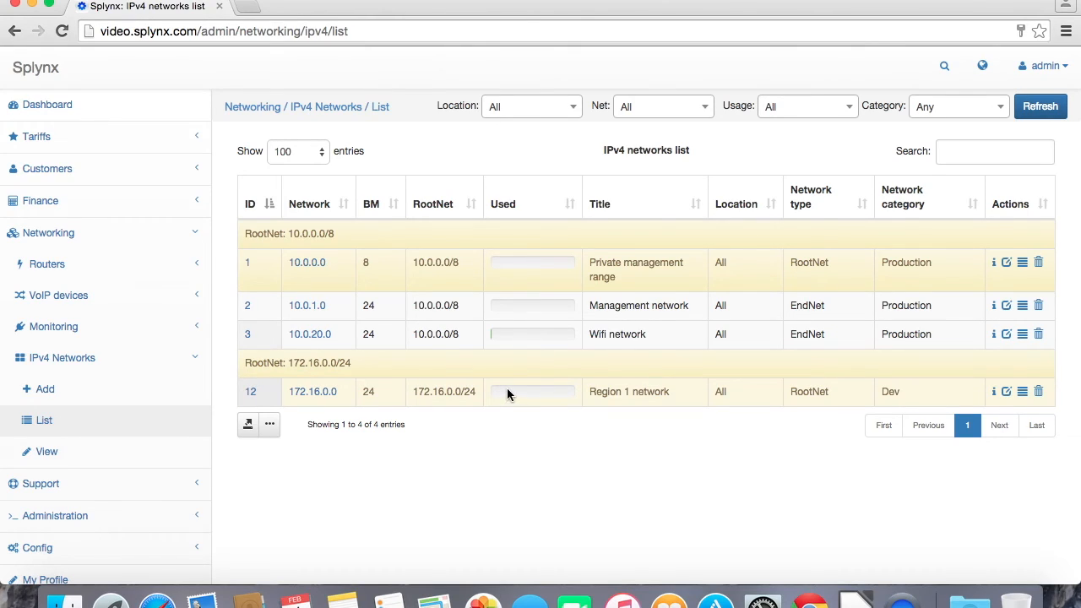
Add 172.16.0.0/28 'Region 1 equipment' management network and return to the networks list.
click(41, 388)
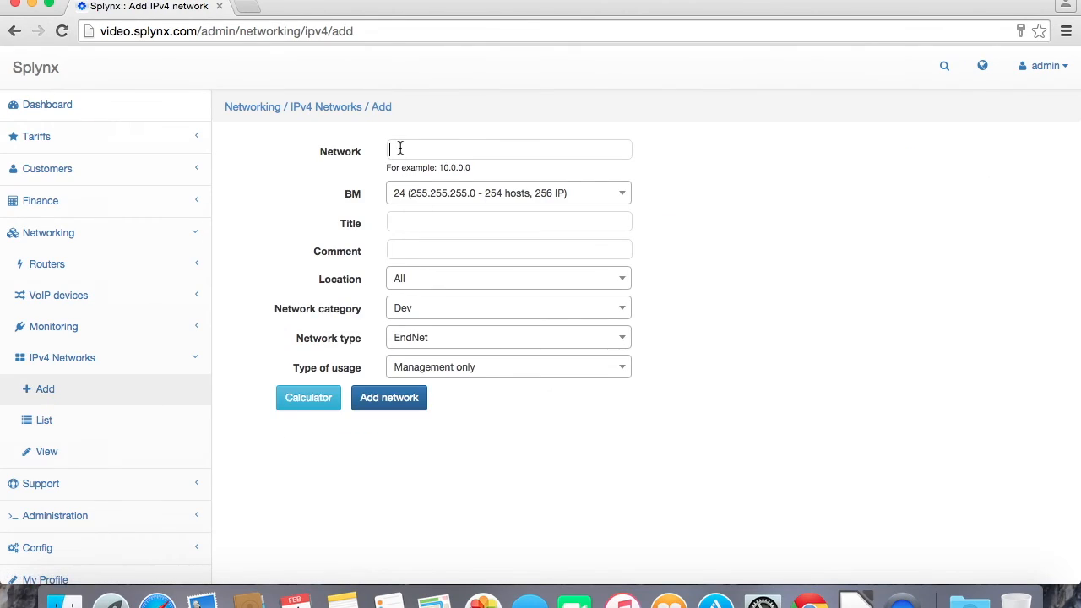
text(172.16.0.0)
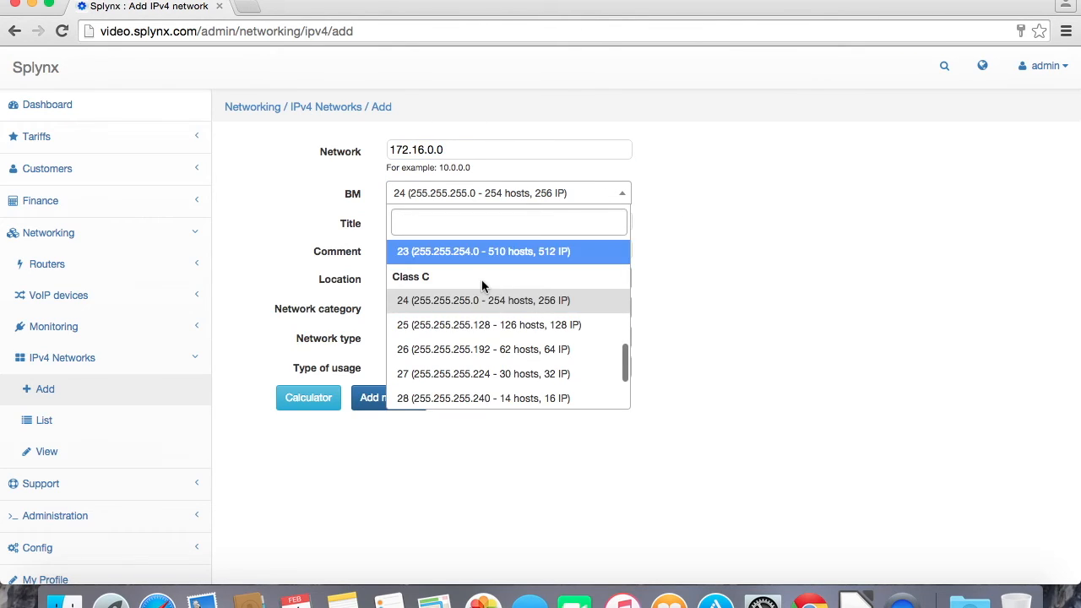
mouse_move(478, 398)
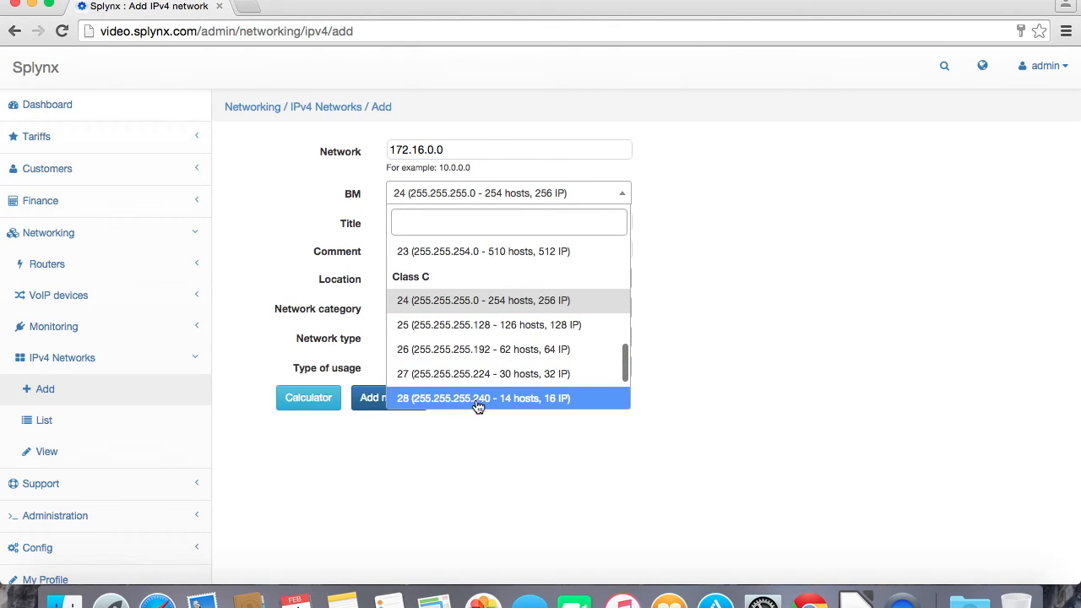
click(483, 398)
text(Region 1 equipment)
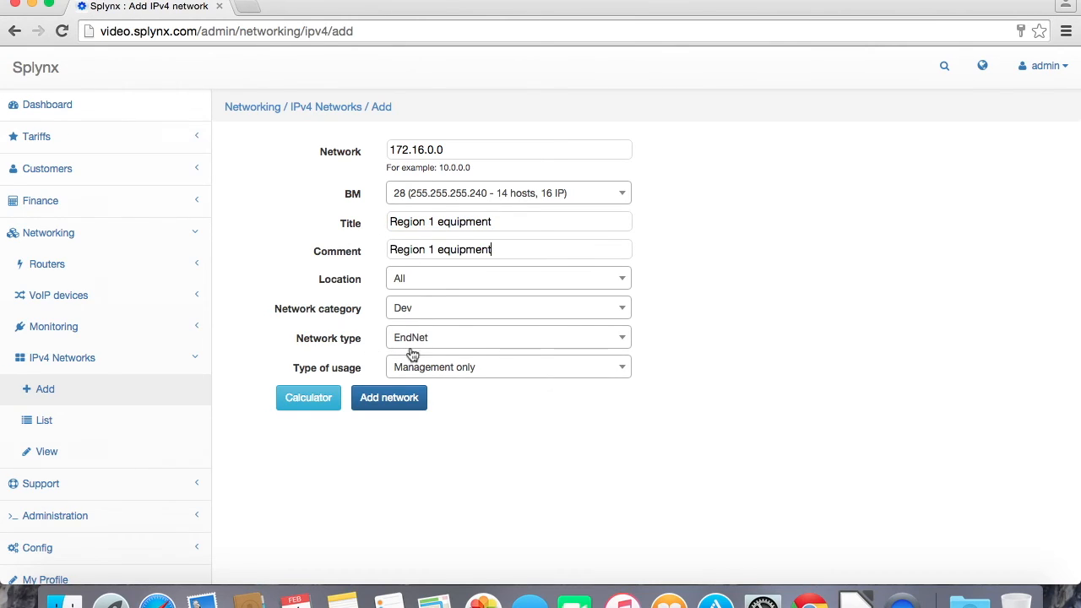
mouse_move(432, 379)
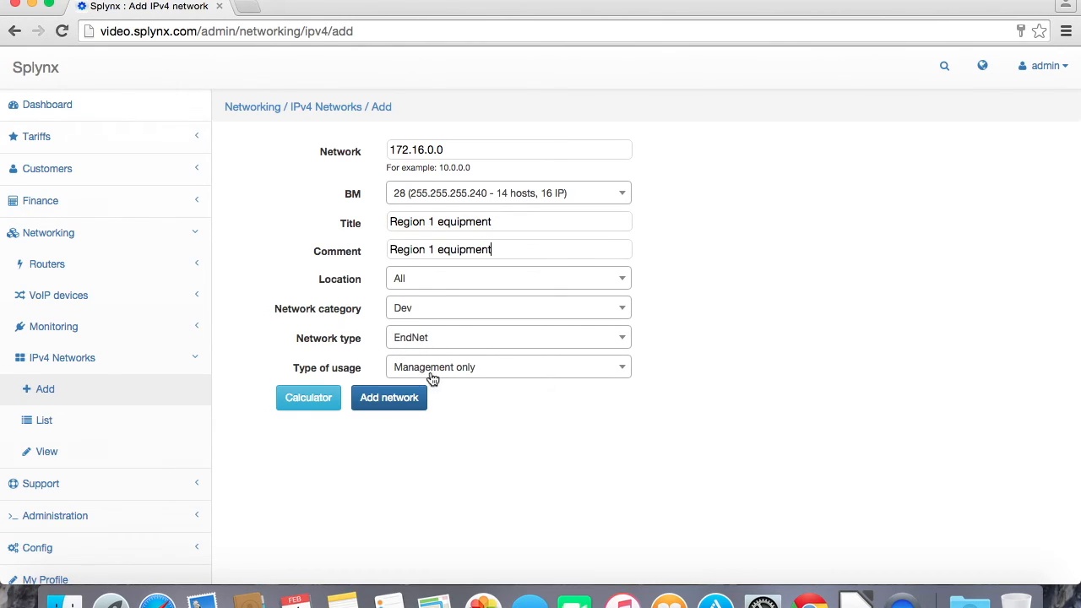
click(389, 397)
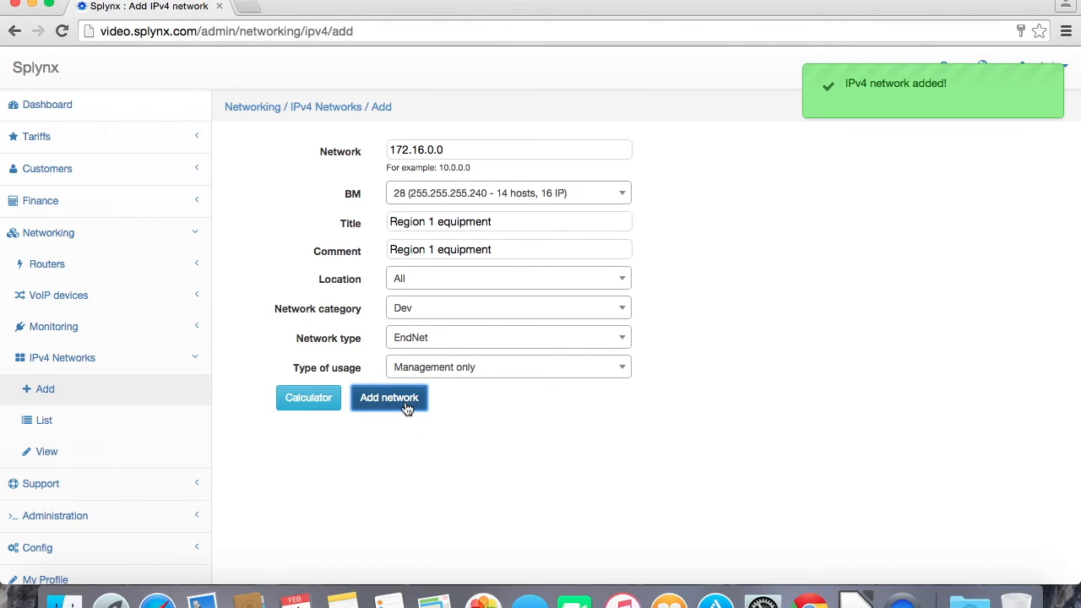
click(388, 396)
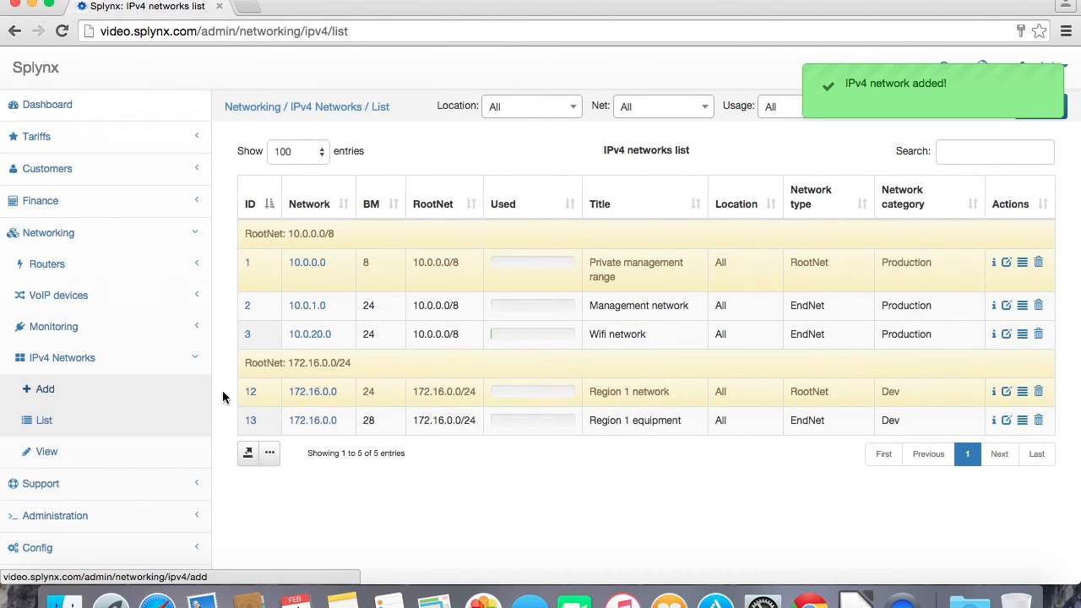
Start a new network 172.16.0.32 with the /27 mask of 30 hosts.
click(44, 389)
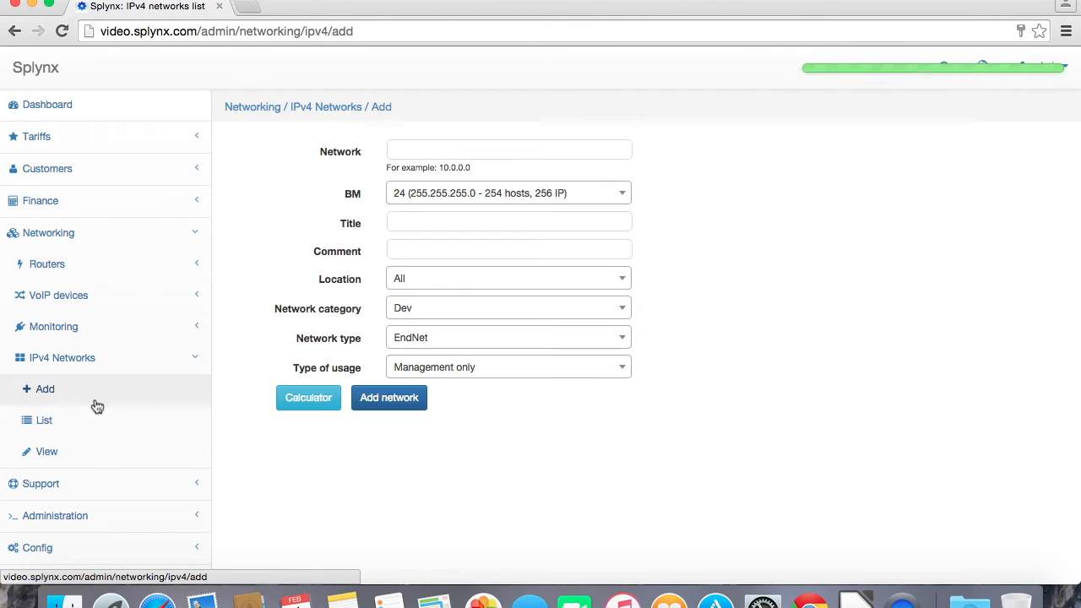
text(172.16.)
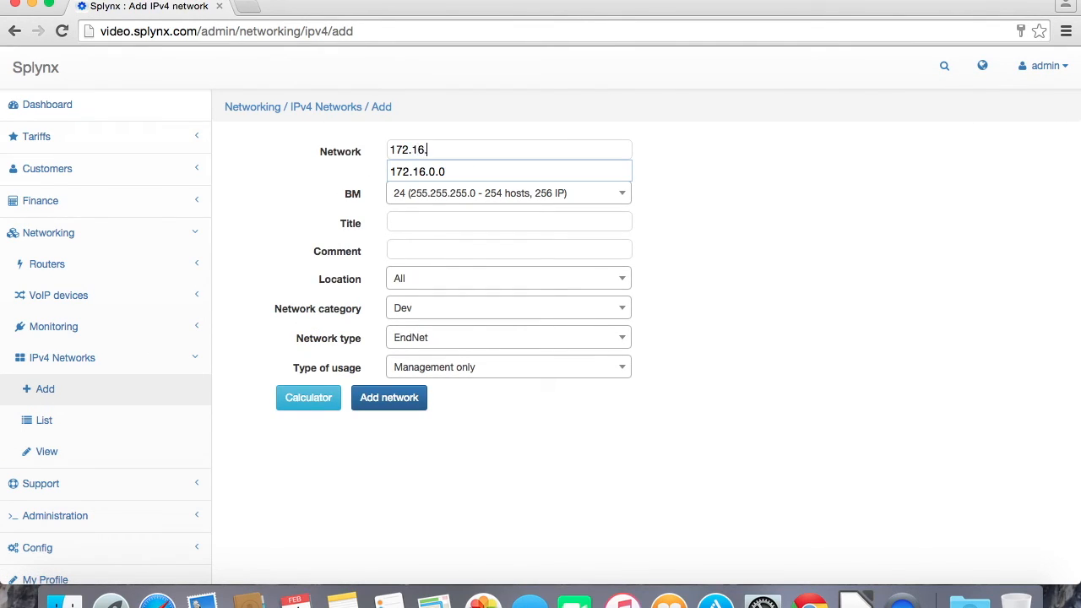
text(0.32)
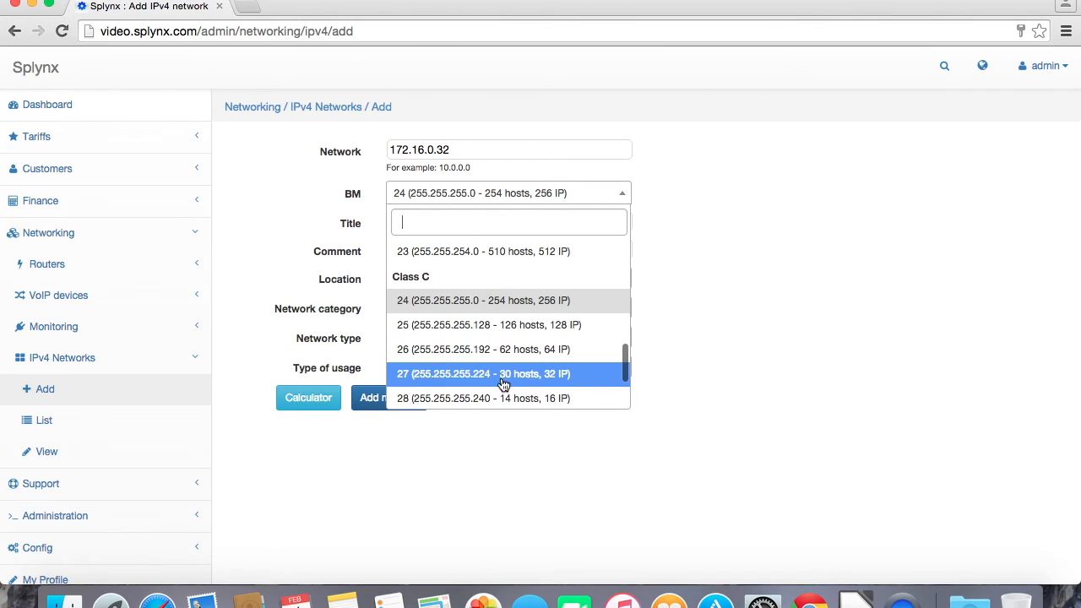
click(504, 375)
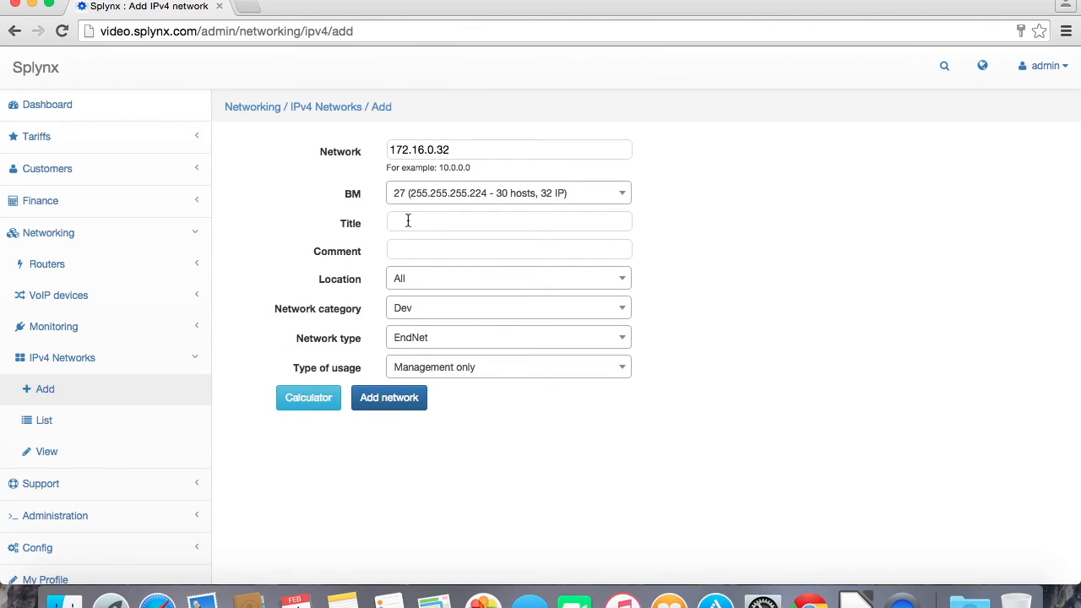
Title it 'Region 1 - tower 1, customers', correcting AP 1 to tower, and add it as Static.
text(Region 1 -0)
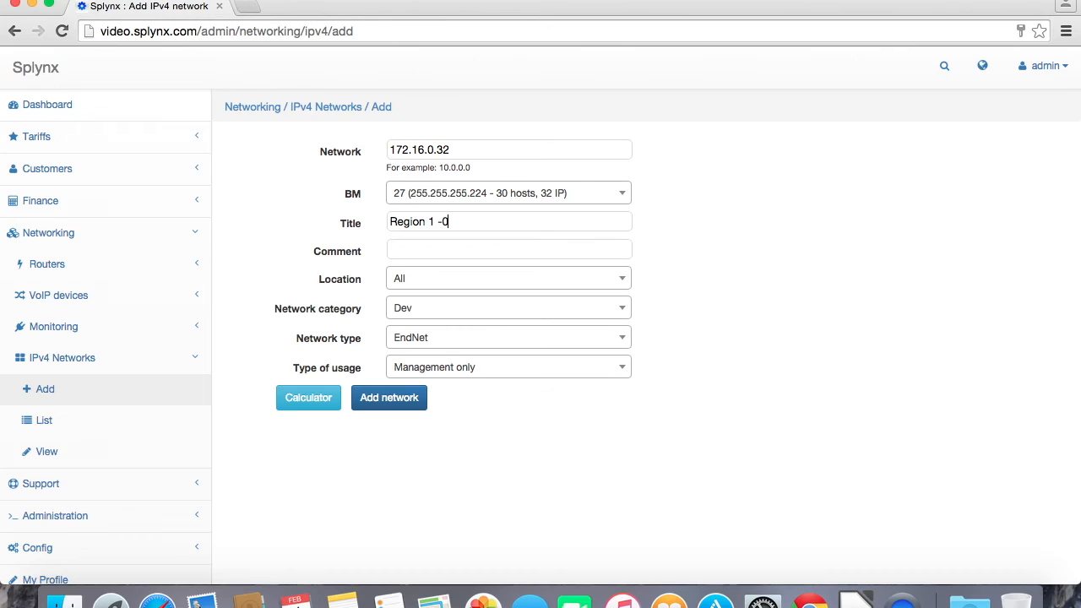
text(AP 1)
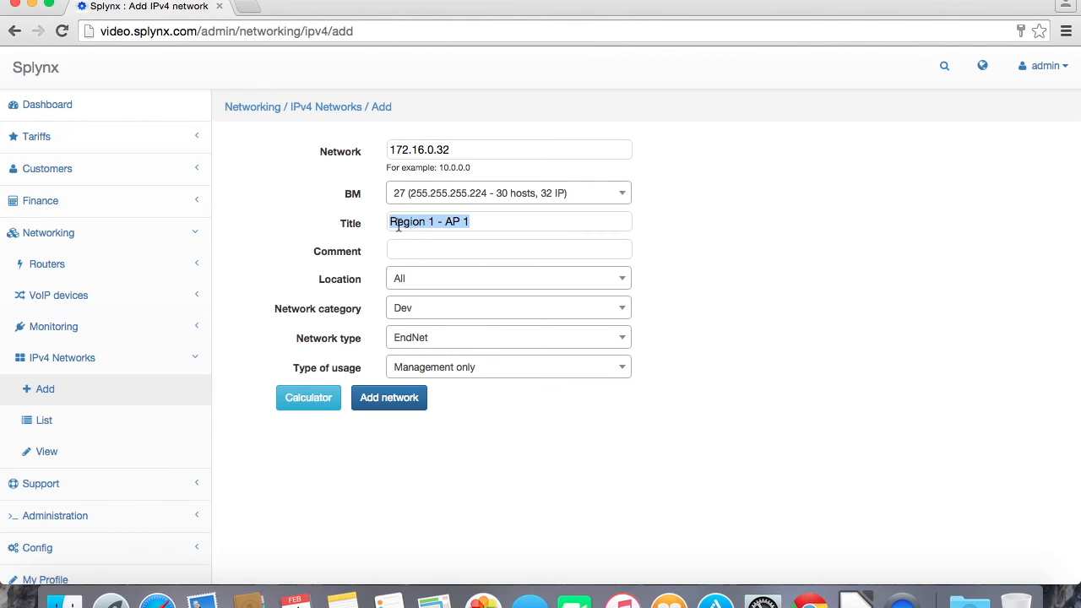
click(460, 221)
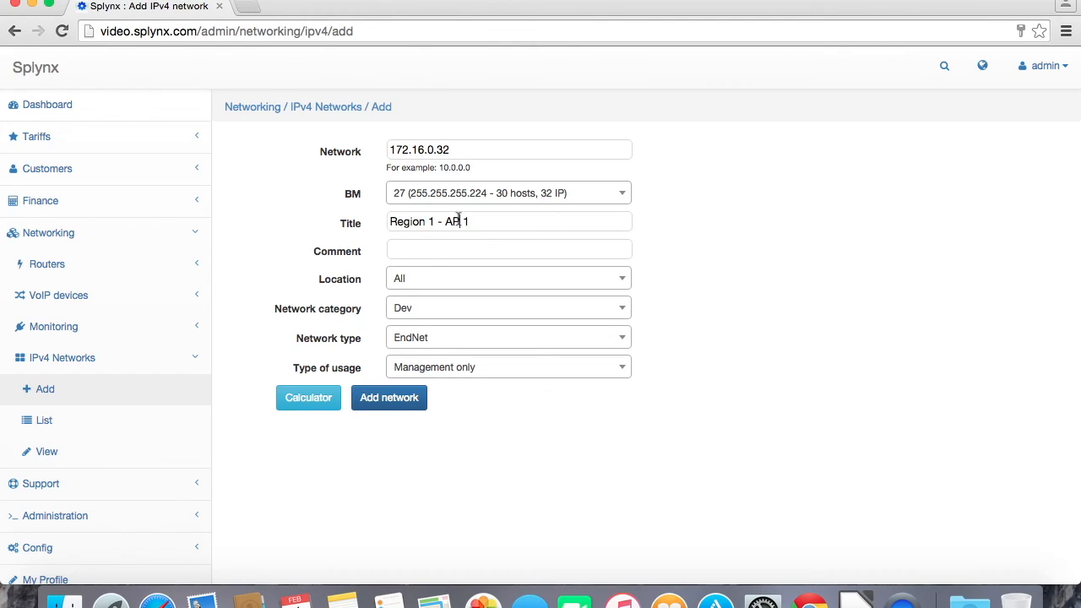
text(tower)
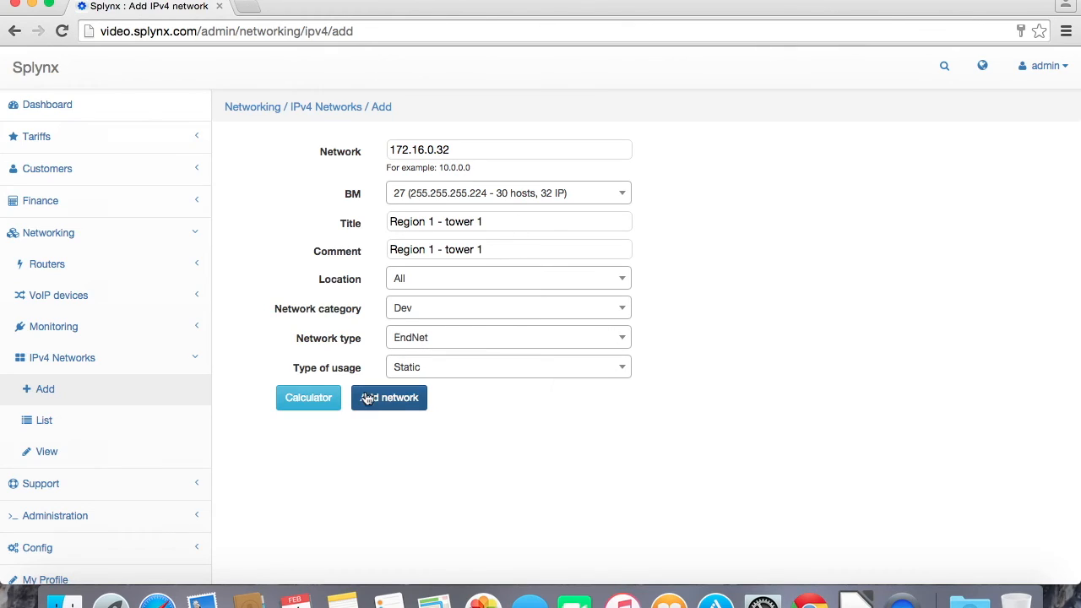
mouse_move(524, 223)
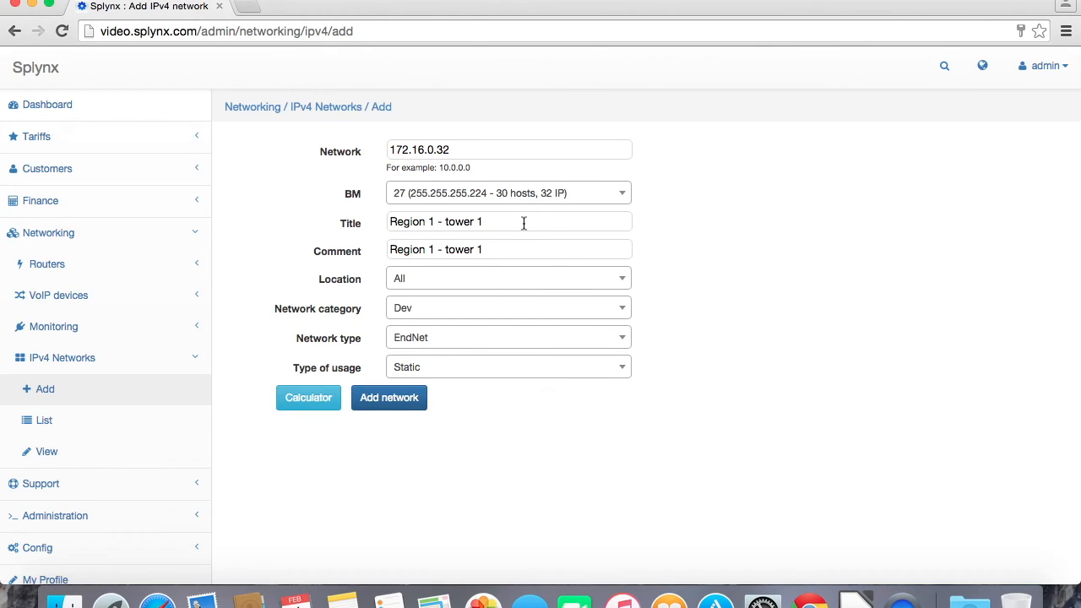
text(, customer)
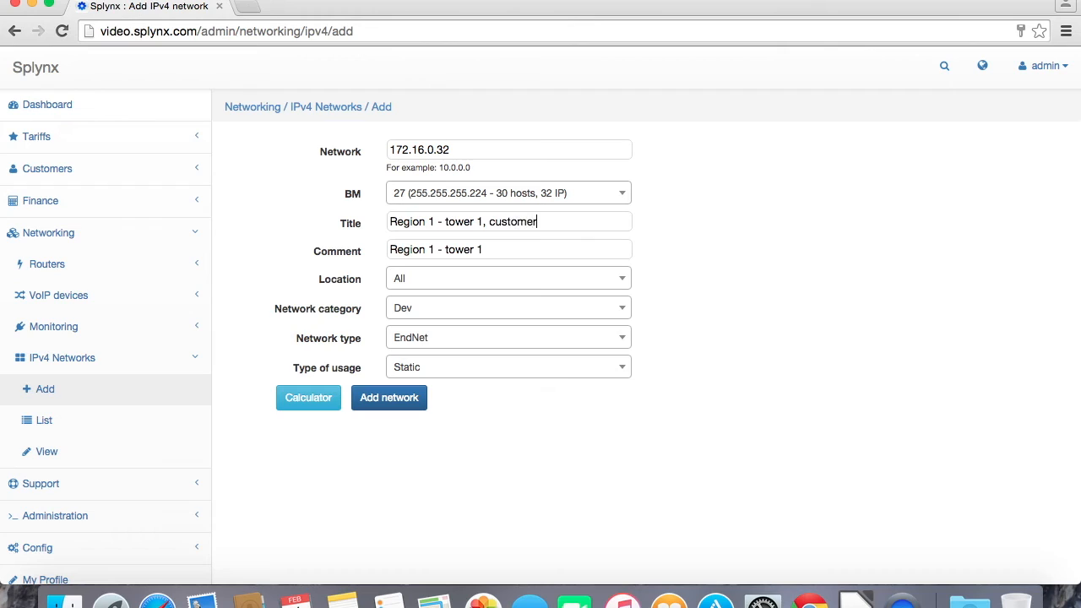
click(389, 397)
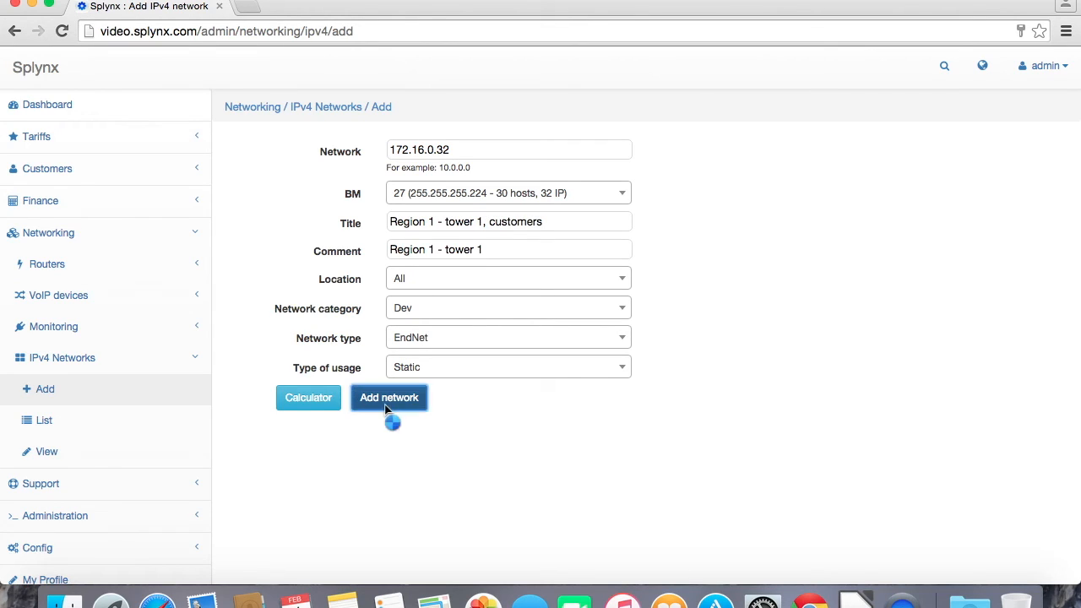
click(389, 397)
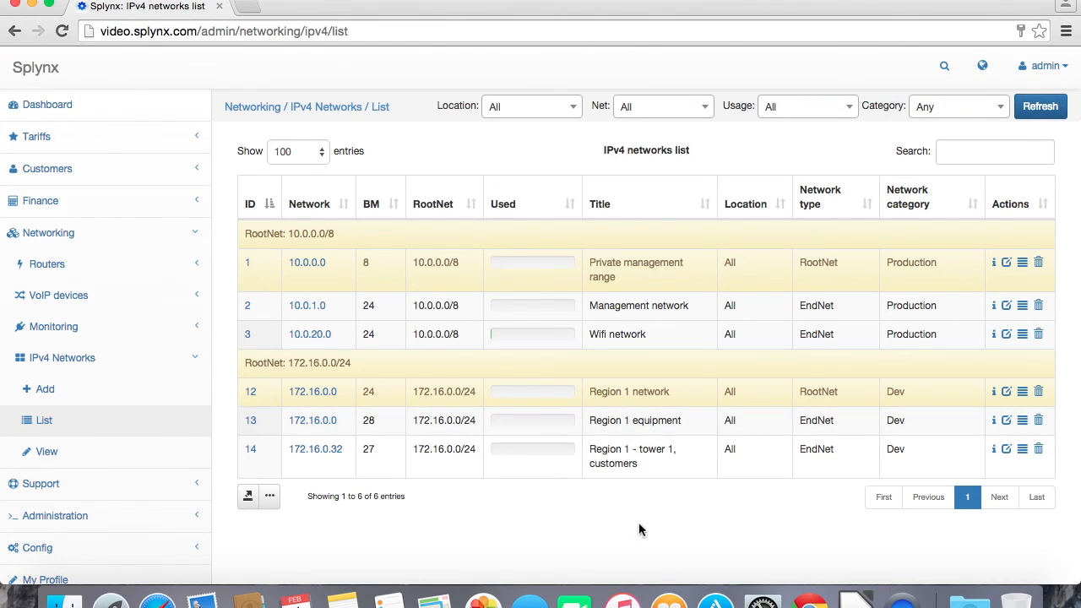
mouse_move(321, 441)
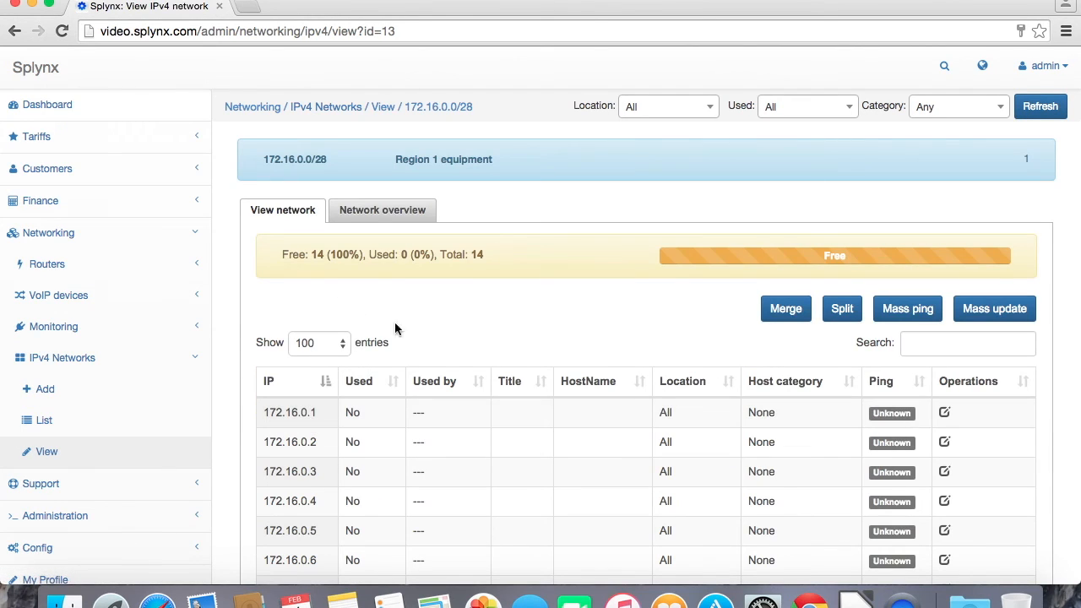
Scroll through the 14 free addresses of the 172.16.0.0/28 Region 1 equipment network.
scroll(down, 3)
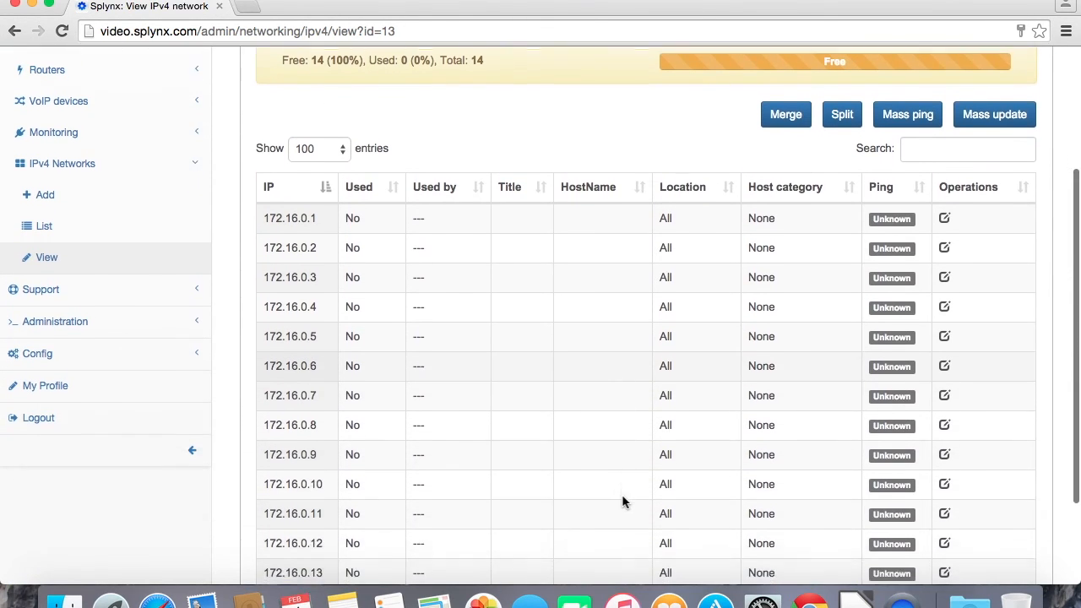
scroll(up, 3)
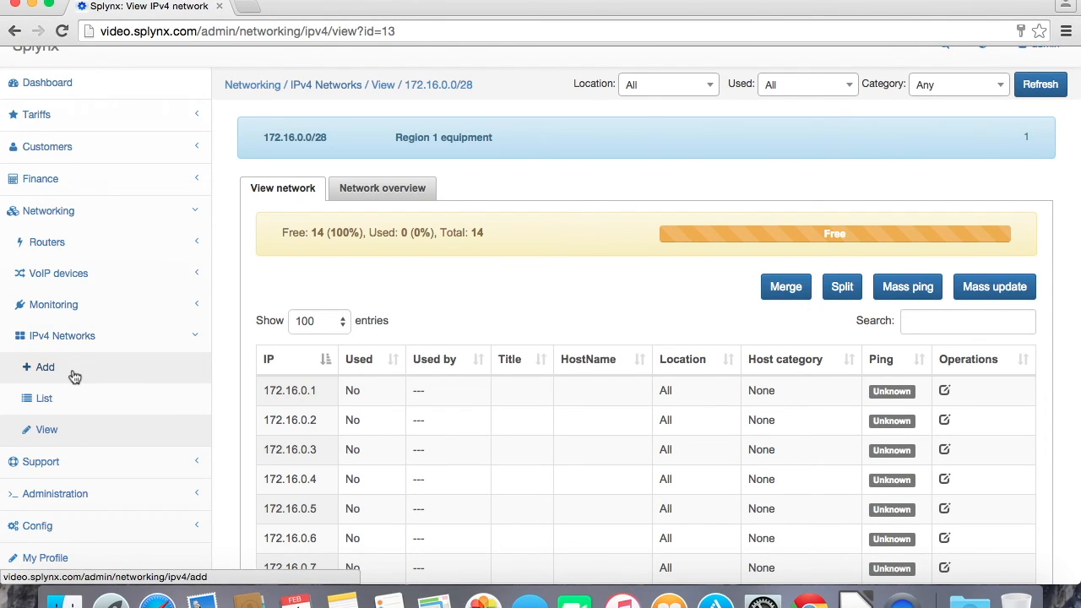
Save 172.16.0.1 as 'GW router', hostname Router, category Router, marked used.
click(944, 390)
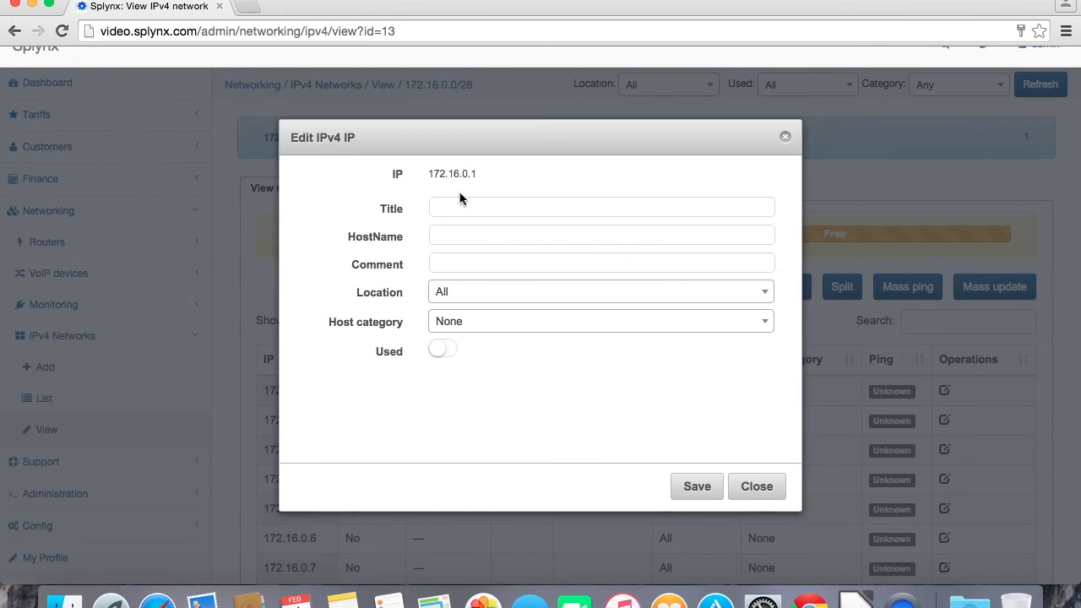
text(GW)
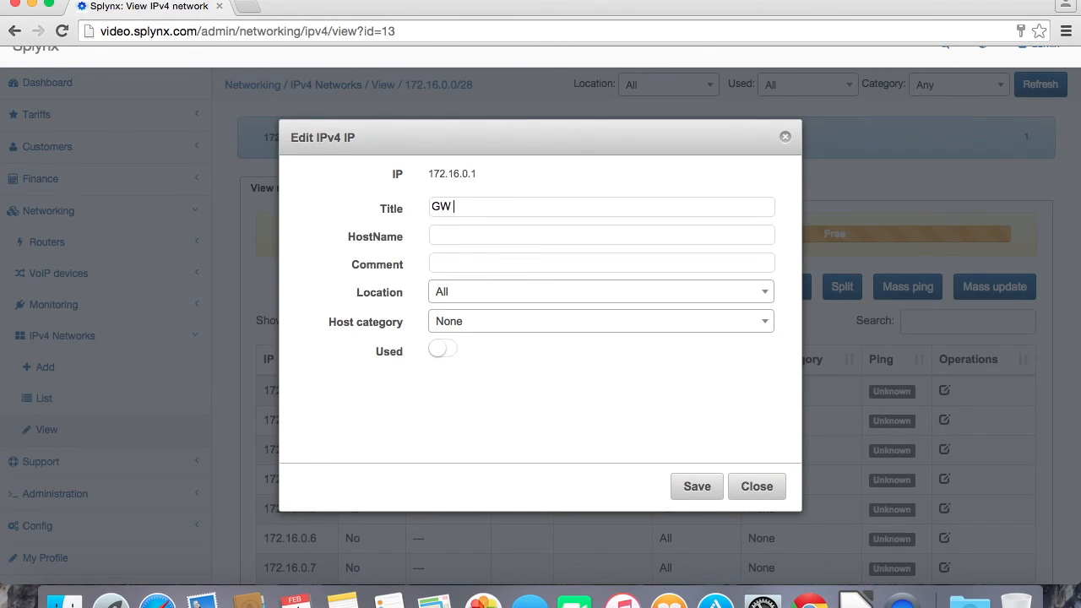
text(router)
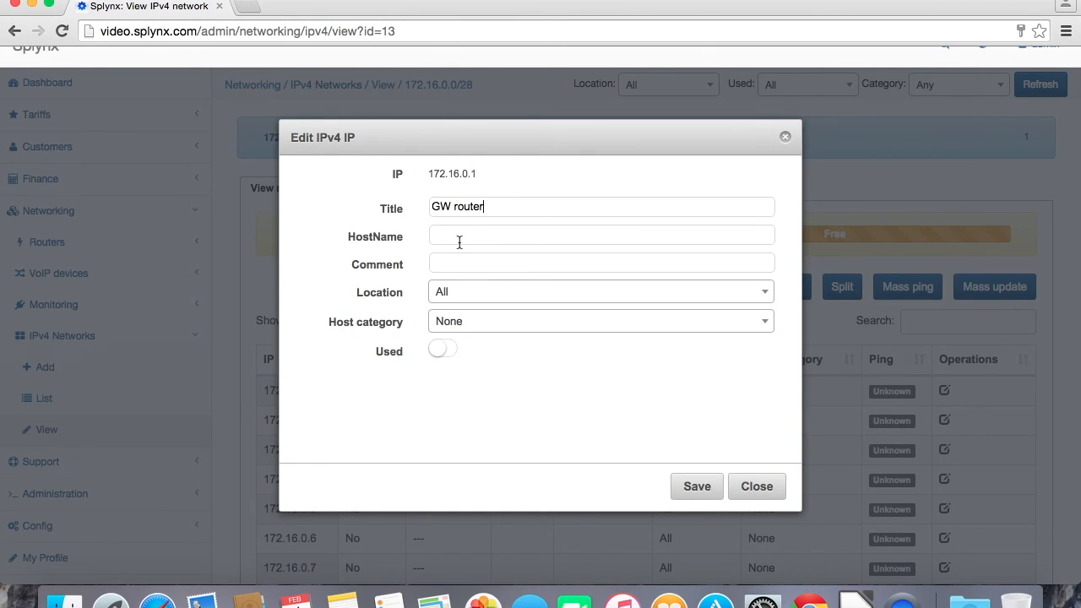
mouse_move(446, 228)
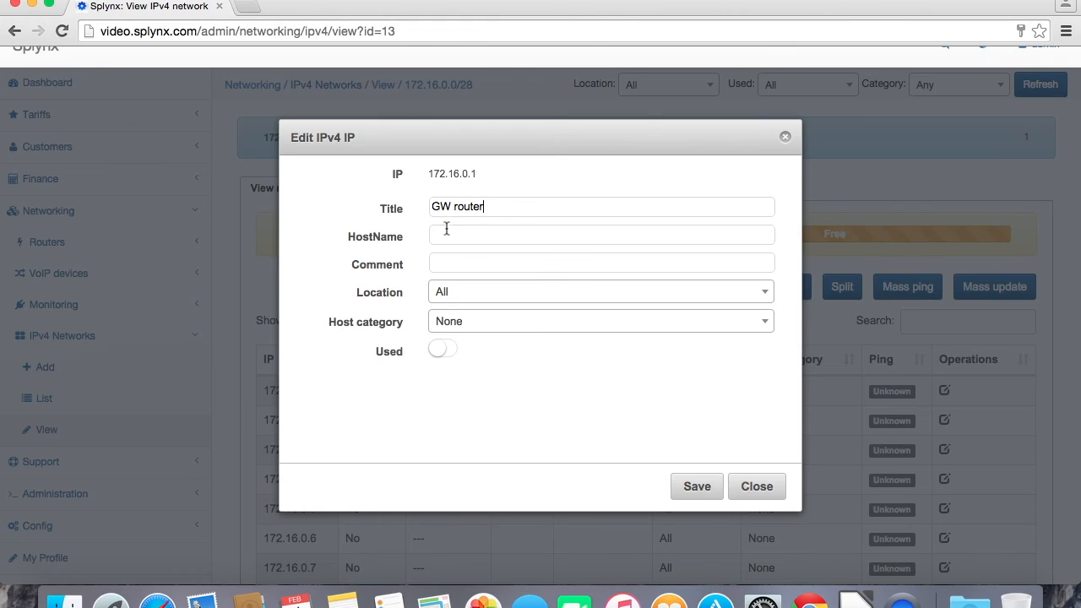
text(Router)
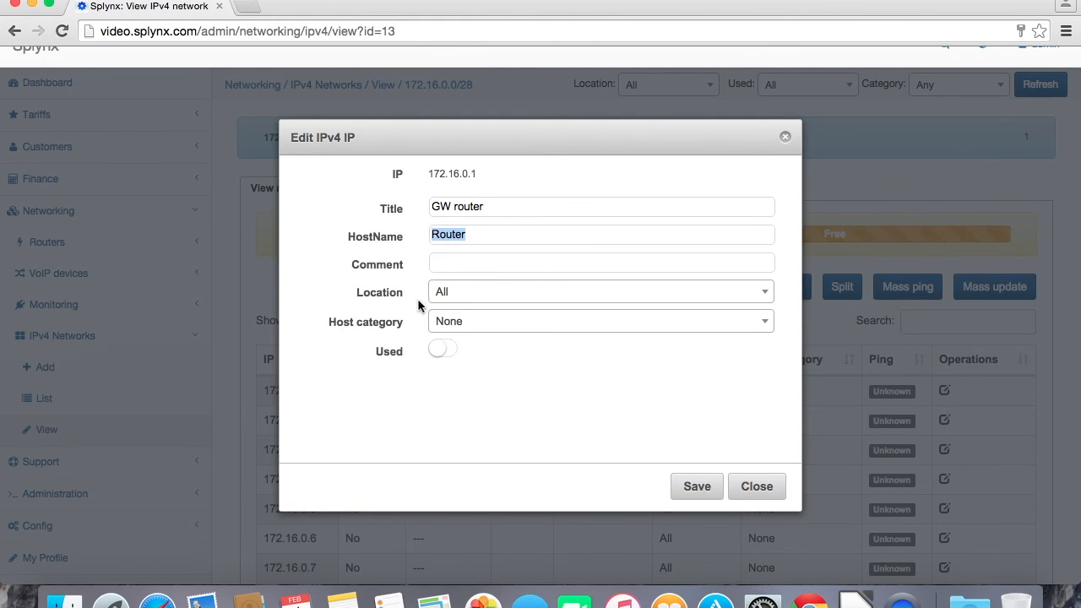
click(600, 321)
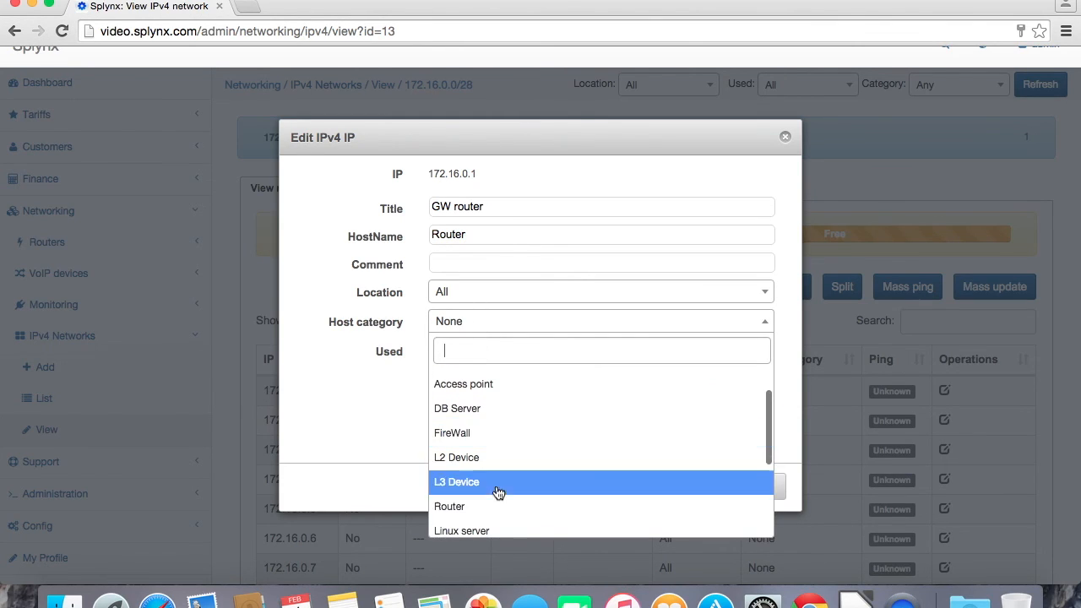
click(449, 507)
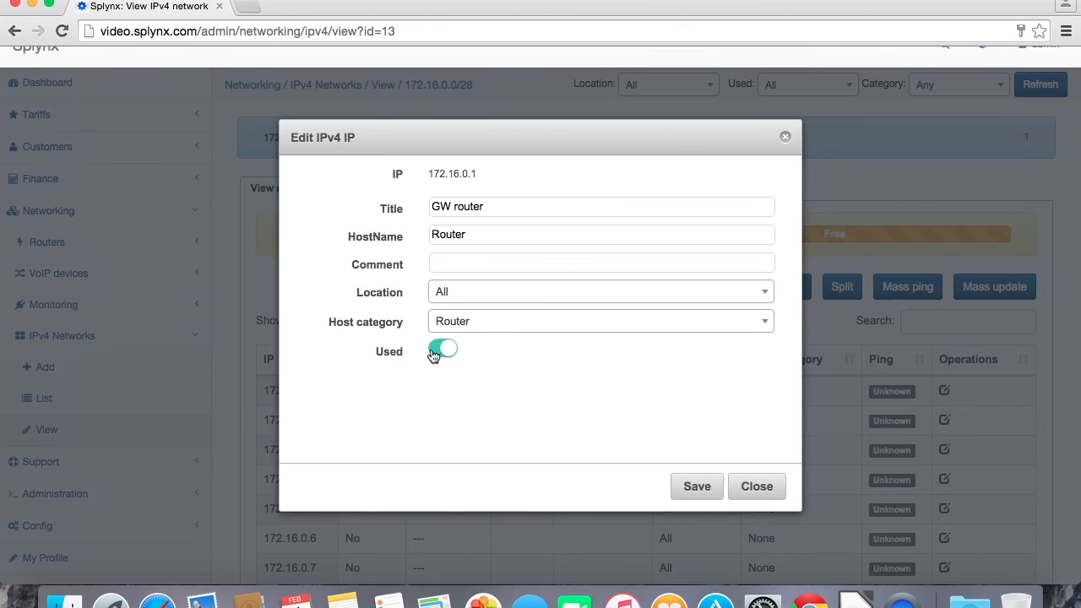
click(695, 487)
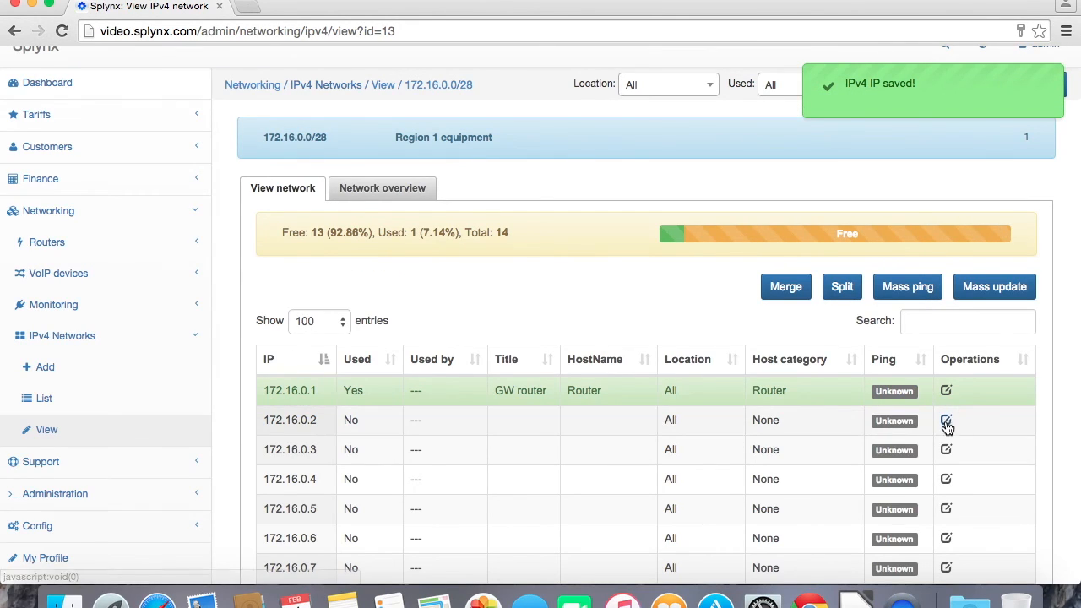
Save 172.16.0.2 as 'HP switch', hostname HP switch, category L2 Device, marked used.
click(946, 420)
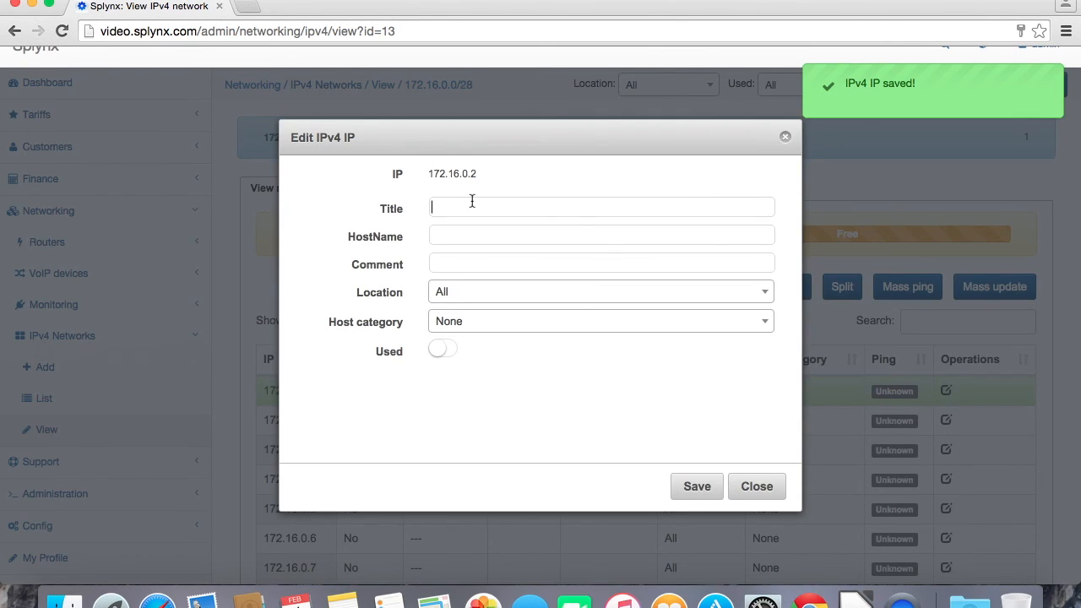
text(HP sw)
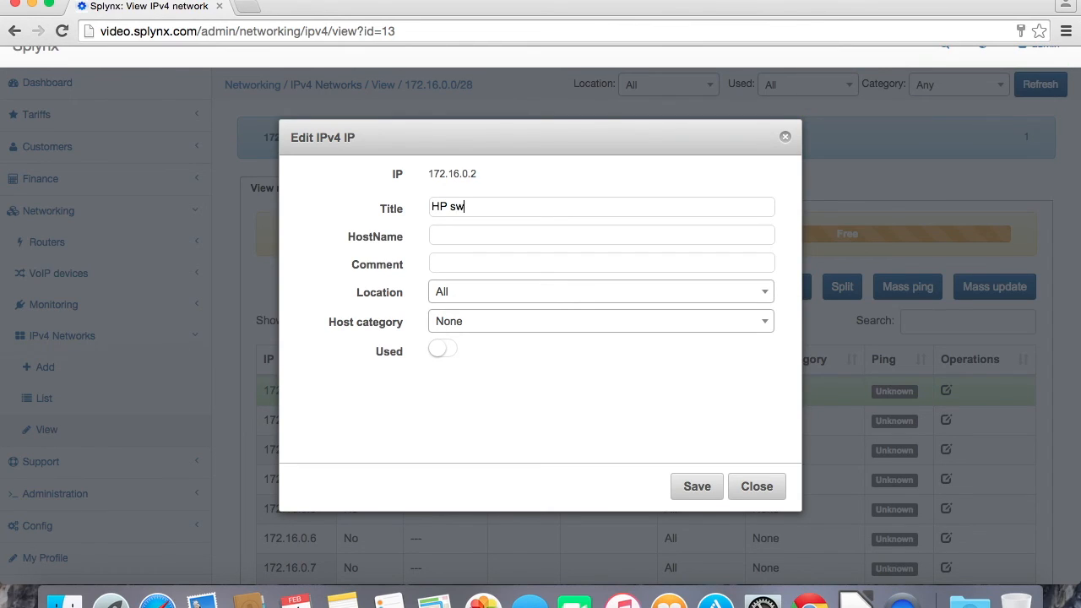
text(itch)
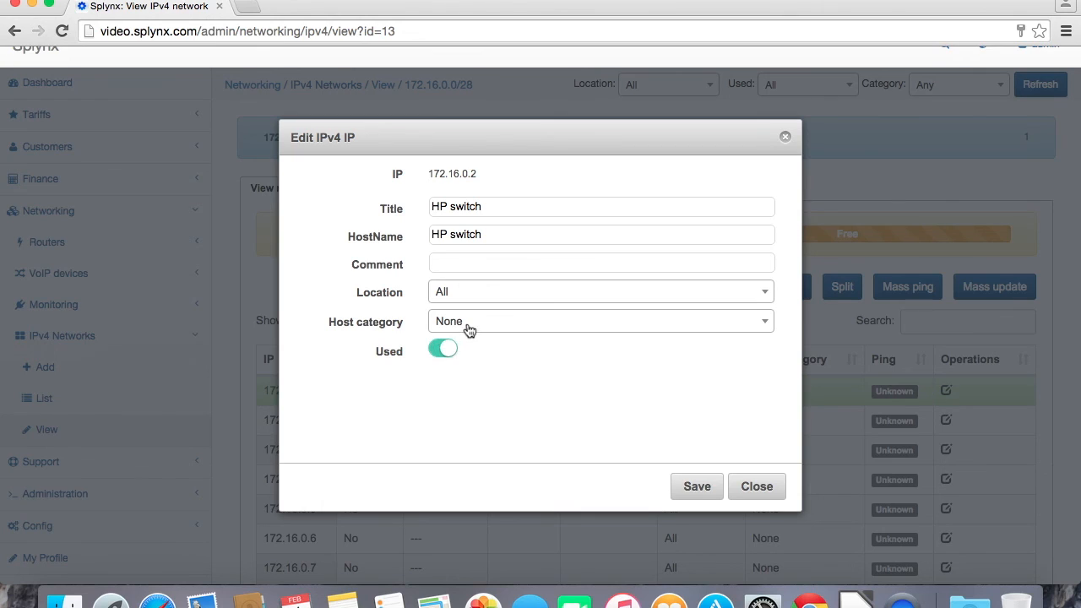
click(599, 321)
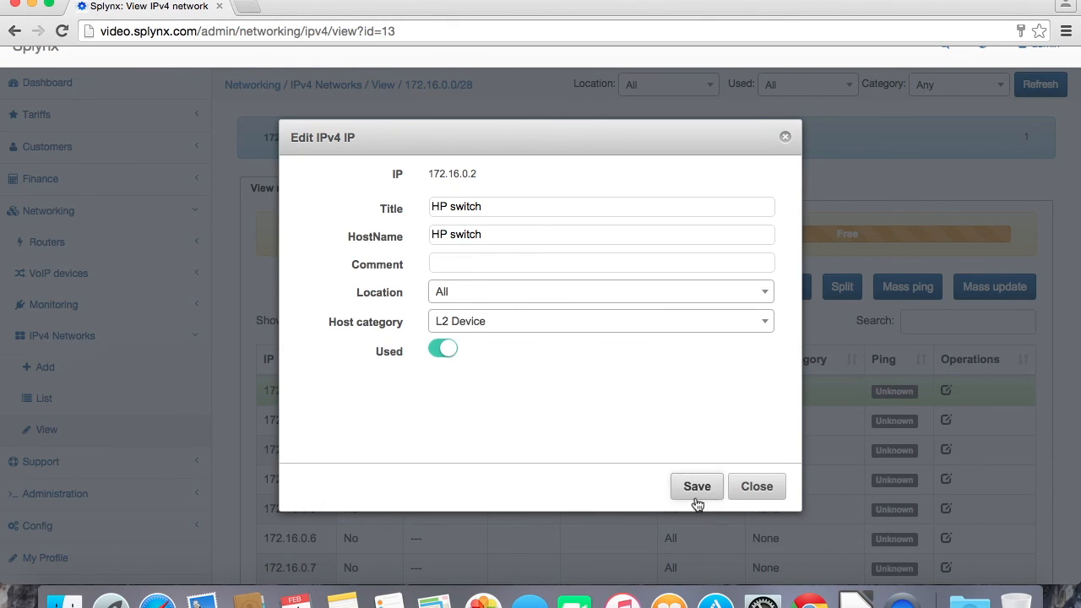
click(696, 487)
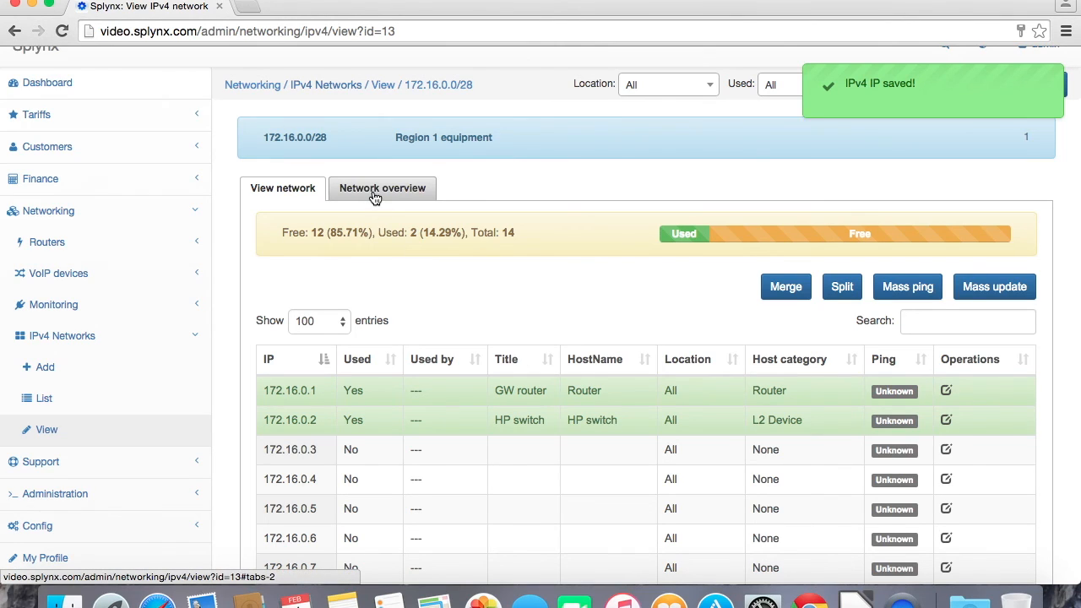
click(382, 188)
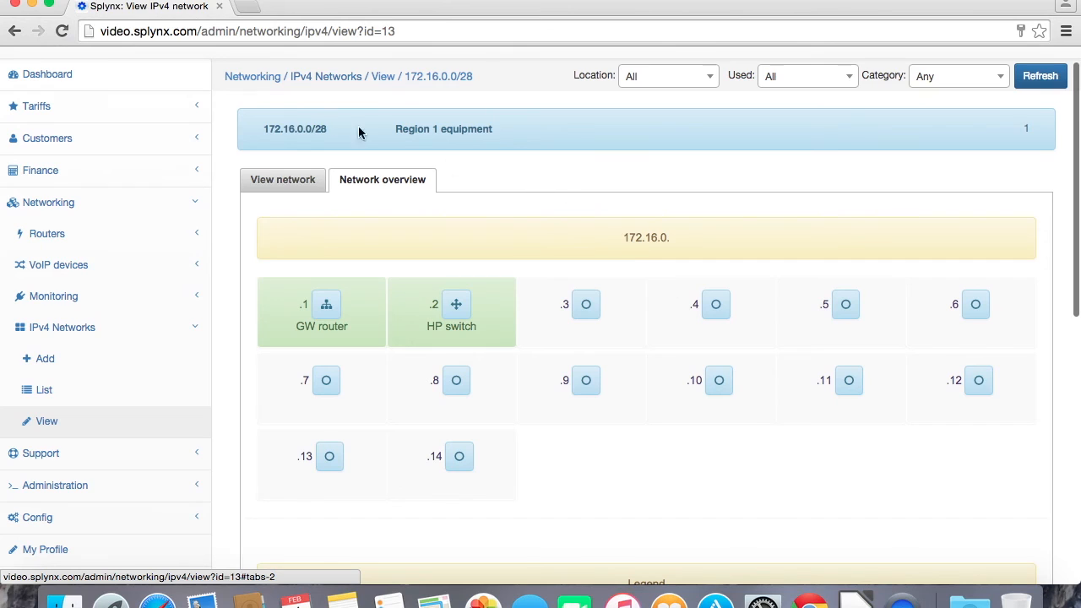
mouse_move(672, 257)
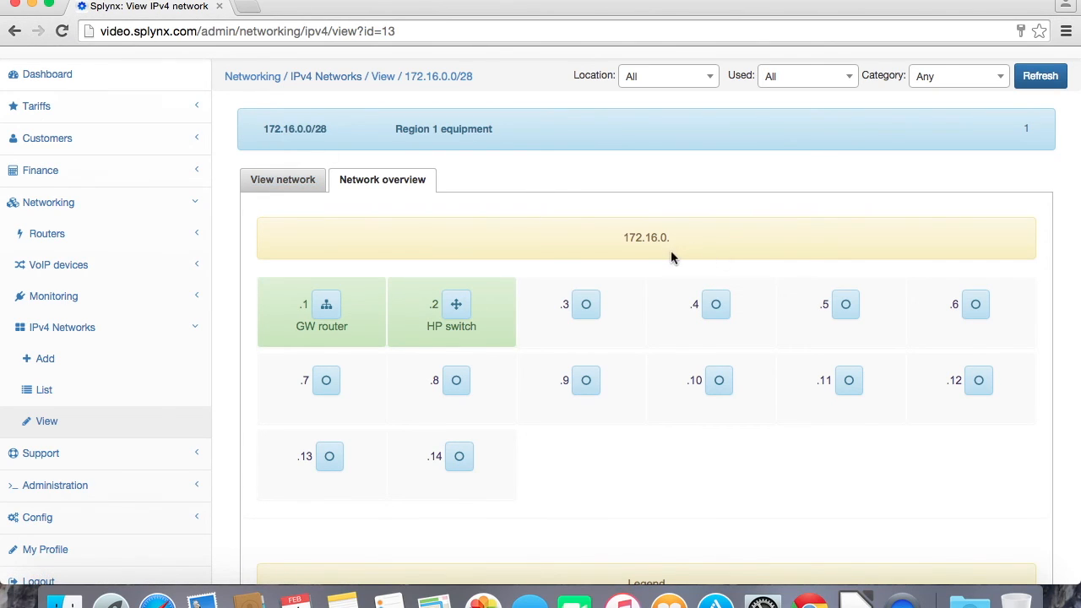
scroll(down, 3)
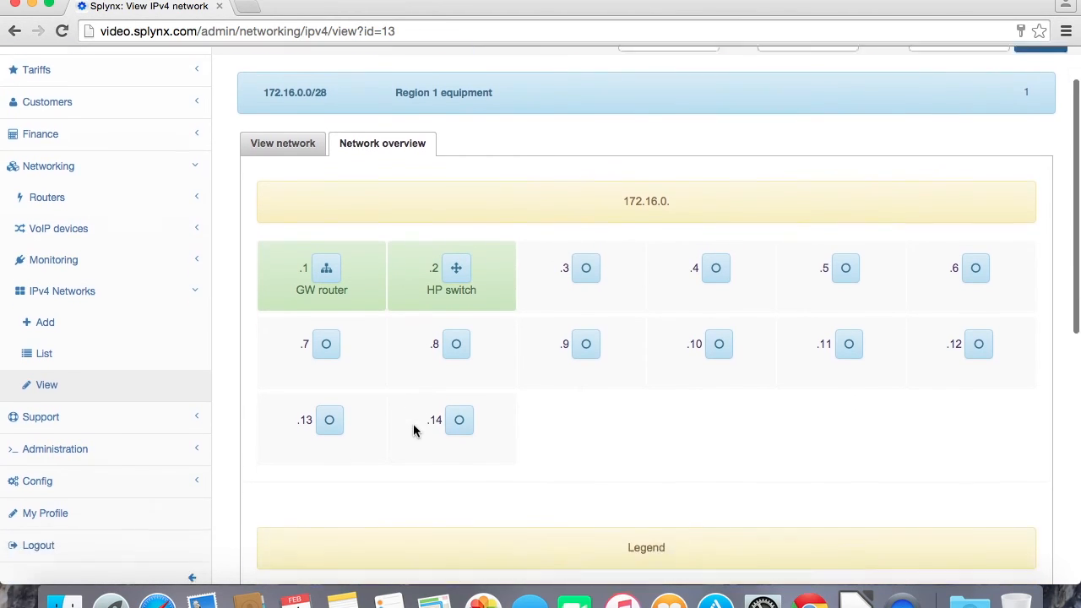
scroll(down, 3)
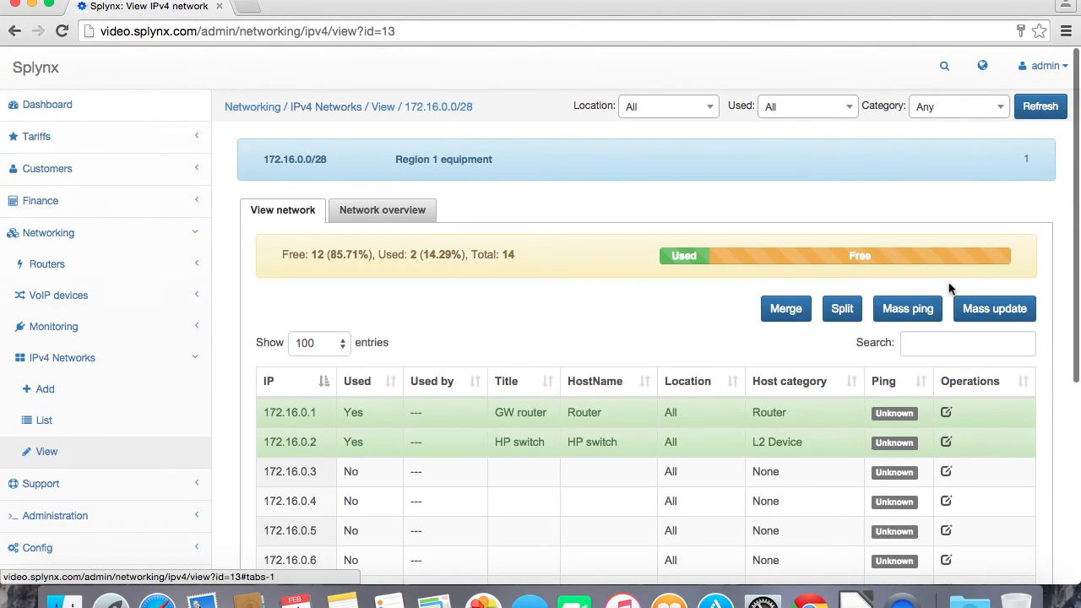
mouse_move(920, 315)
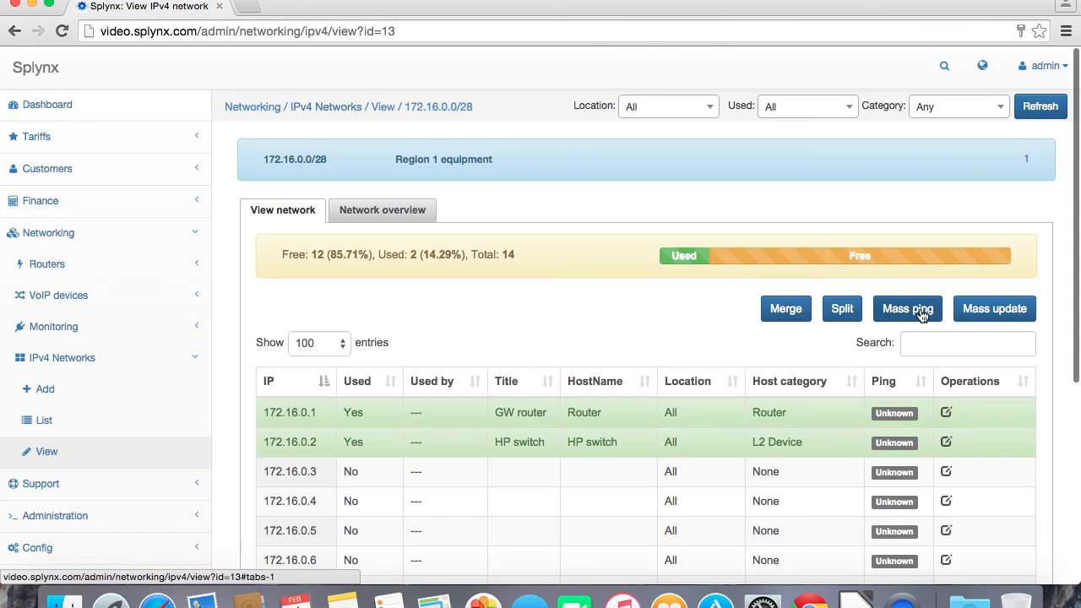
Mass-ping the 172.16.0.0/28 addresses and refresh so .1 and .2 report TimeOut.
click(907, 308)
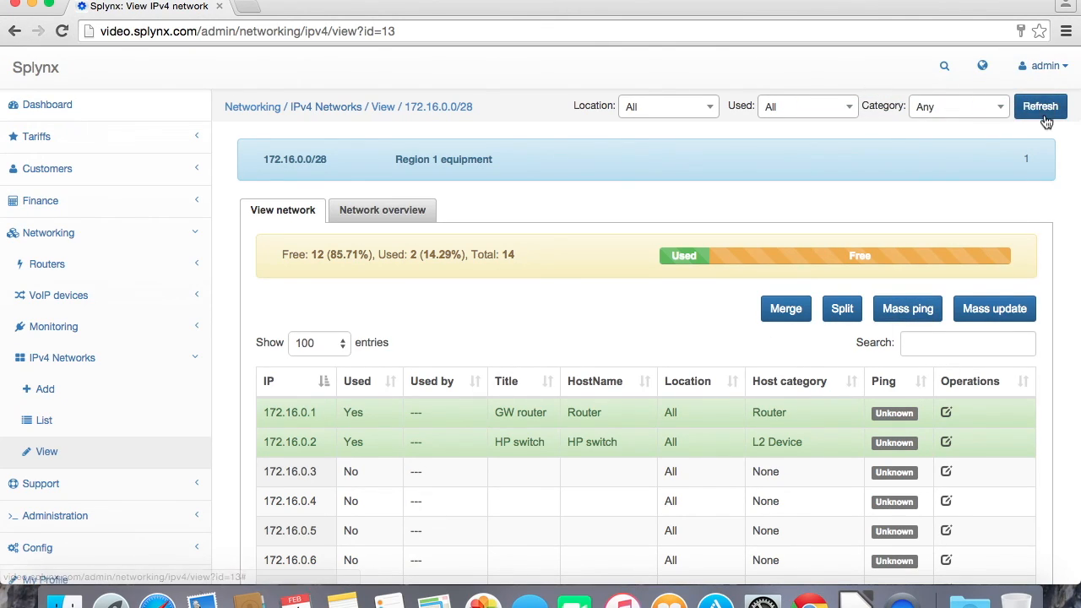
click(1040, 105)
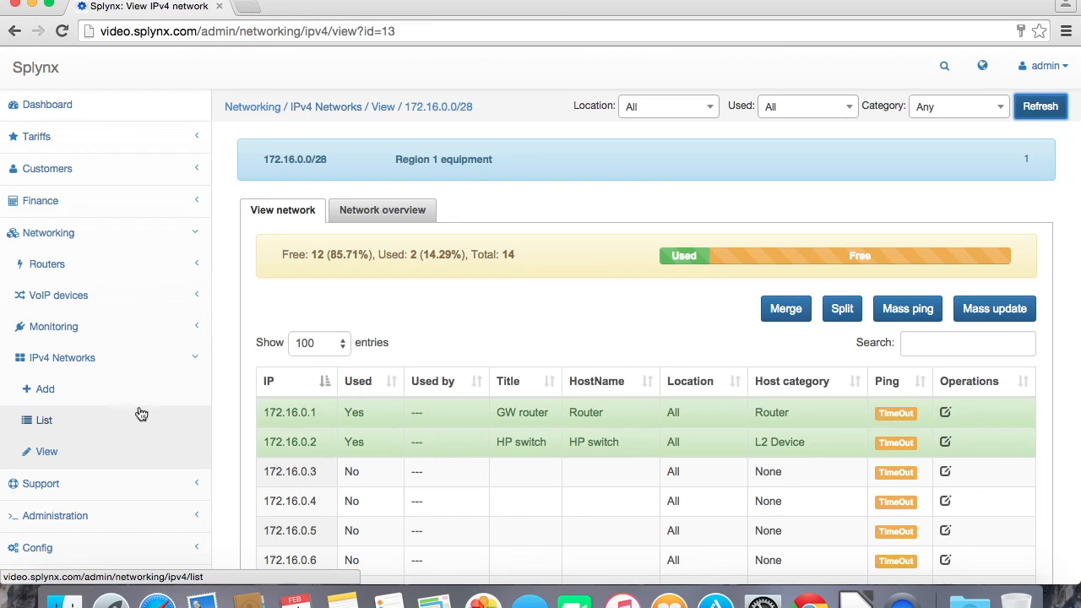
Check the IPv4 networks list for Region 1 usage, then go to the Customers list.
click(44, 419)
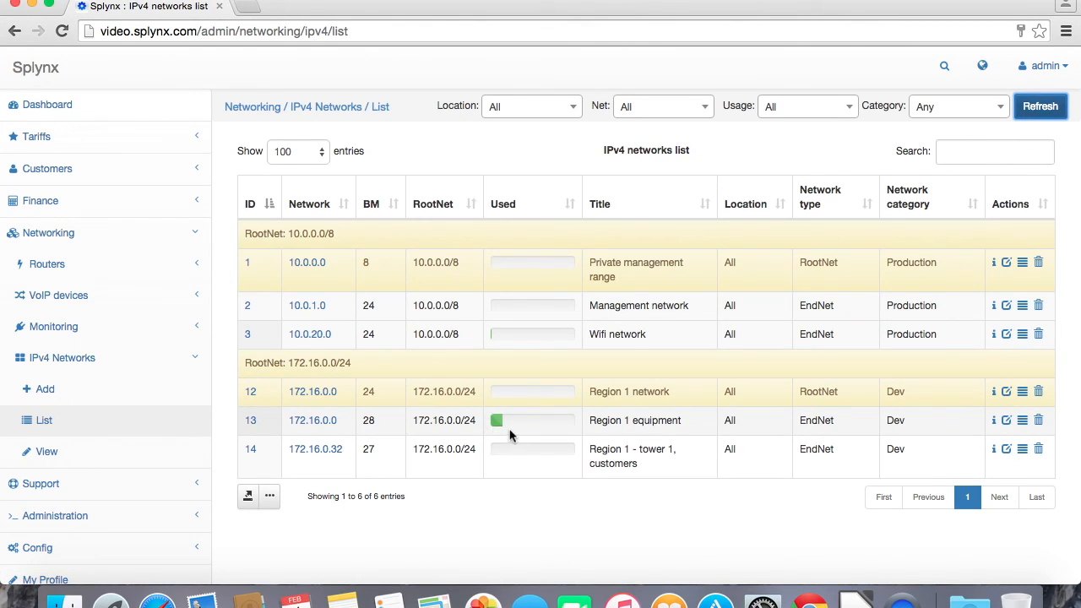
mouse_move(581, 432)
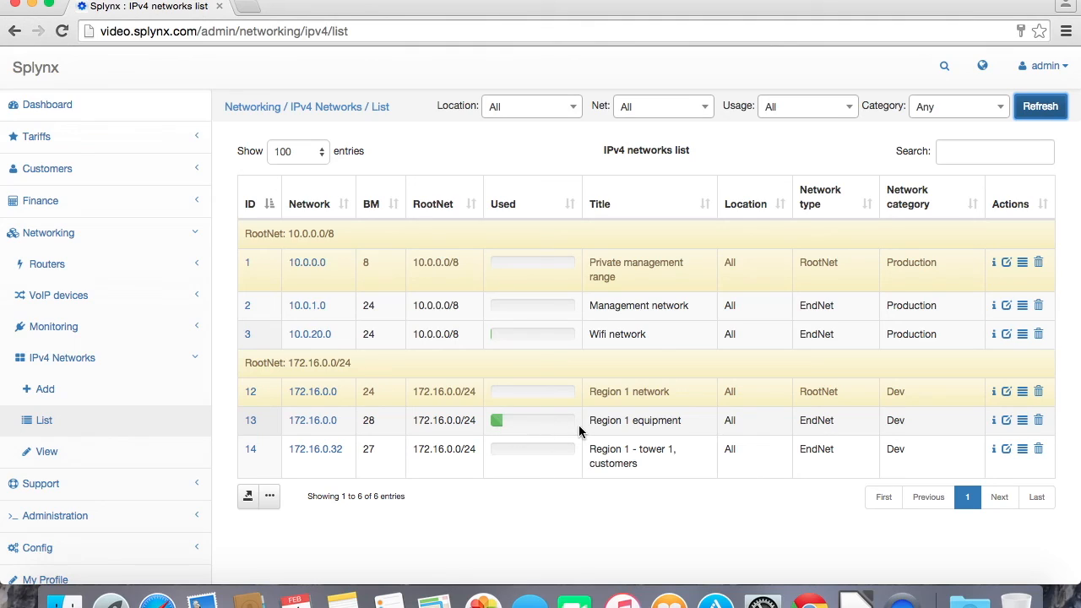
mouse_move(378, 429)
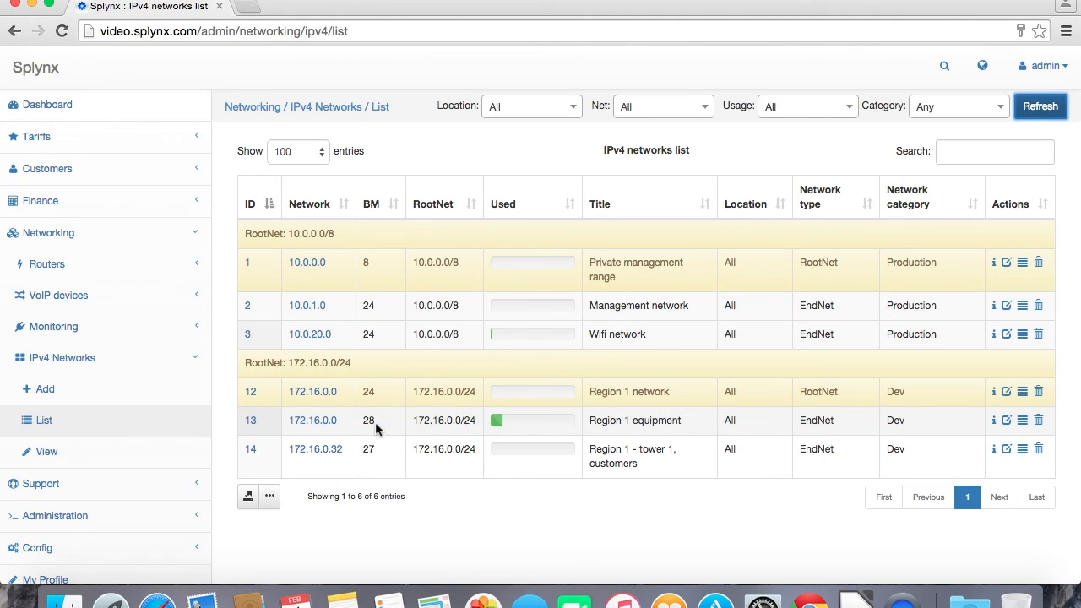
mouse_move(108, 169)
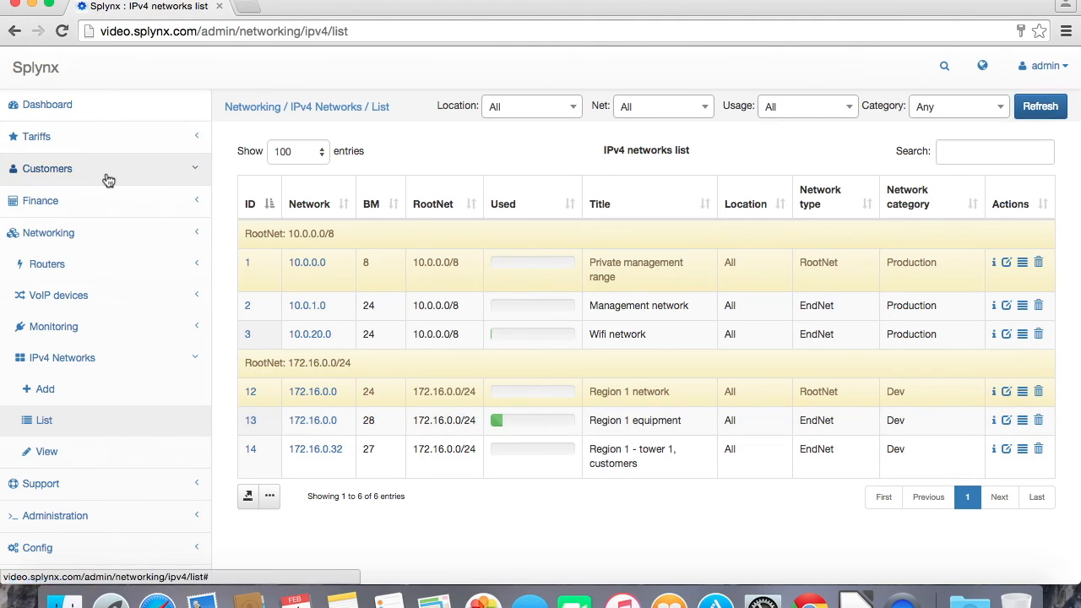
click(47, 169)
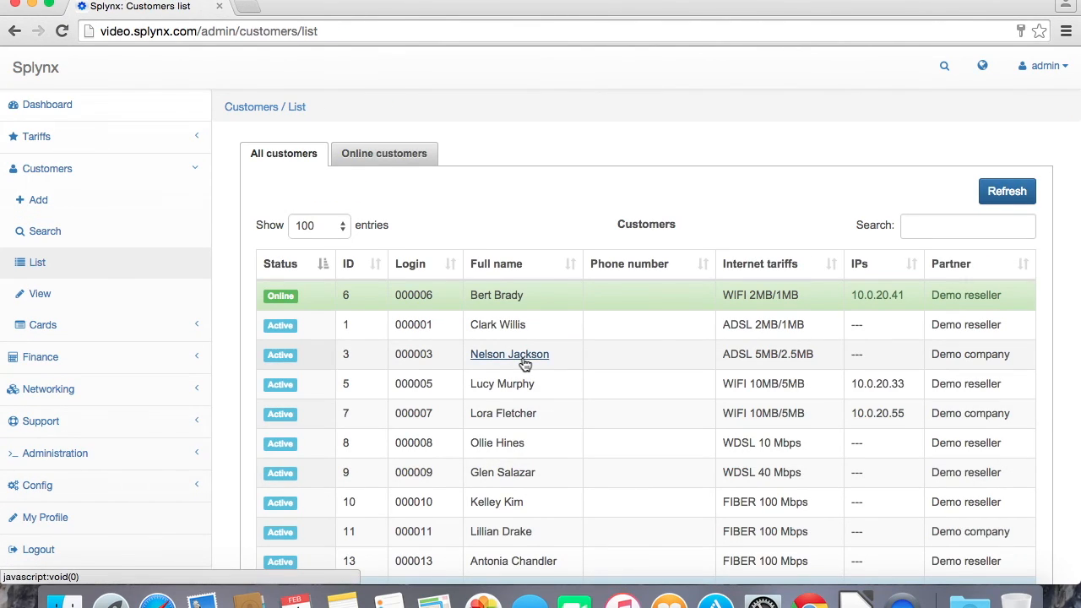
click(510, 355)
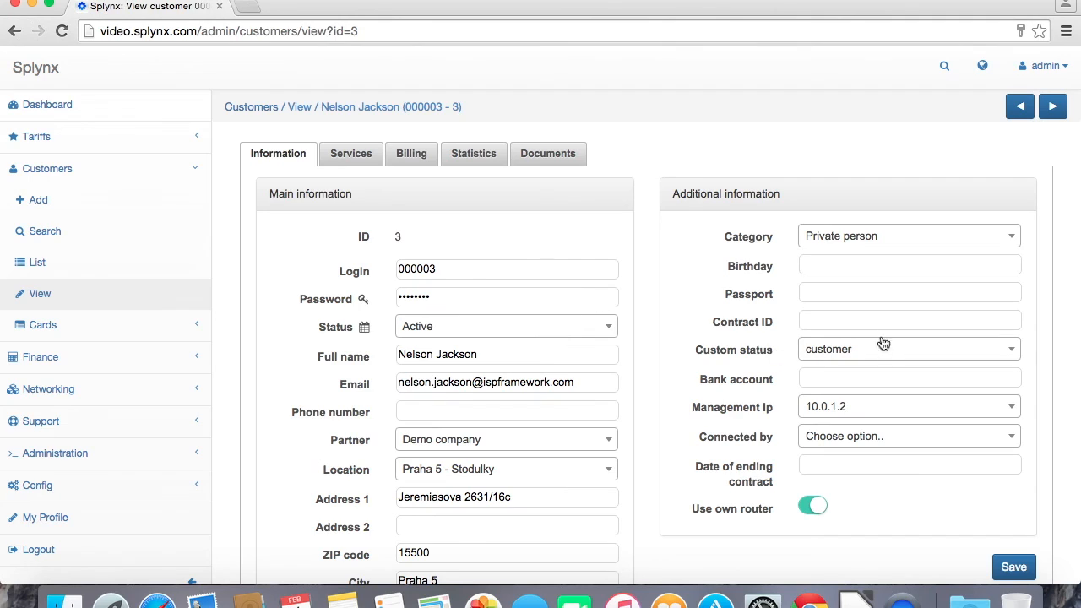
click(352, 152)
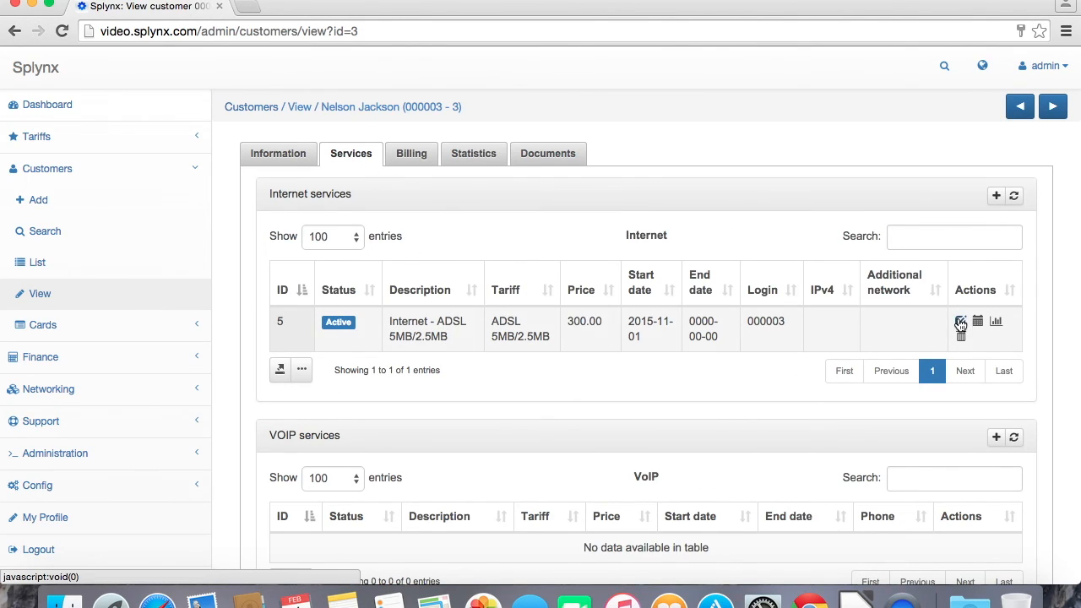
Edit the ADSL service to take a permanent static IPv4 of 172.16.0.35.
click(960, 321)
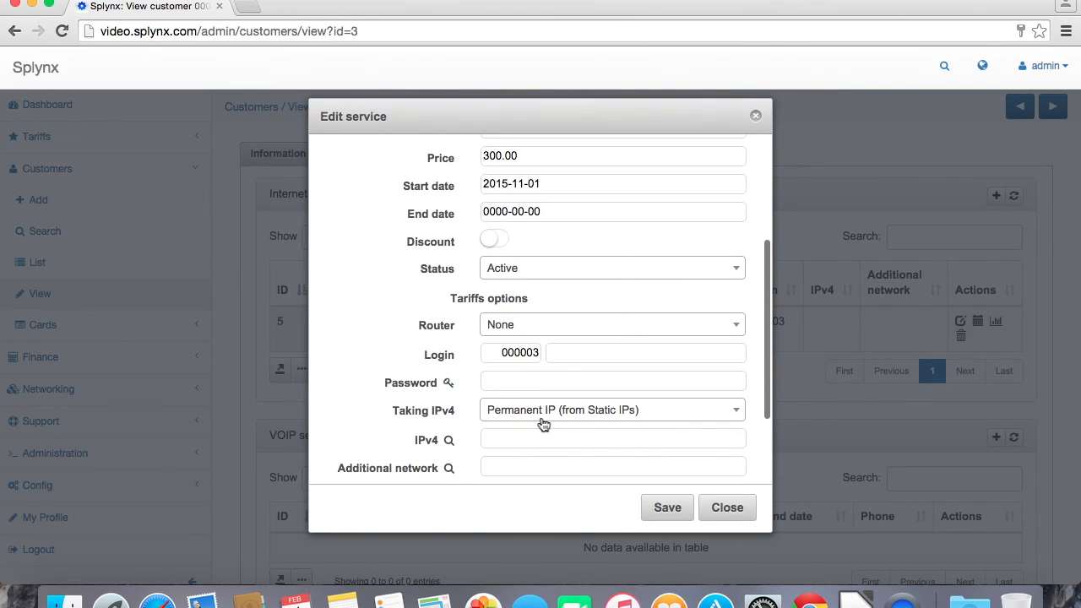
click(612, 411)
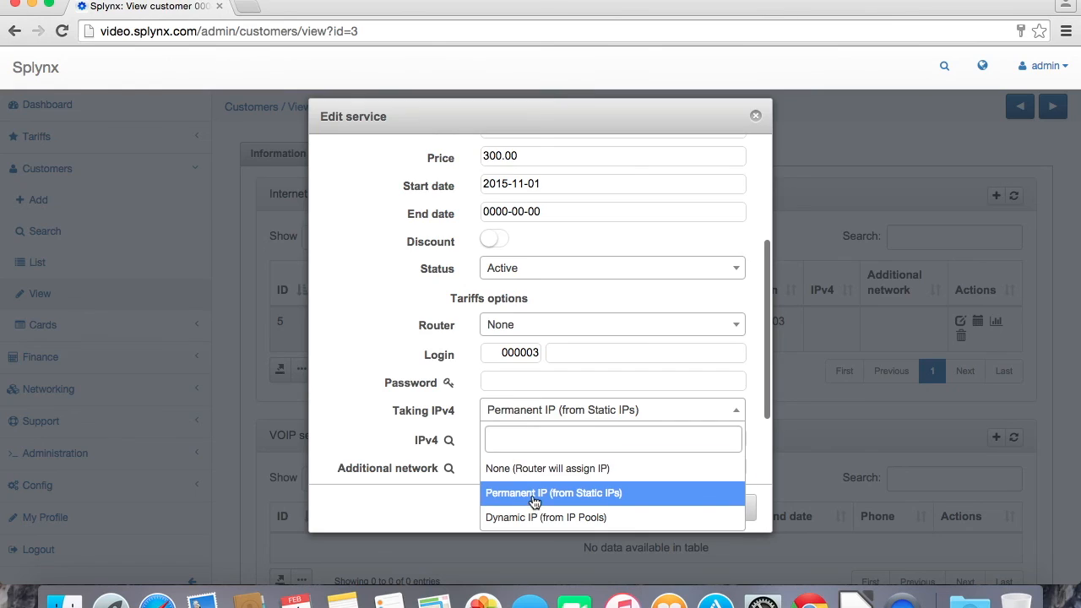
click(554, 493)
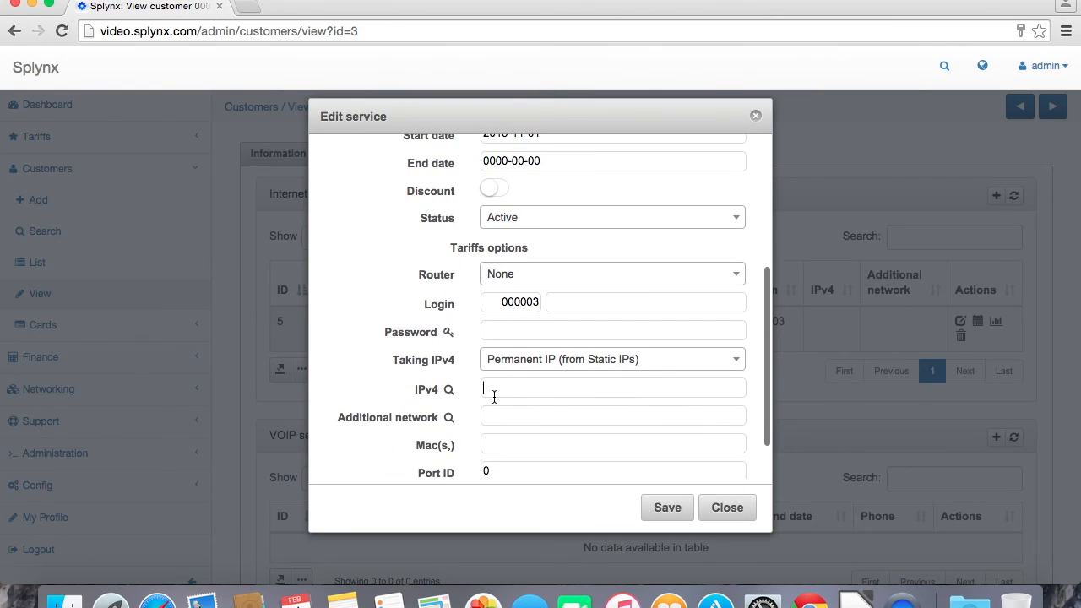
text(172.16.)
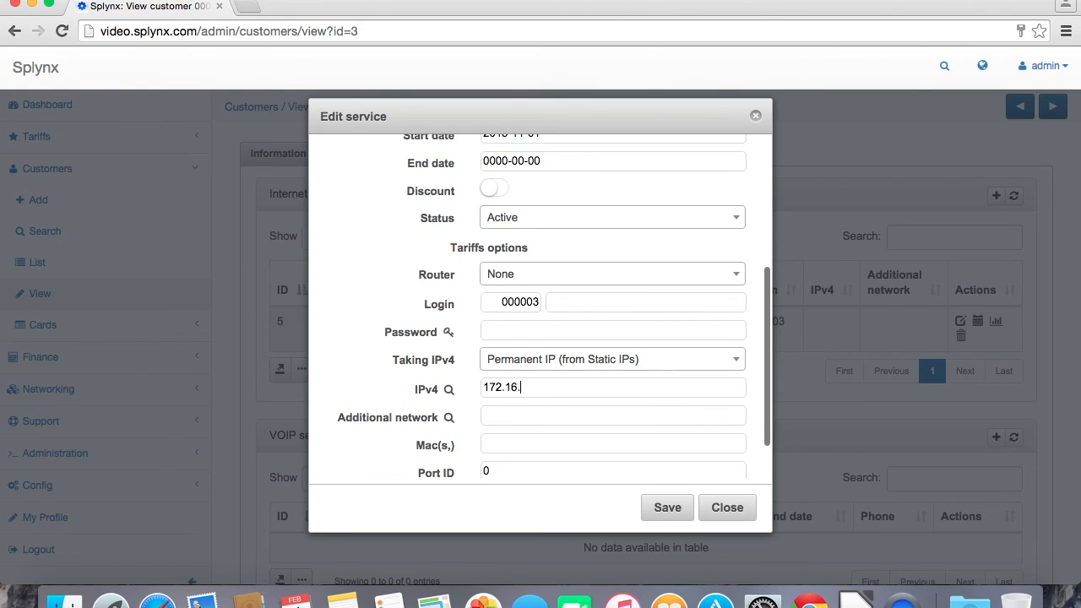
text(0.35)
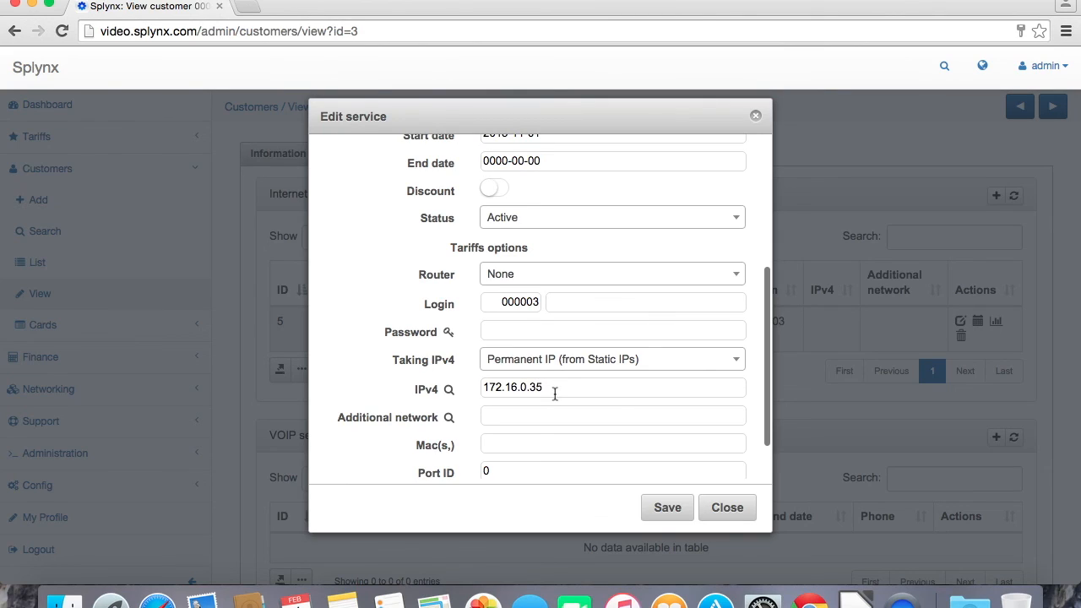
Add additional networks 172.16.0.34 and 172.16.0.36/30 and save the service.
click(612, 415)
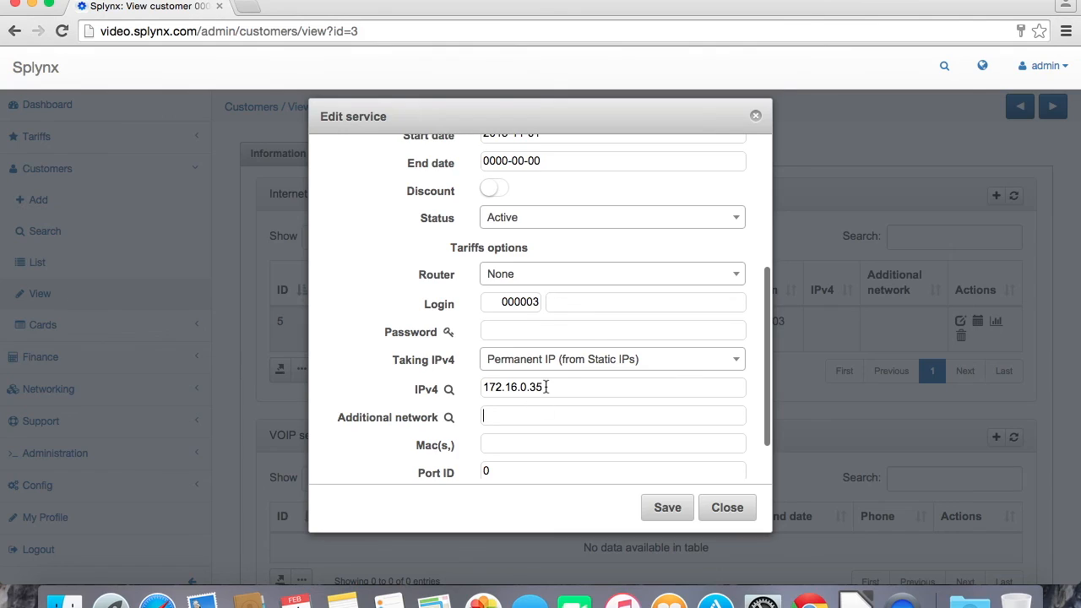
text(172.16.0.34, 1)
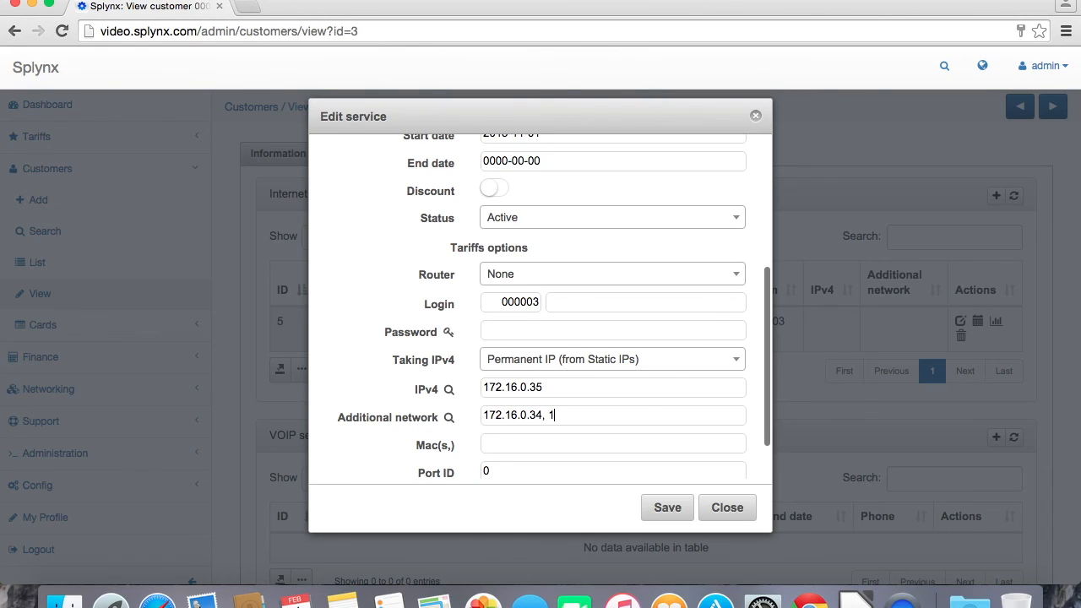
text(72.16.0.)
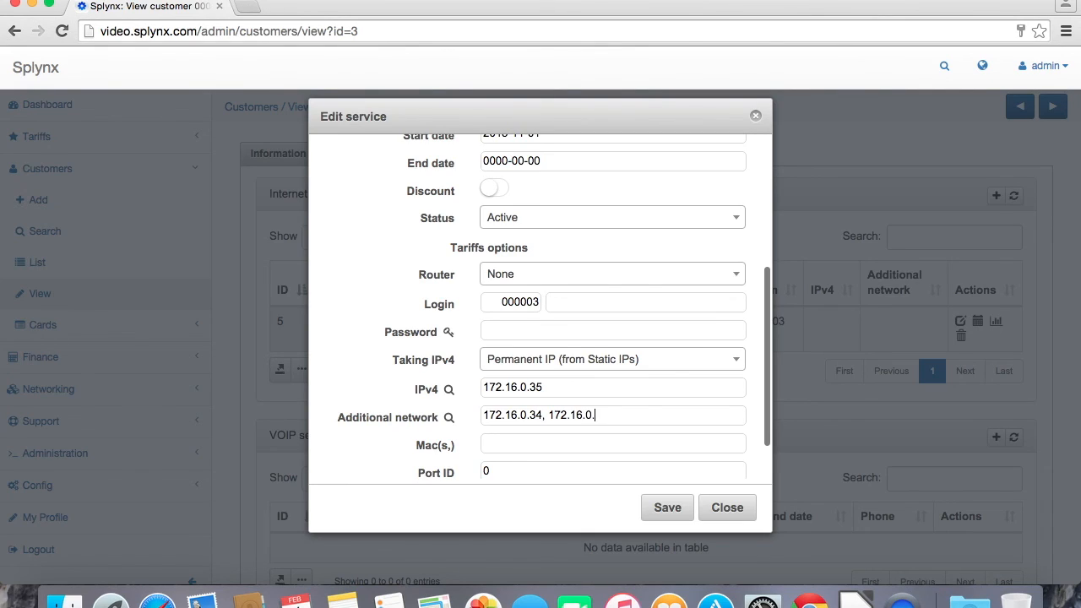
text(36/)
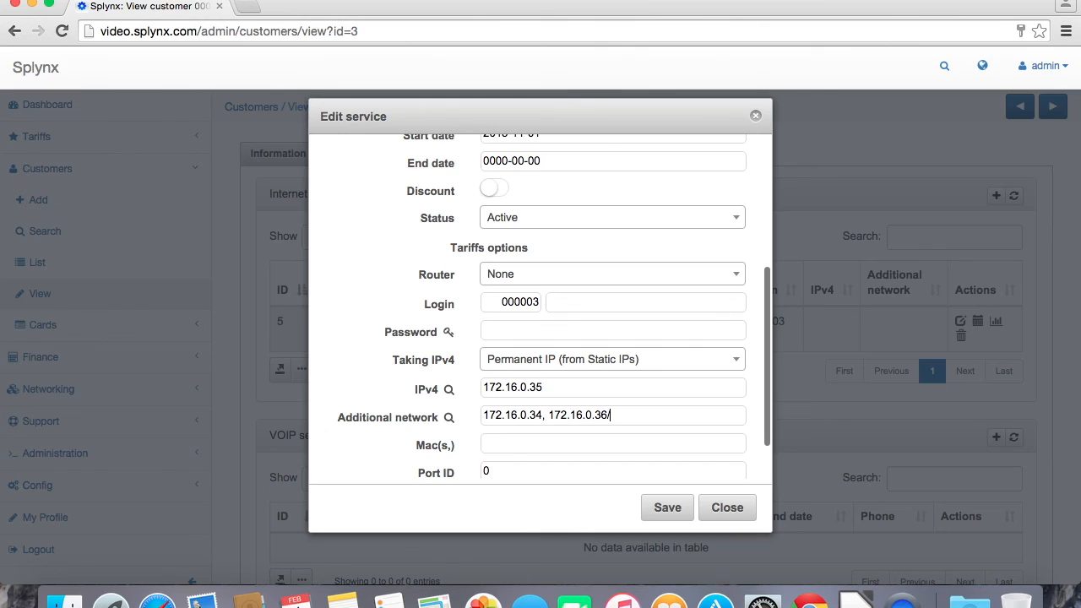
click(667, 507)
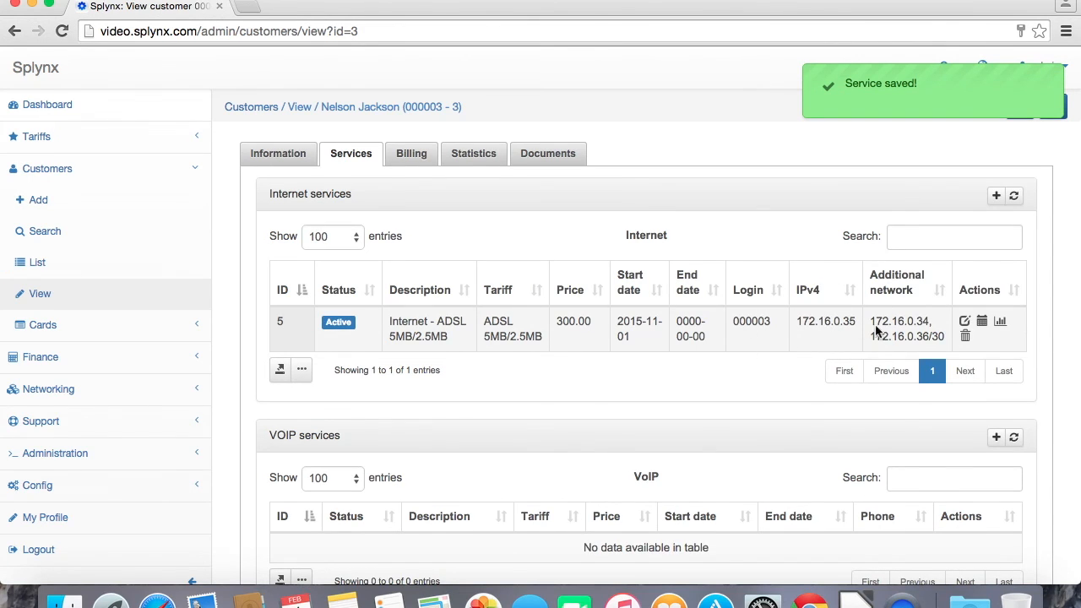
mouse_move(228, 361)
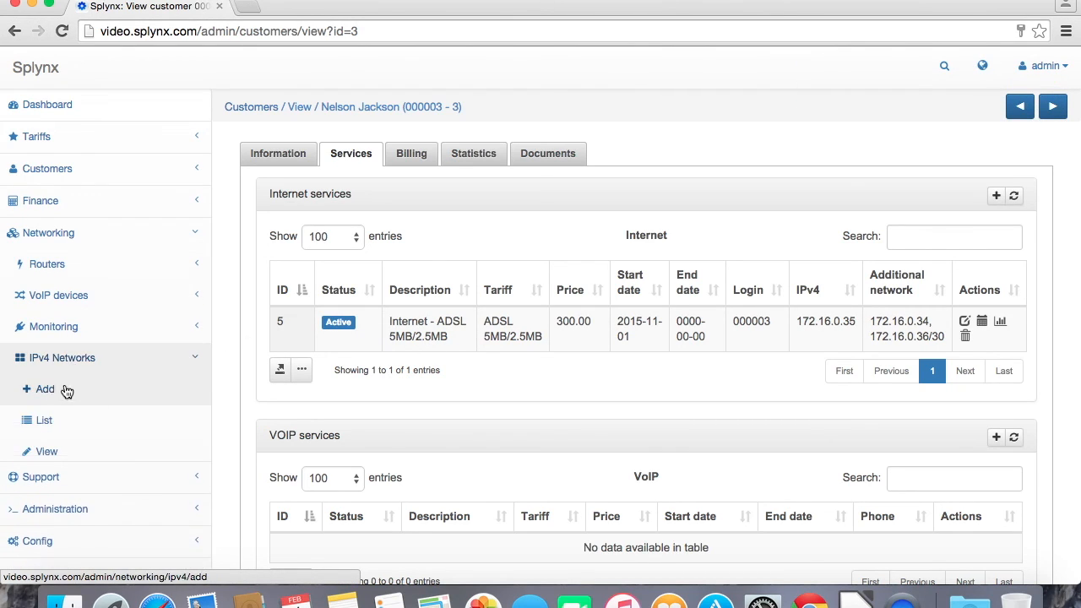
Refresh the IPv4 networks list and view the 172.16.0.32/27 tower 1 customers network.
click(43, 418)
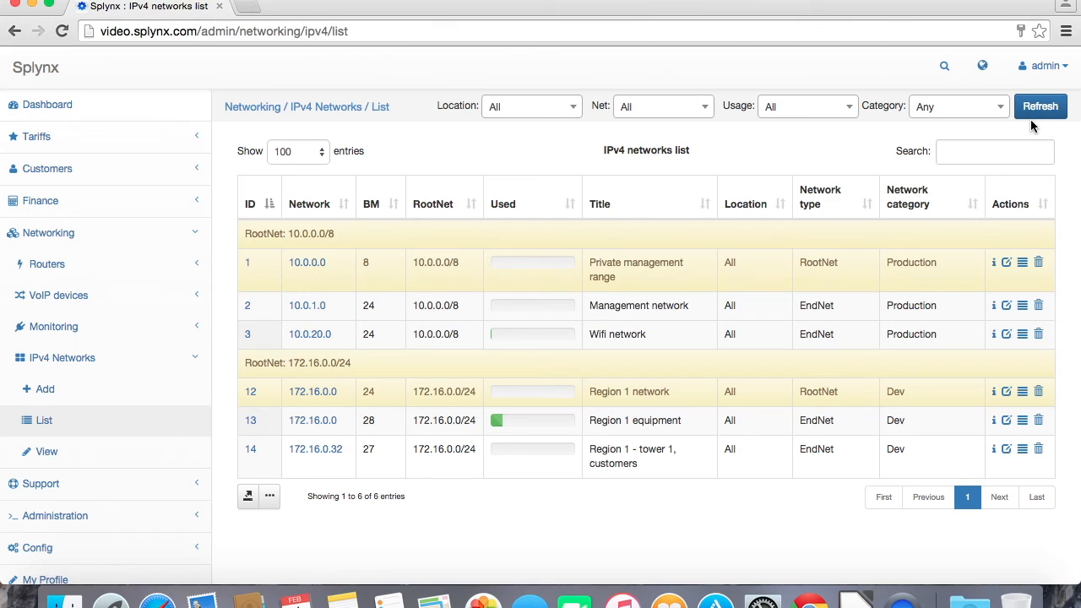
click(1041, 105)
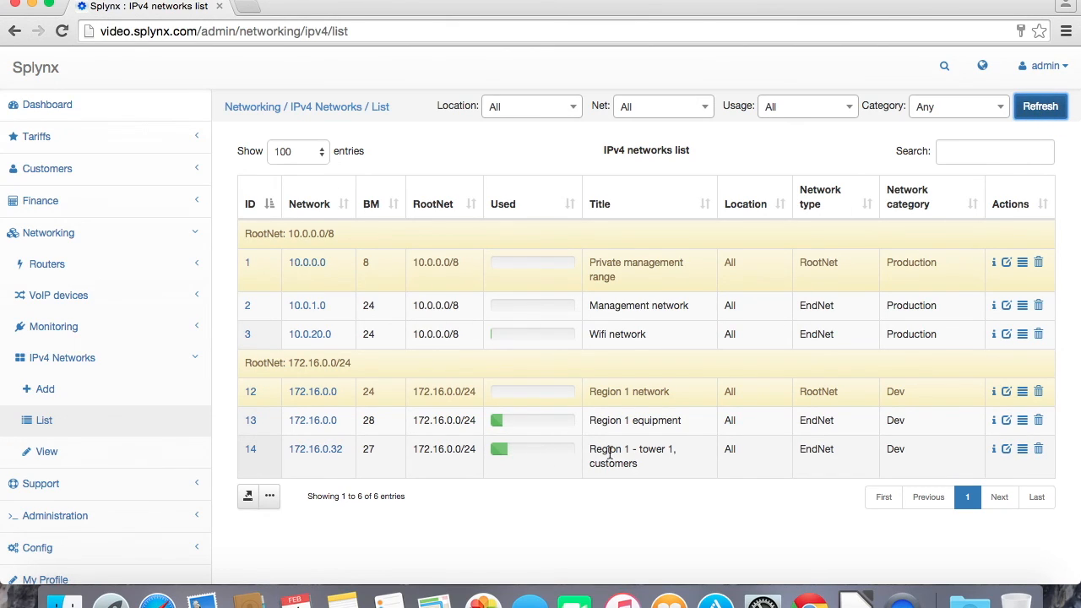
click(993, 449)
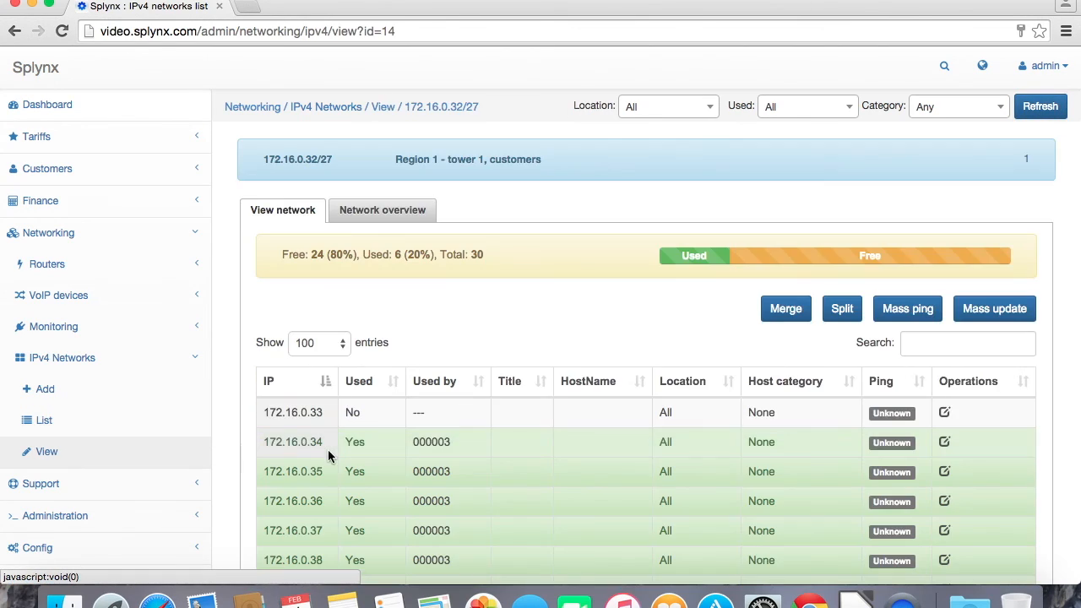
Review the .34–.39 addresses used by customer 000003 in the overview grid, then return to the networks list.
scroll(down, 3)
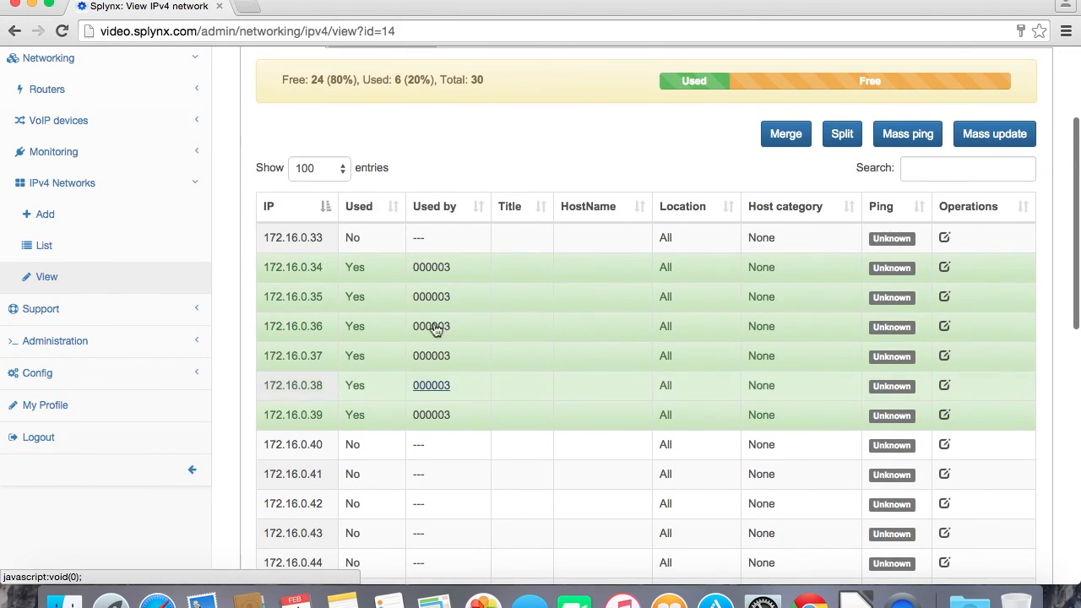
click(382, 125)
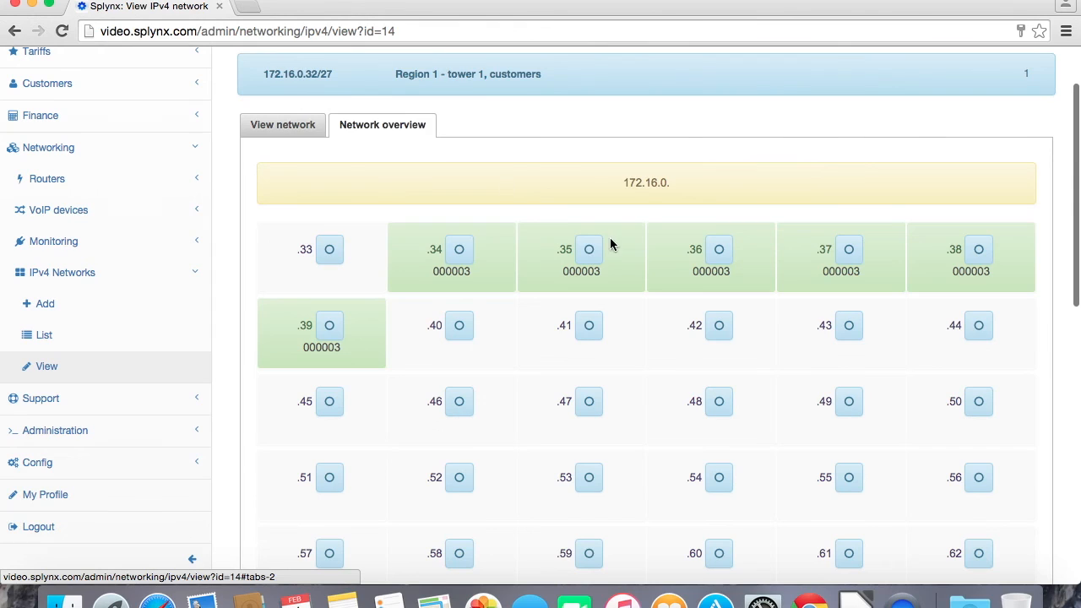
mouse_move(284, 125)
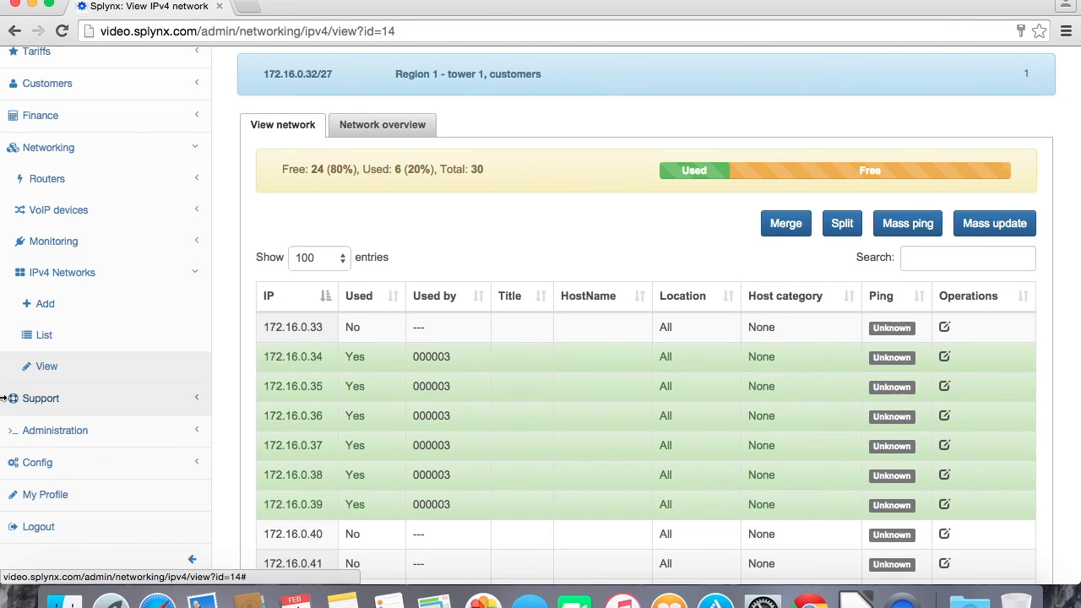
click(44, 334)
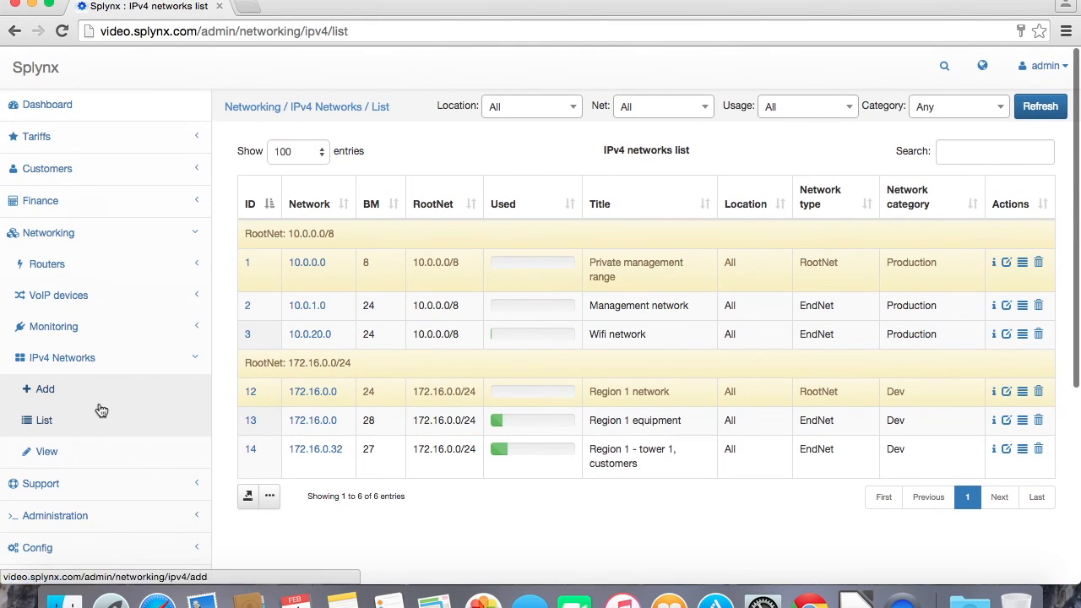
Go to the Config > Tools > Import data page.
scroll(down, 3)
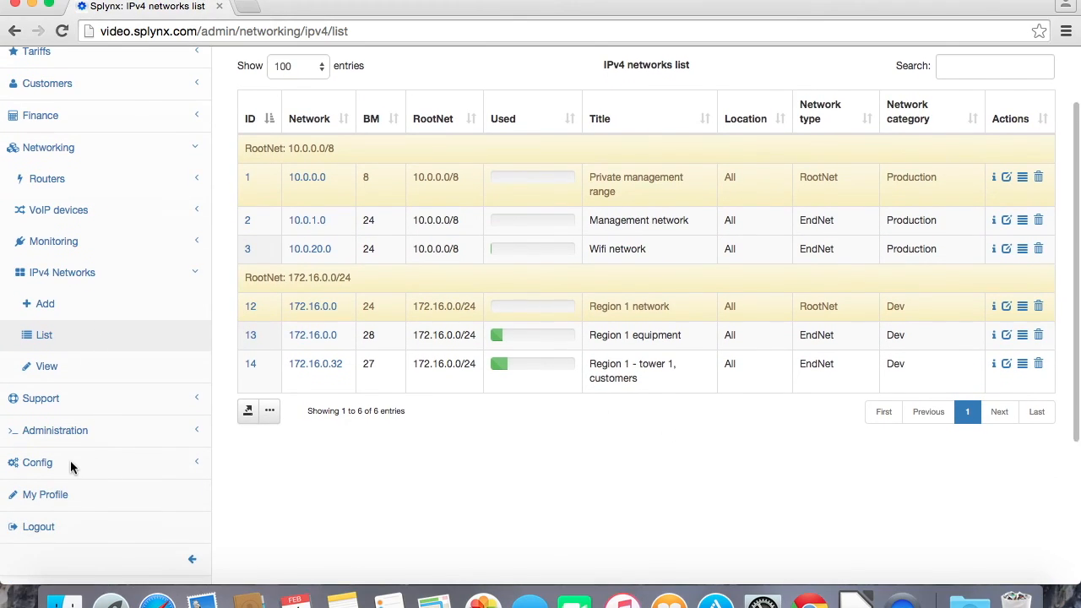
click(37, 463)
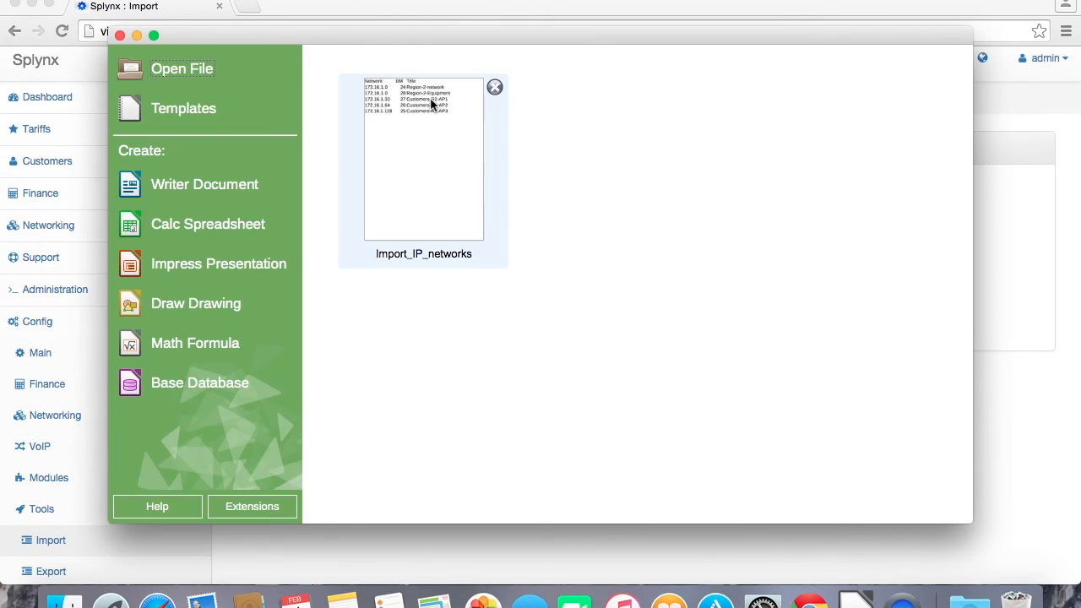
Check the five Region 2 networks in the Import_IP_networks CSV in Calc, then close it.
double_click(423, 159)
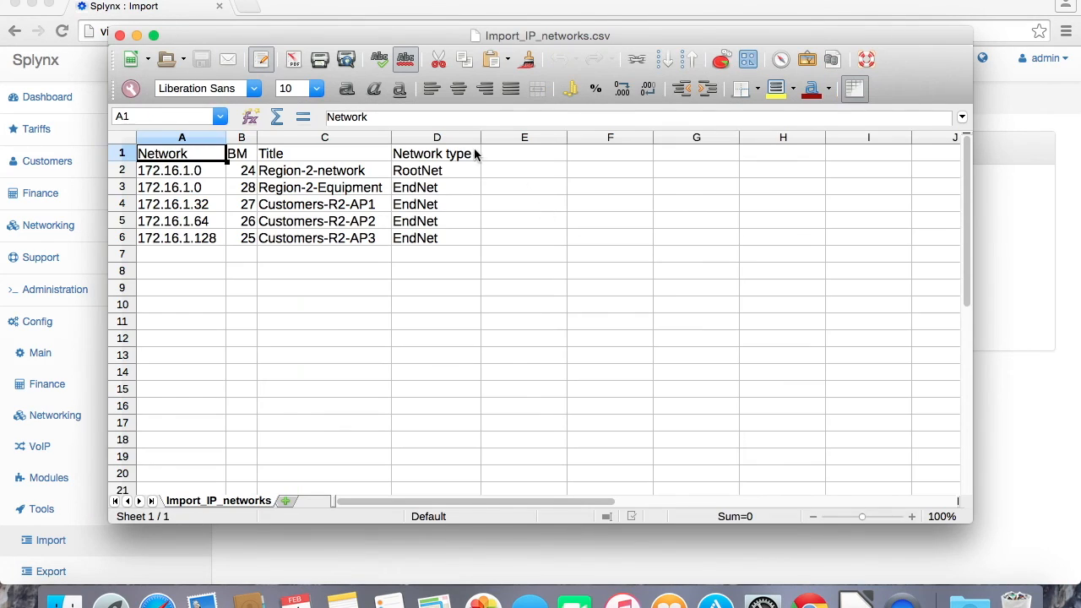
mouse_move(240, 188)
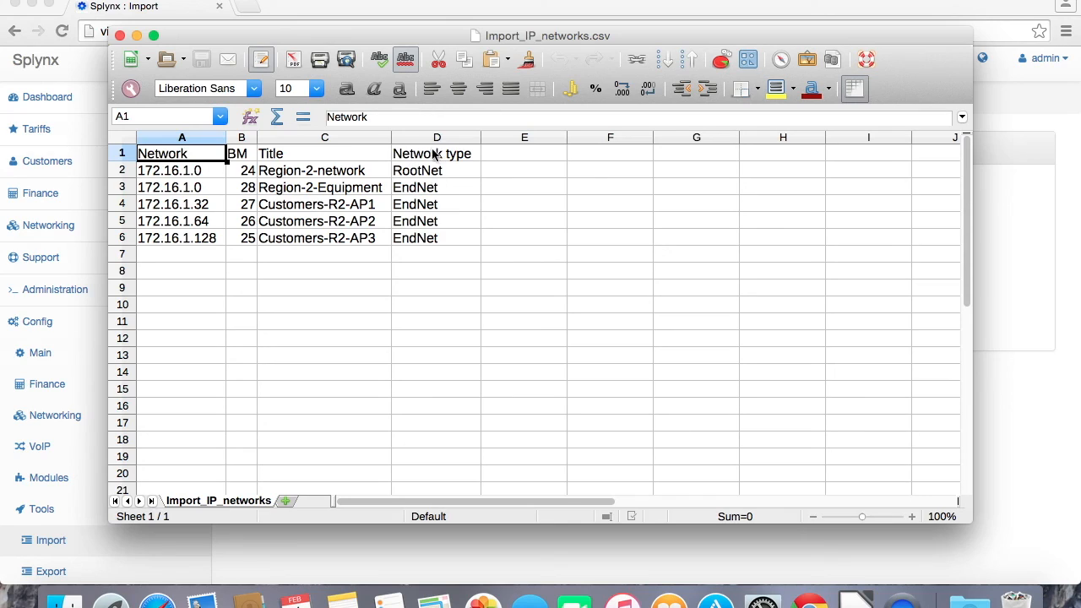
click(436, 169)
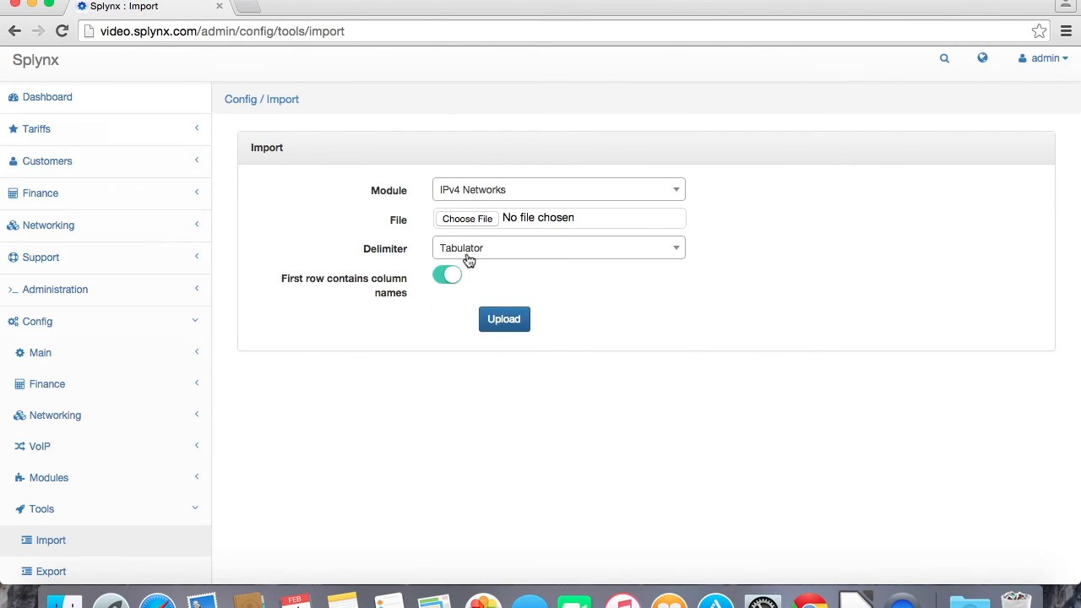
Upload Import_IP_networks.csv with a Comma delimiter, loading its five network rows.
click(557, 247)
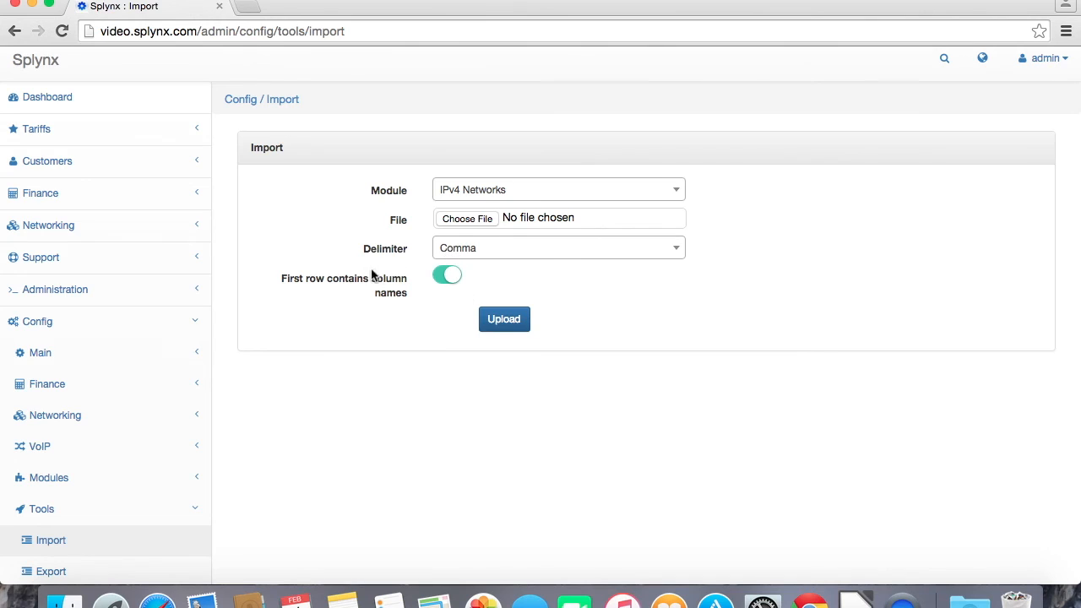
click(466, 218)
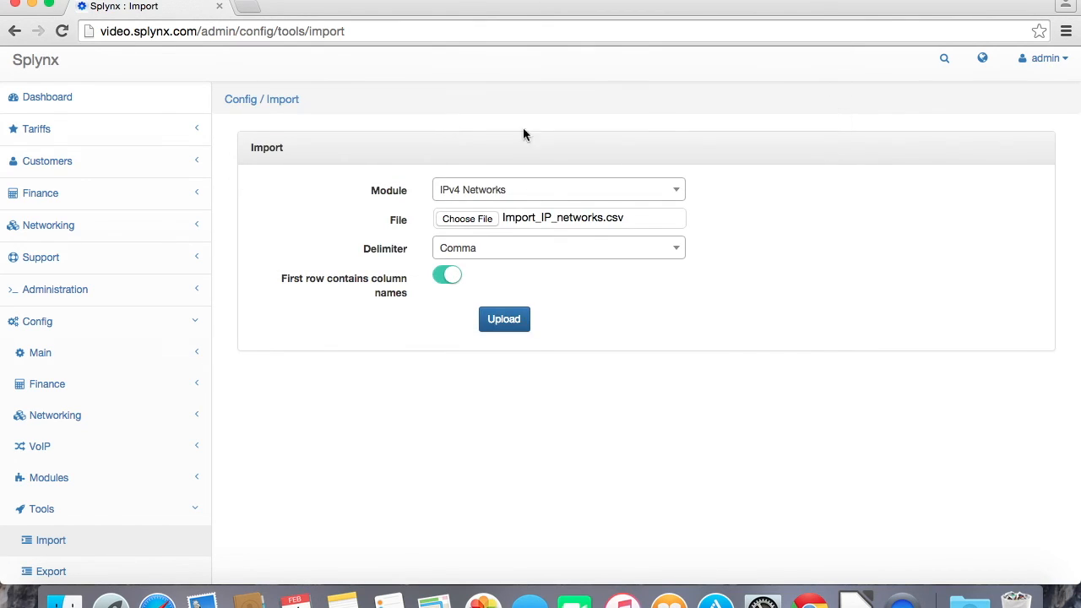
click(504, 317)
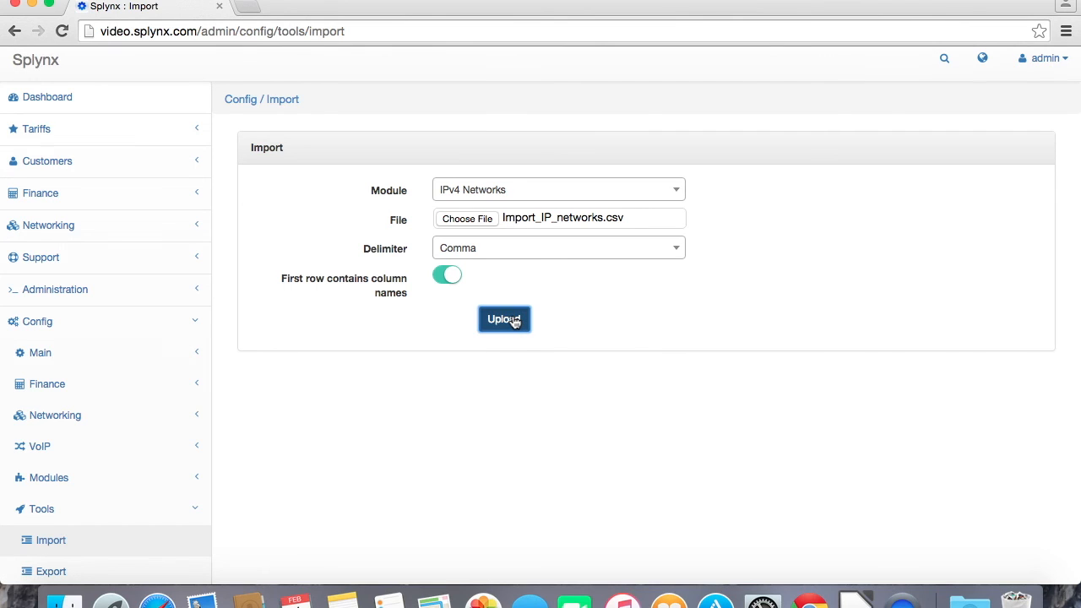
click(504, 318)
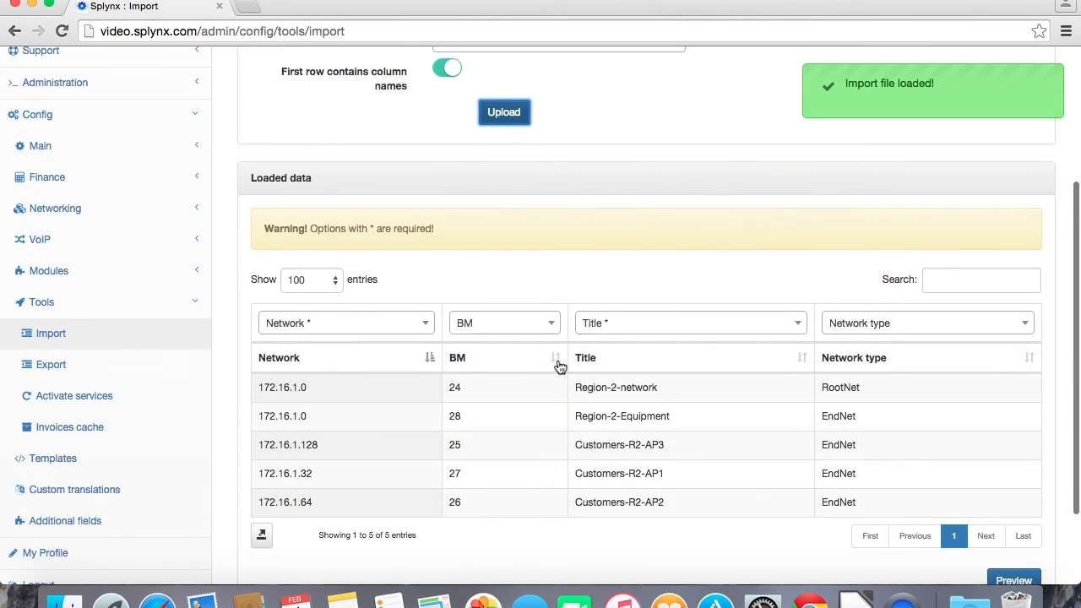
Preview the five Region 2 networks and submit to import them.
scroll(down, 3)
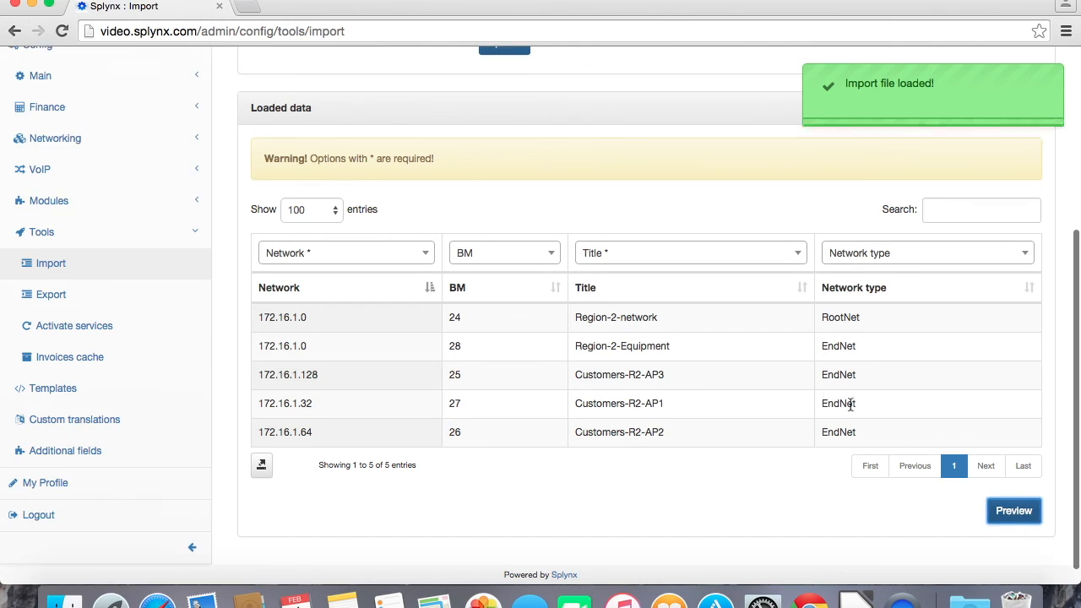
click(1014, 511)
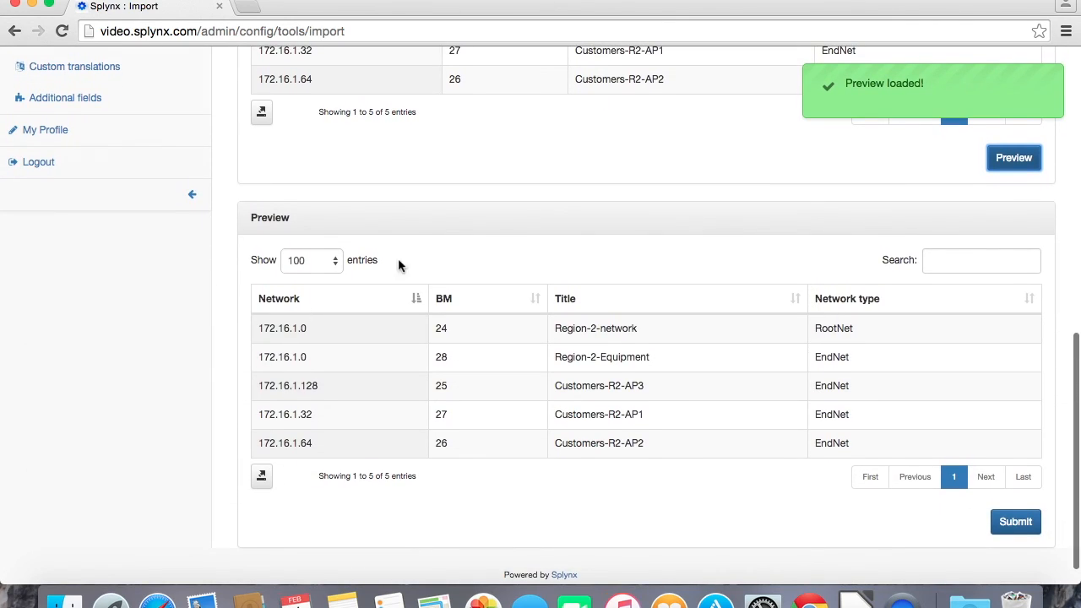
click(1015, 520)
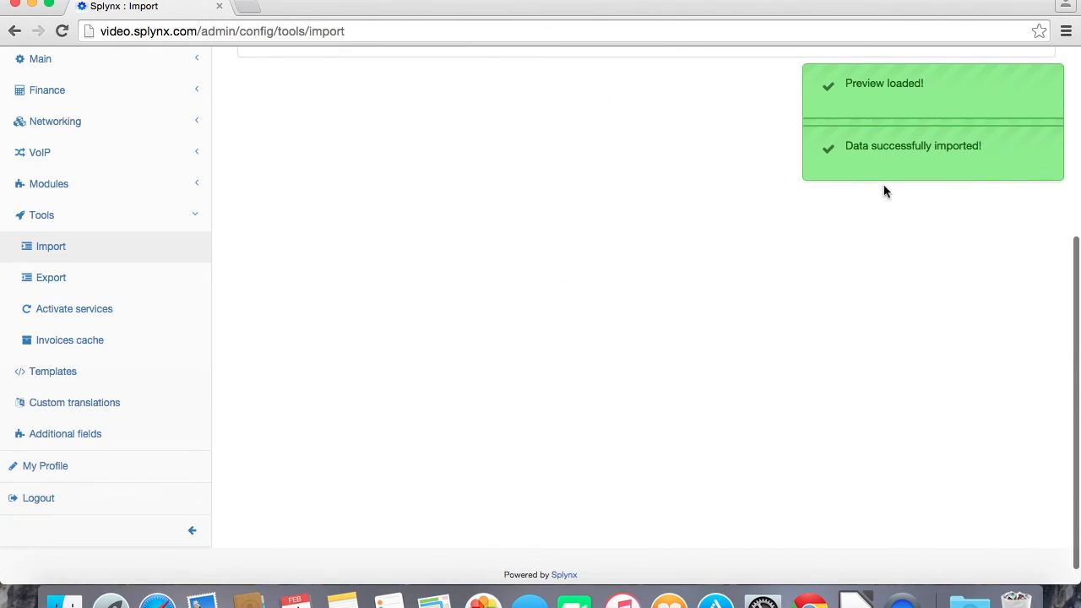
scroll(up, 3)
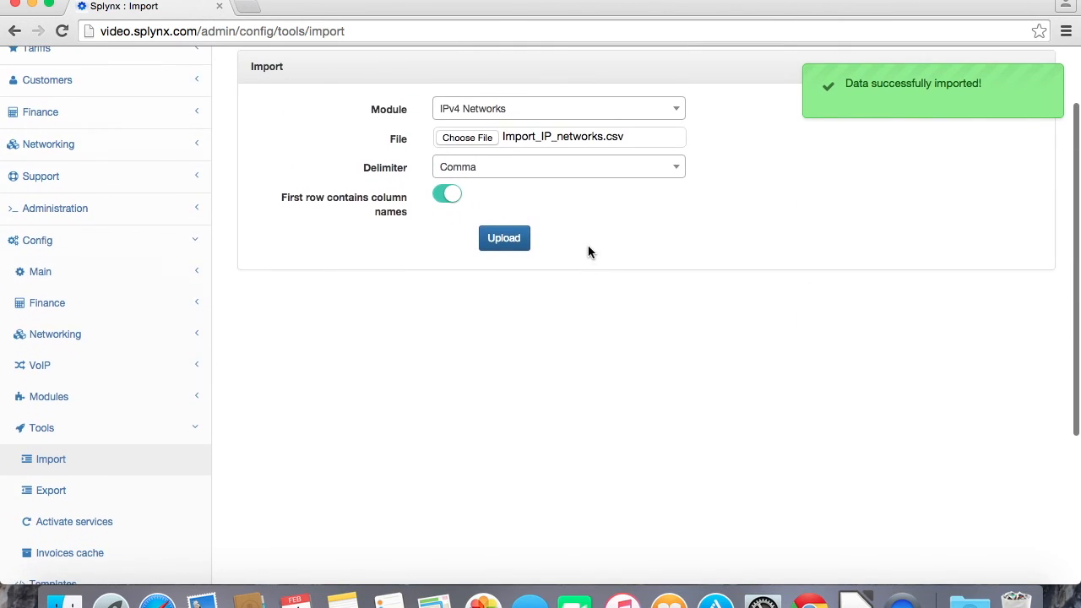
mouse_move(76, 144)
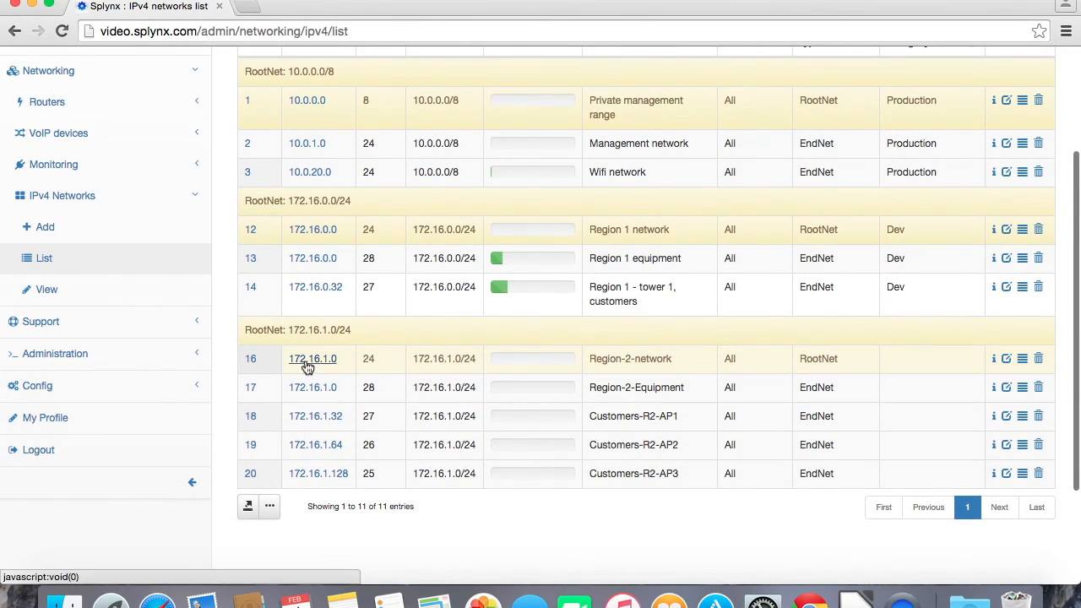
mouse_move(787, 460)
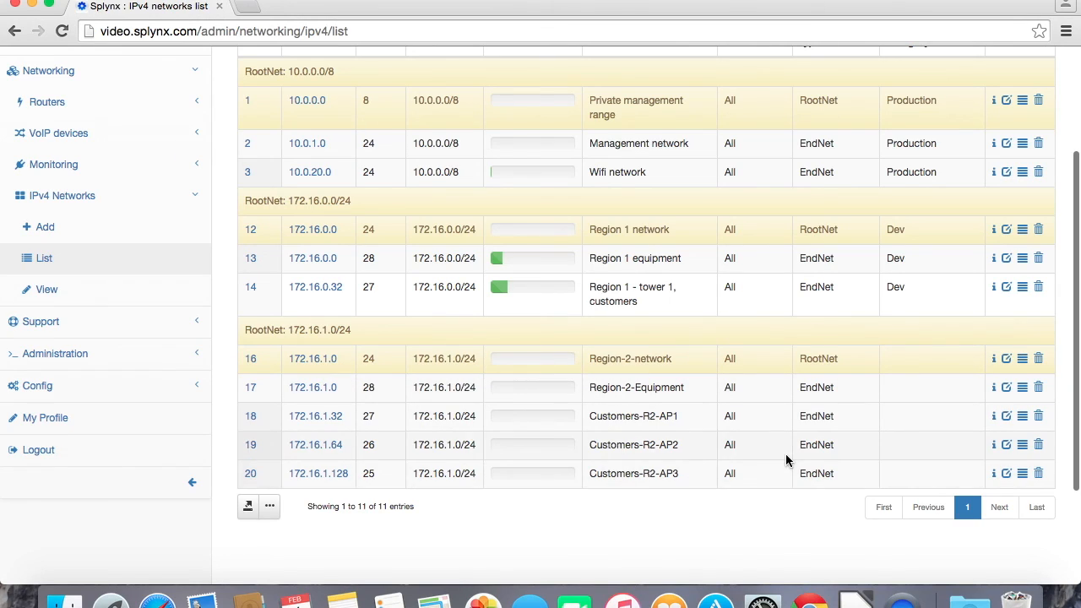